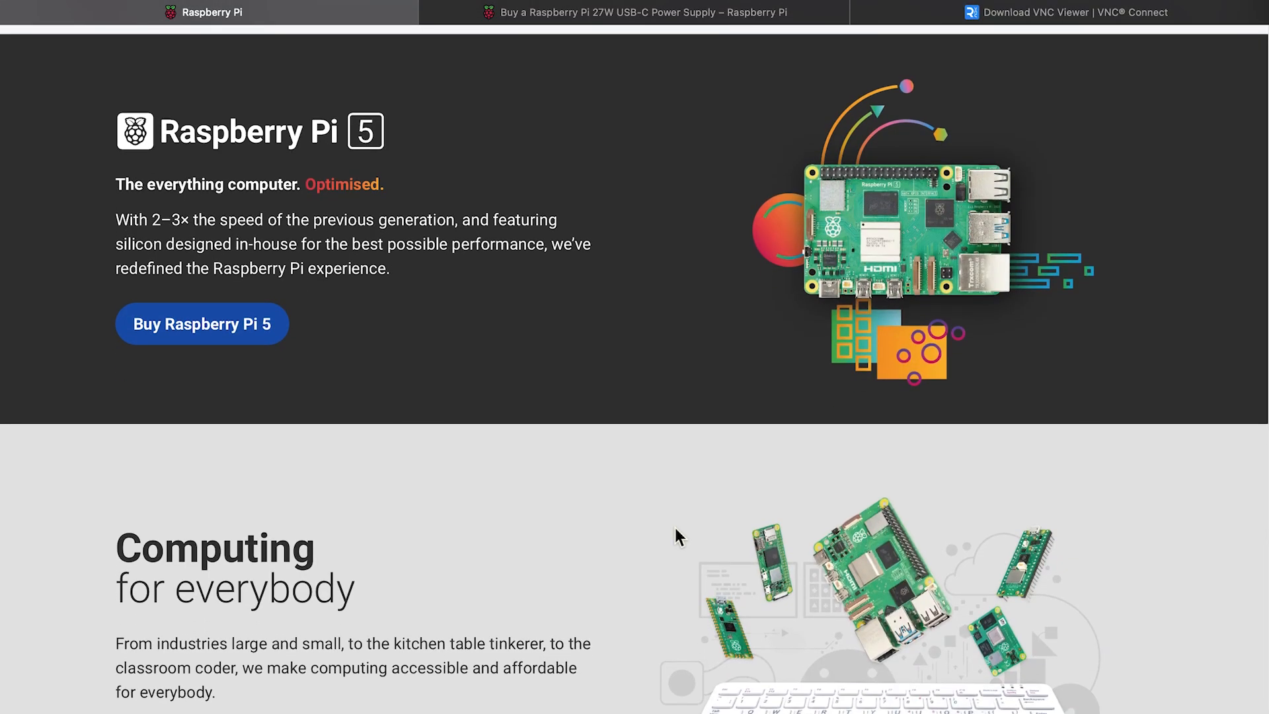
- Browse the Raspberry Pi homepage and go to the Software page with the Imager downloads
scroll(down, 3)
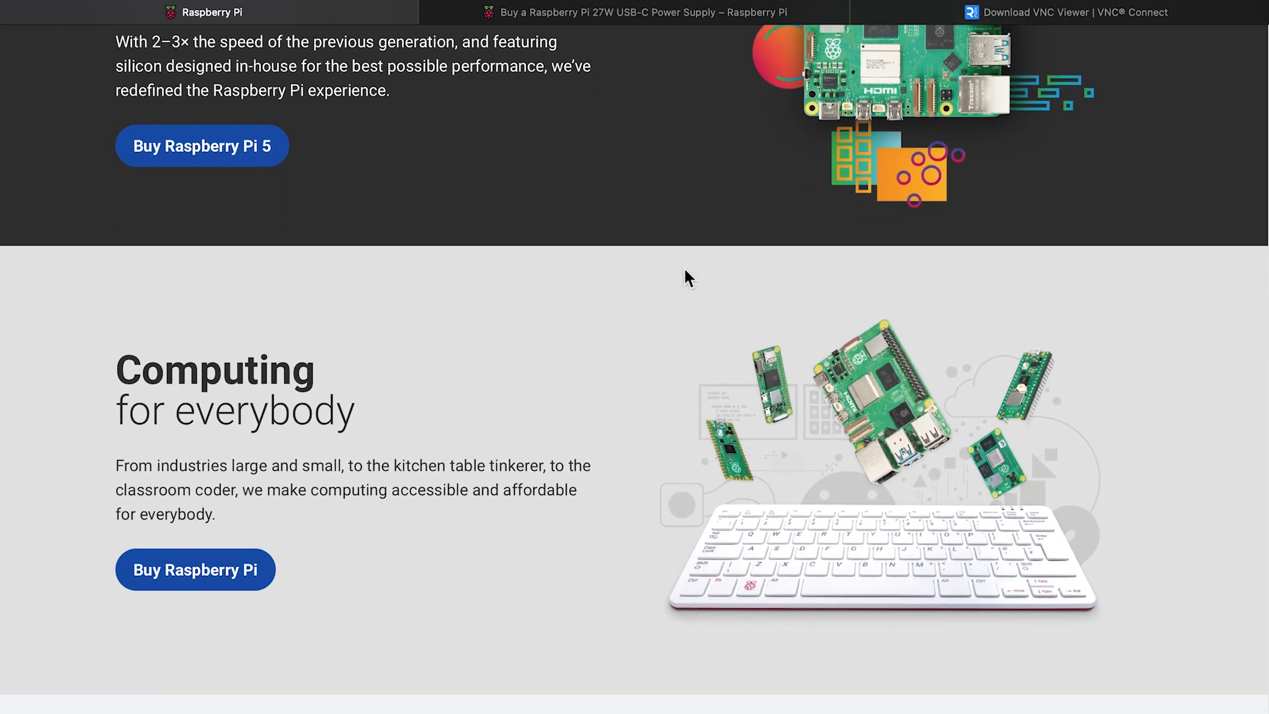
scroll(down, 3)
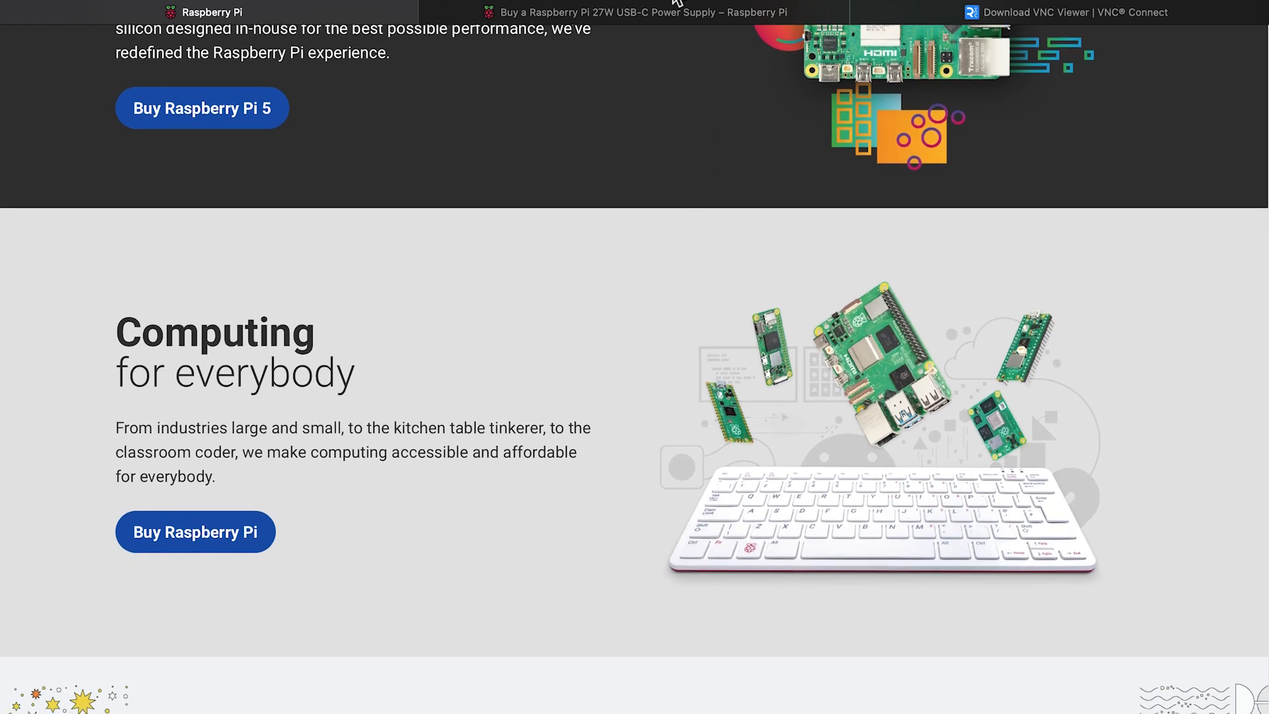
scroll(down, 3)
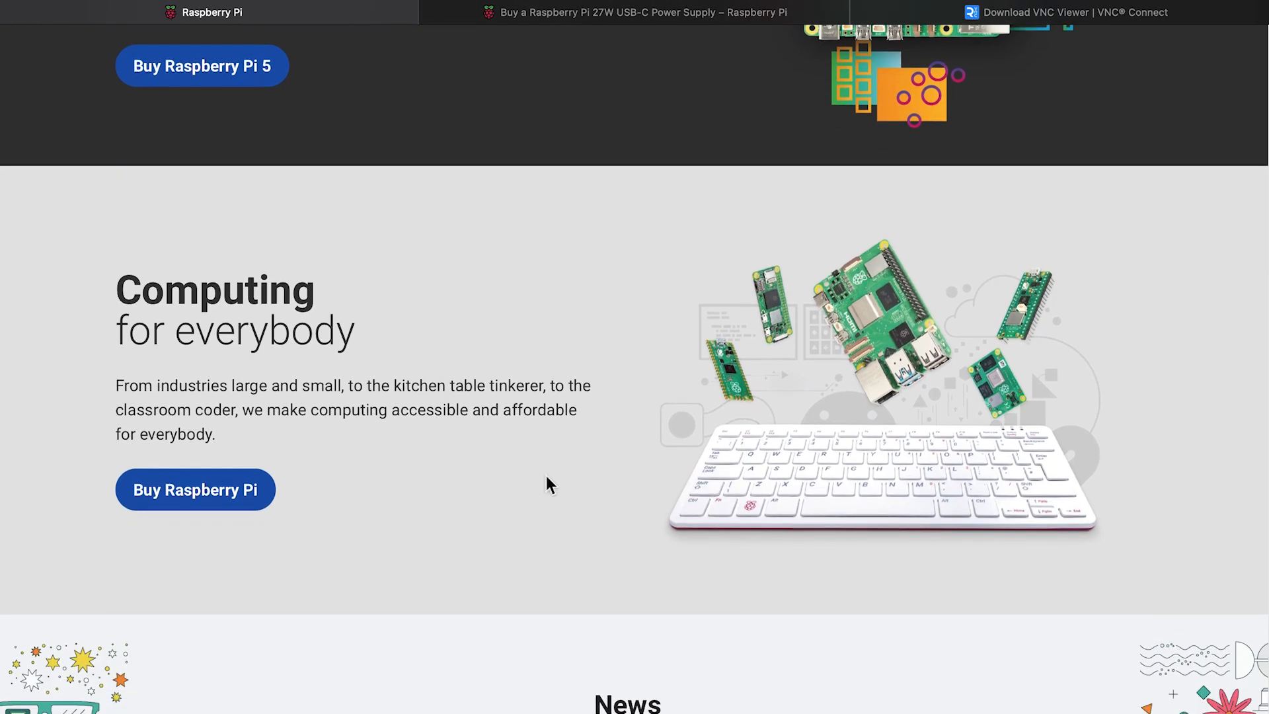
scroll(down, 3)
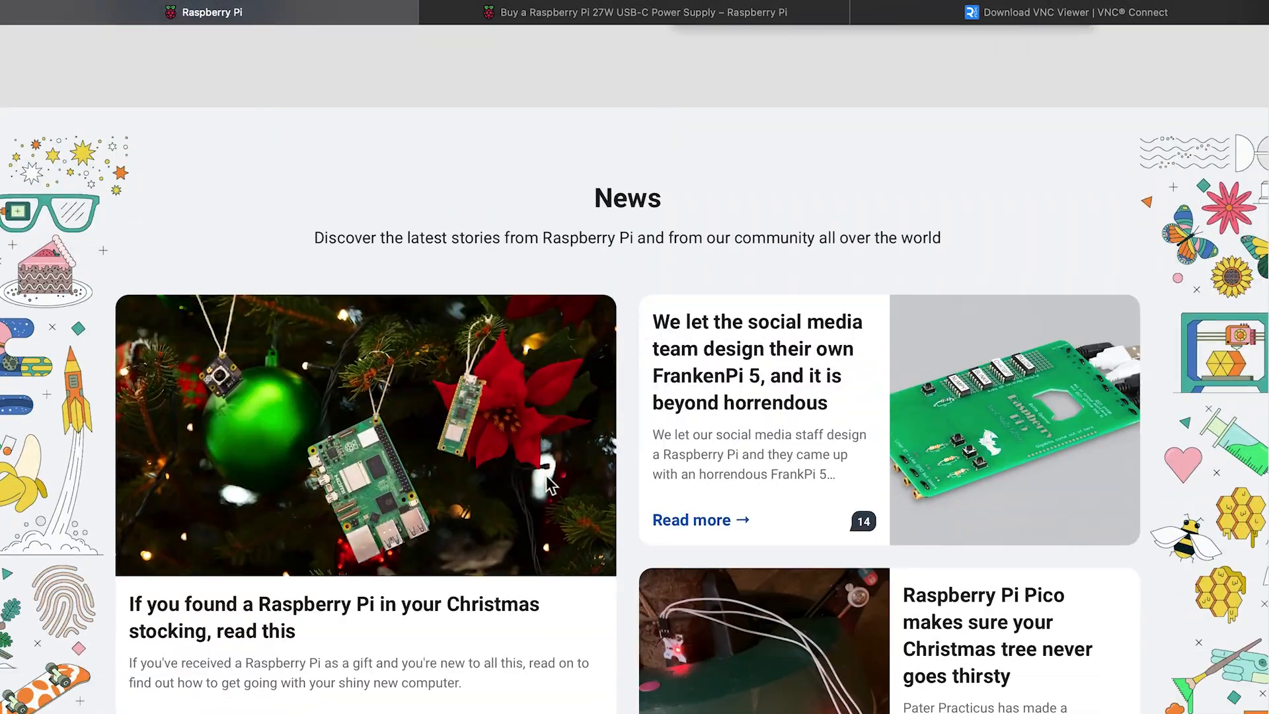
scroll(up, 3)
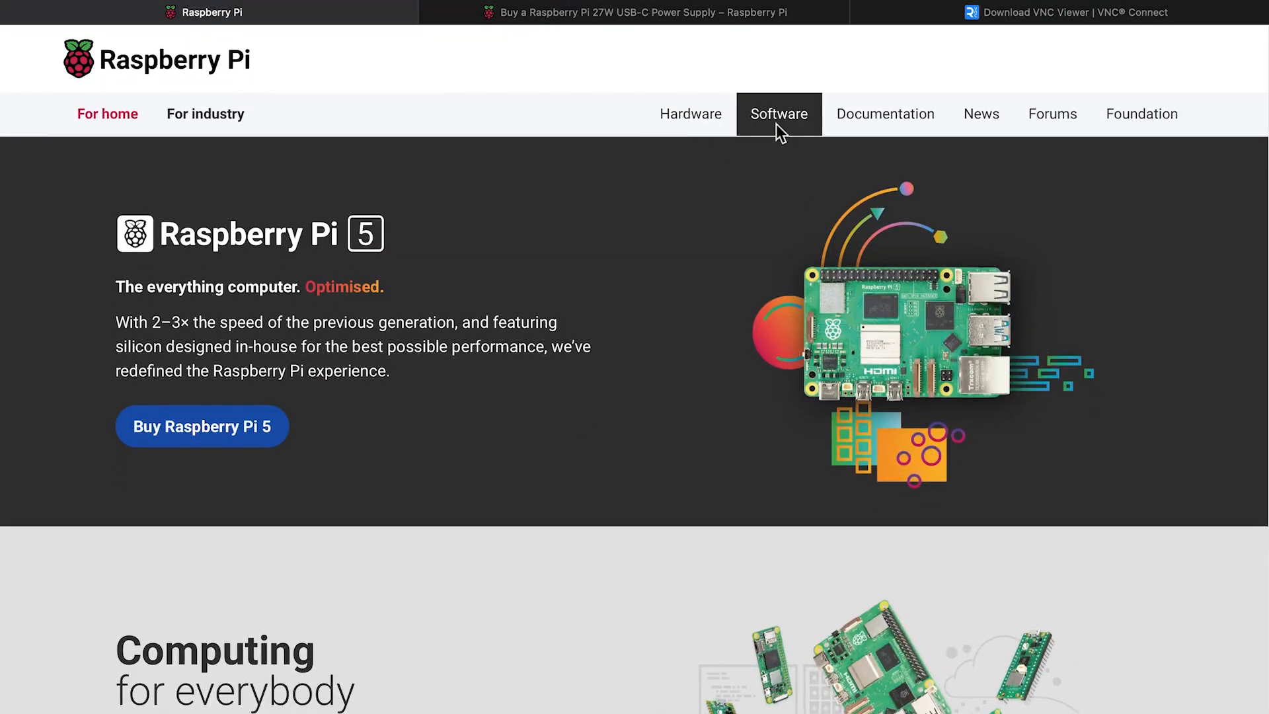
click(778, 113)
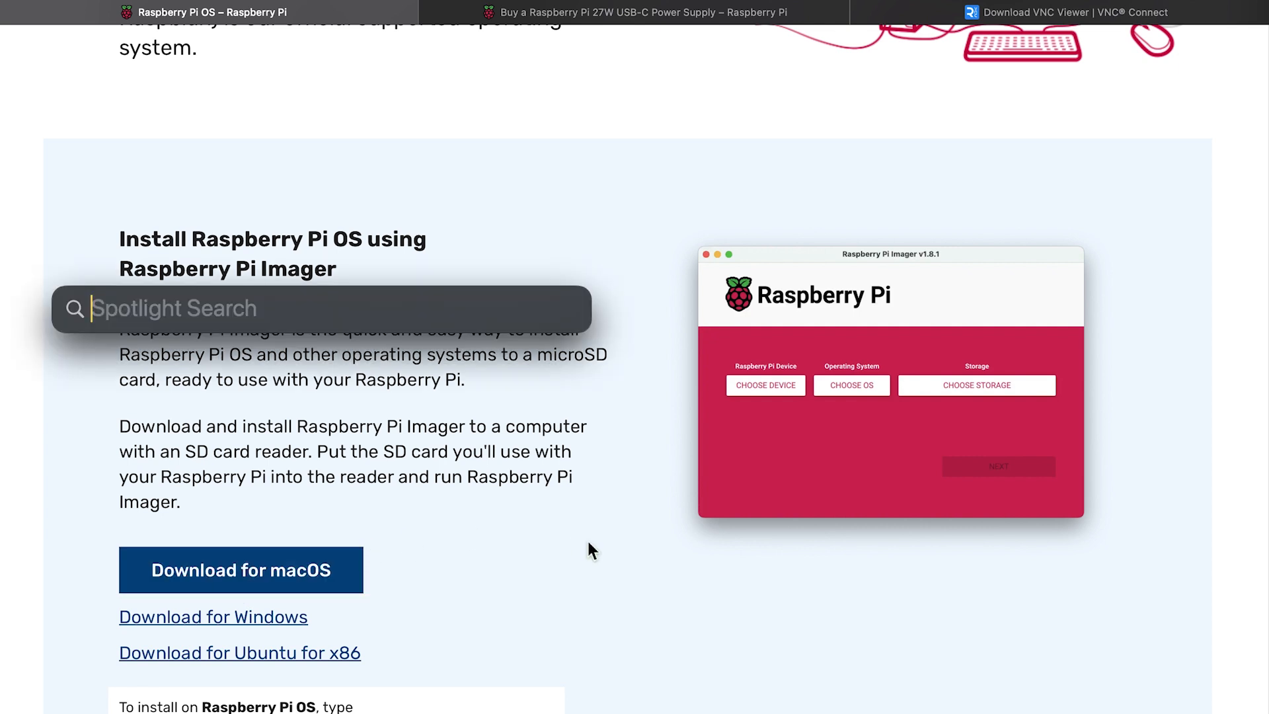
- Search Spotlight for 'imager' and launch Raspberry Pi Imager v1.8.4
text(imager)
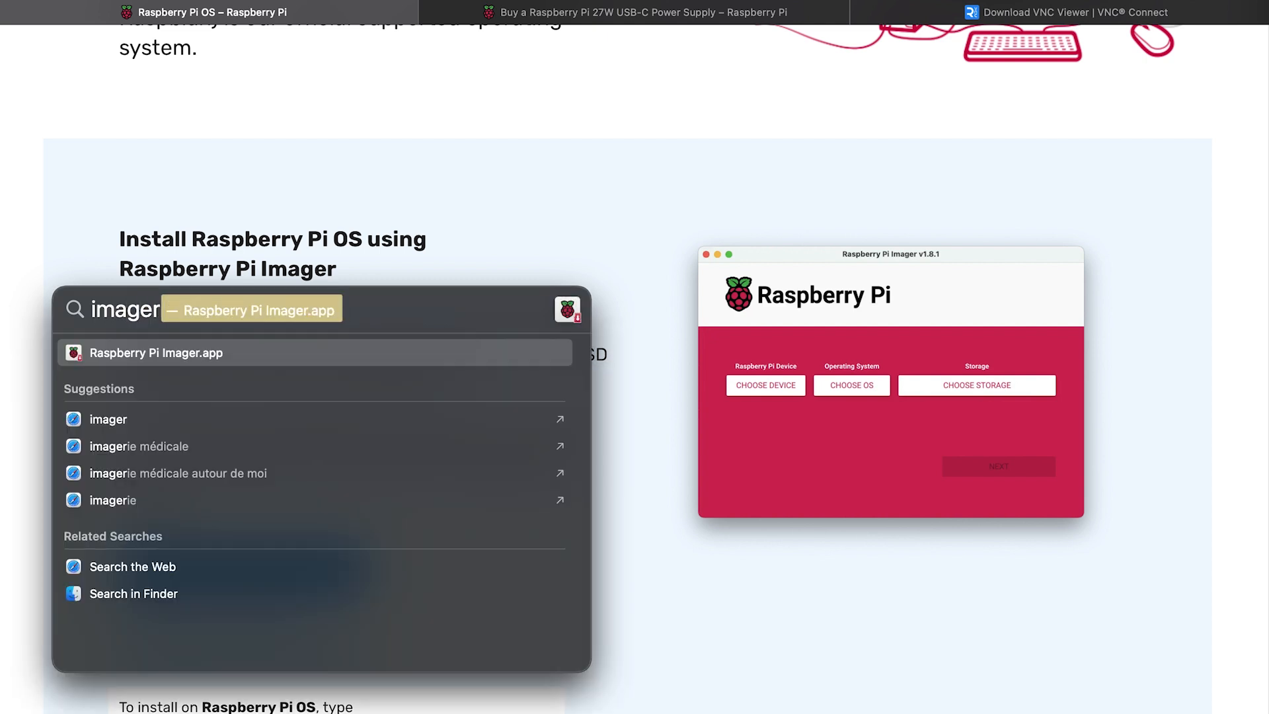
key(Escape)
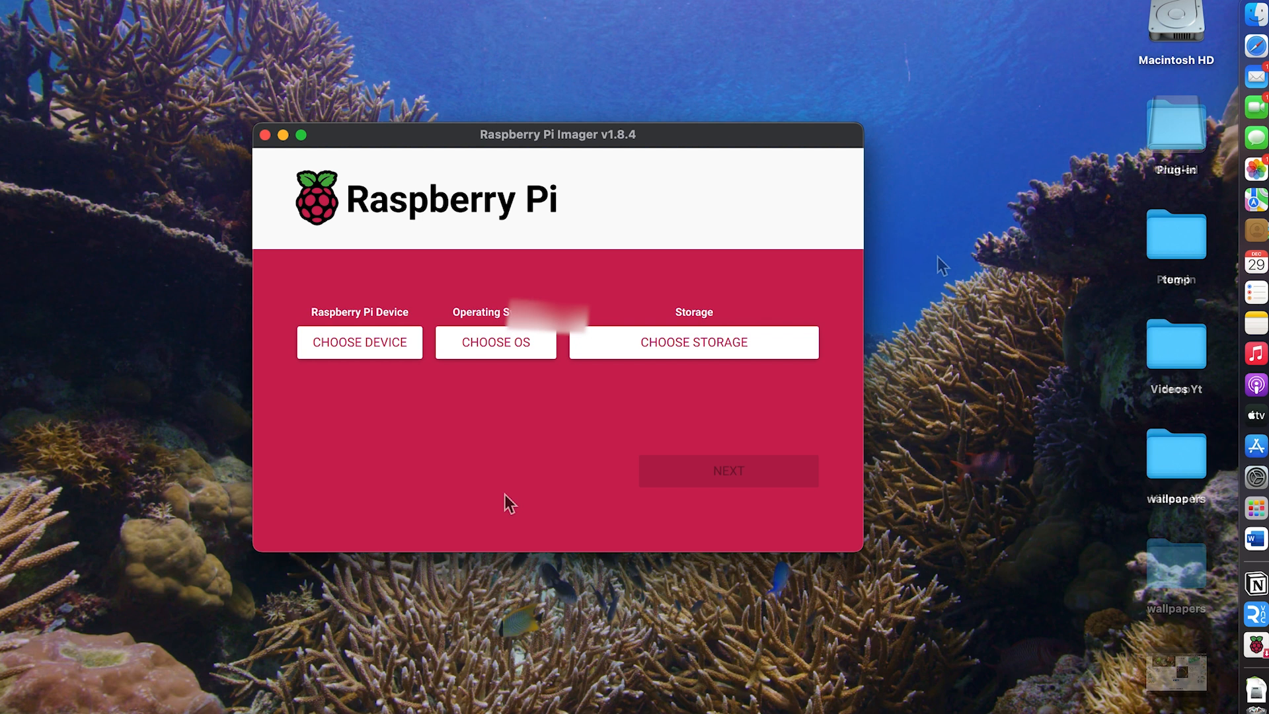
- Choose Raspberry Pi 5, Raspberry Pi OS (64-bit) and the 63.9 GB mass storage device
click(359, 341)
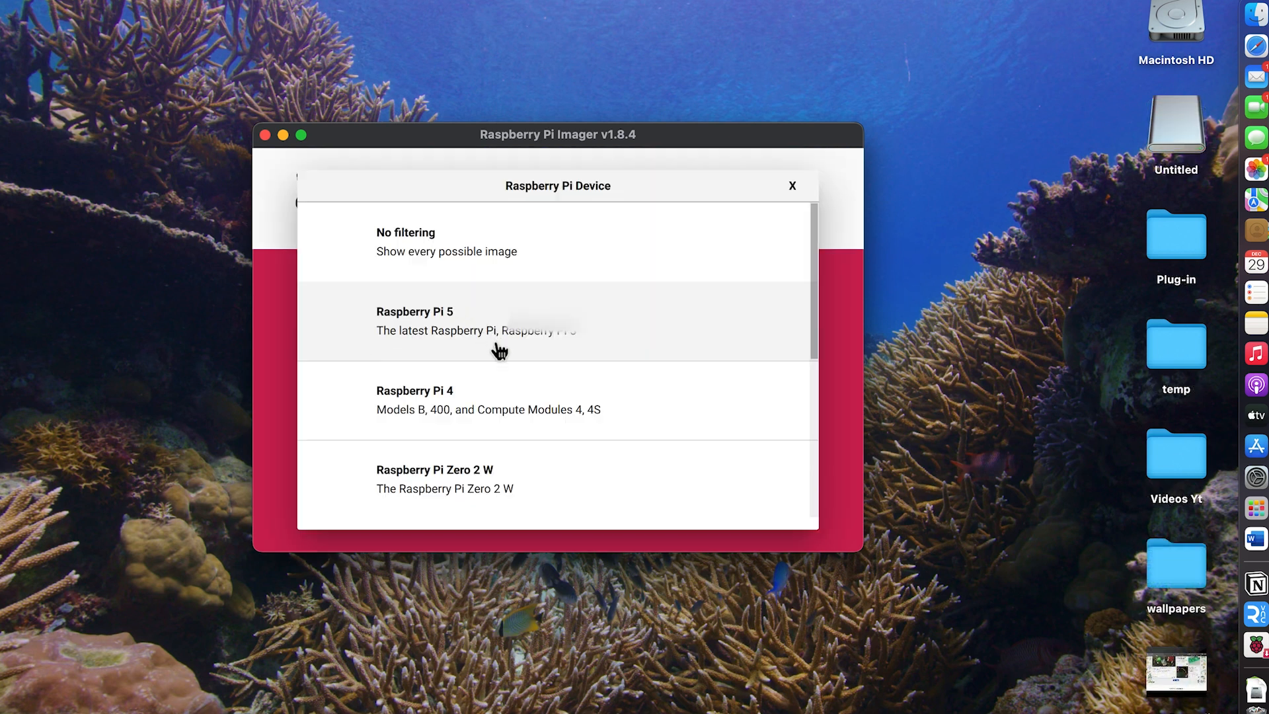
click(414, 320)
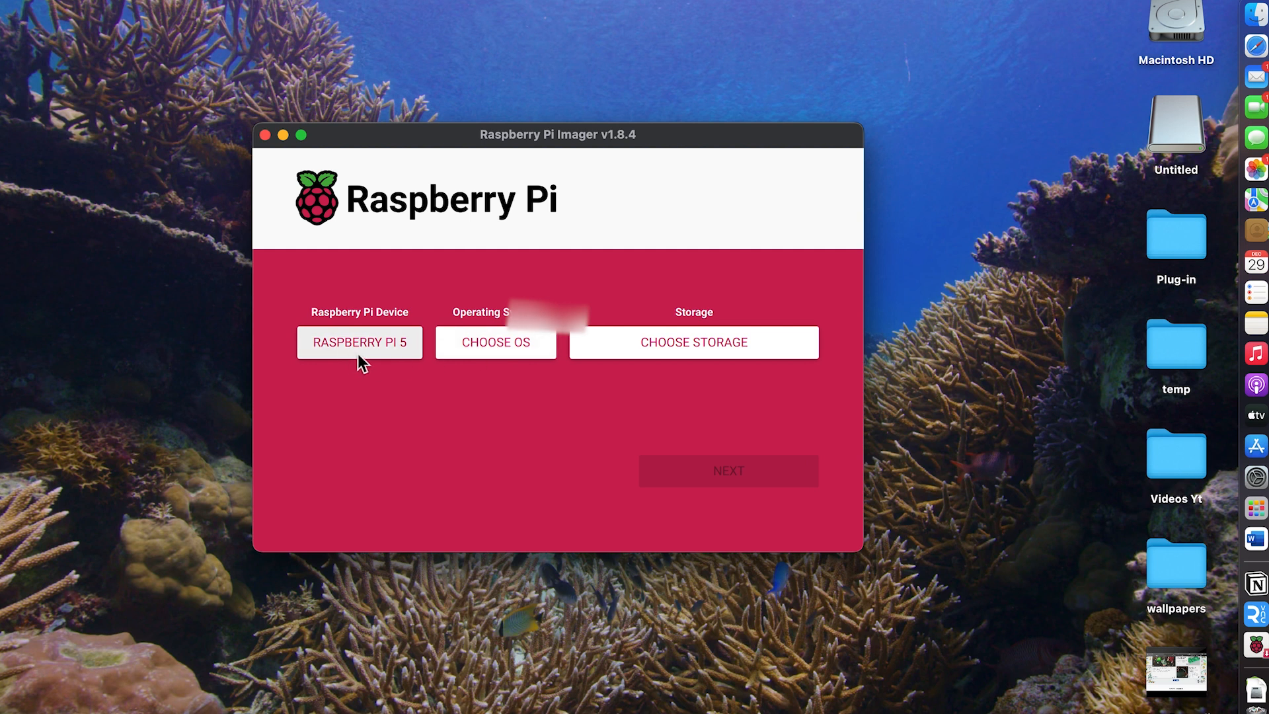
click(495, 341)
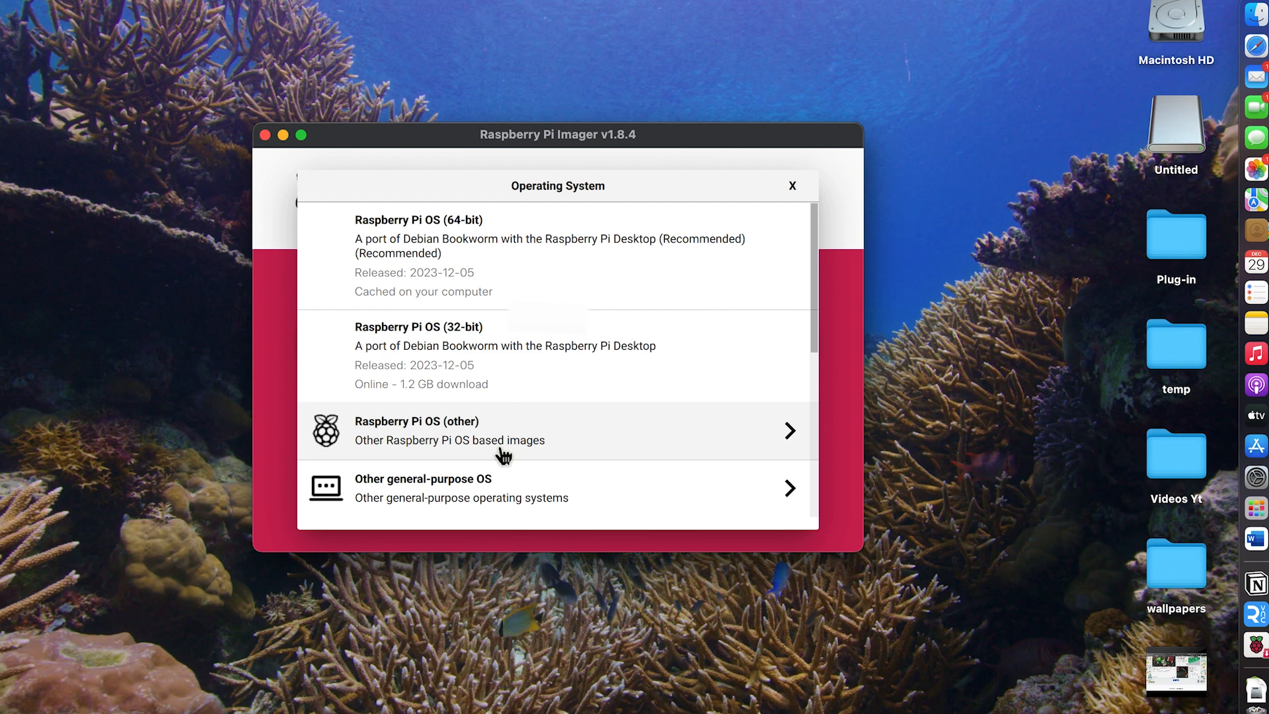
mouse_move(512, 291)
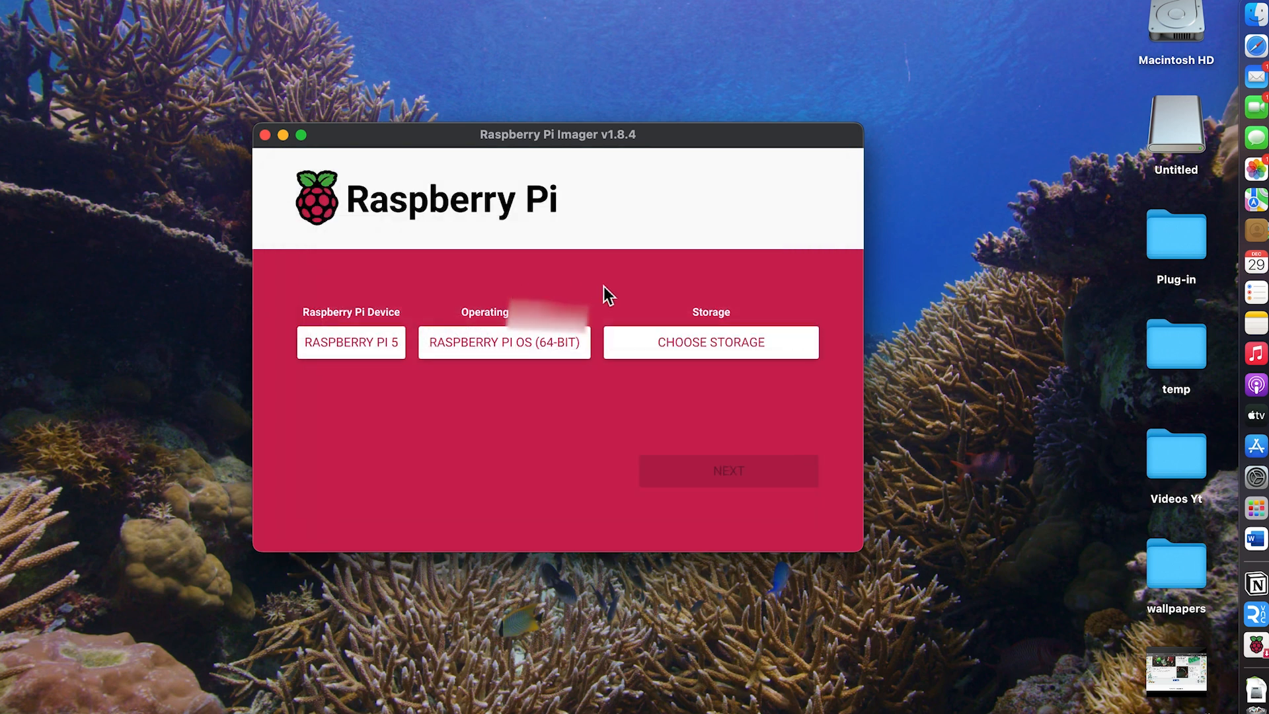
mouse_move(666, 356)
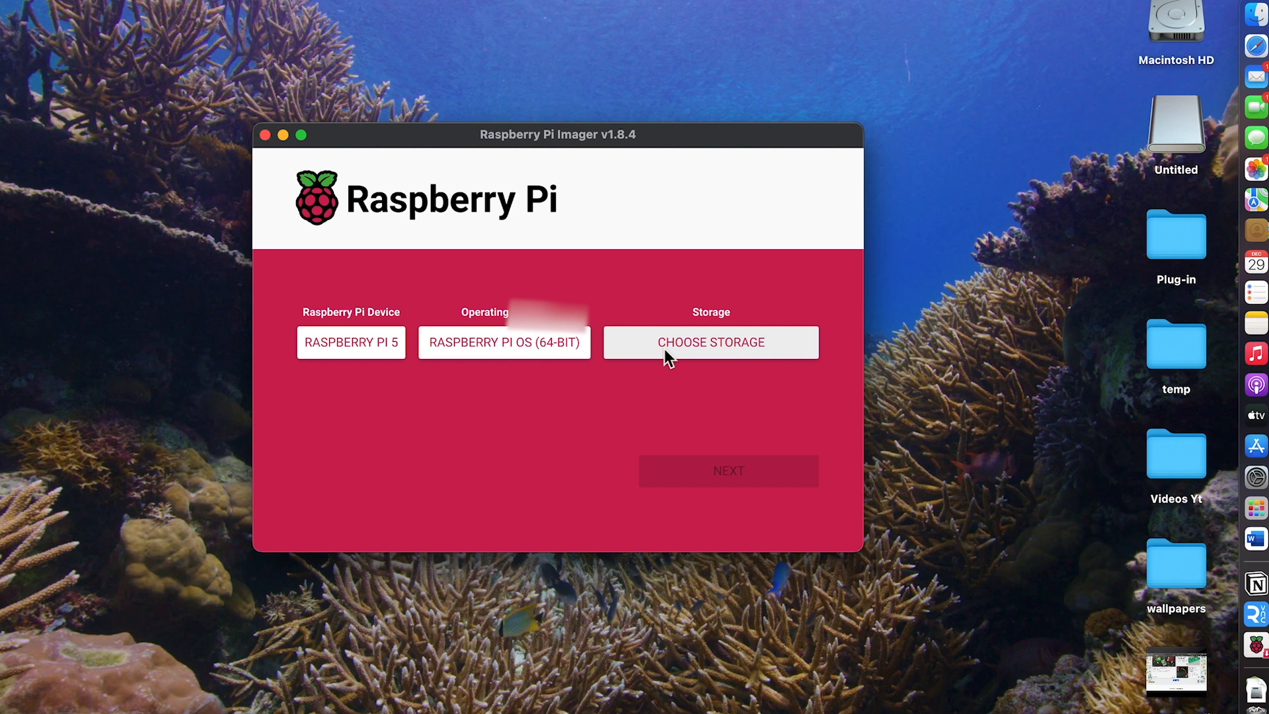
click(710, 342)
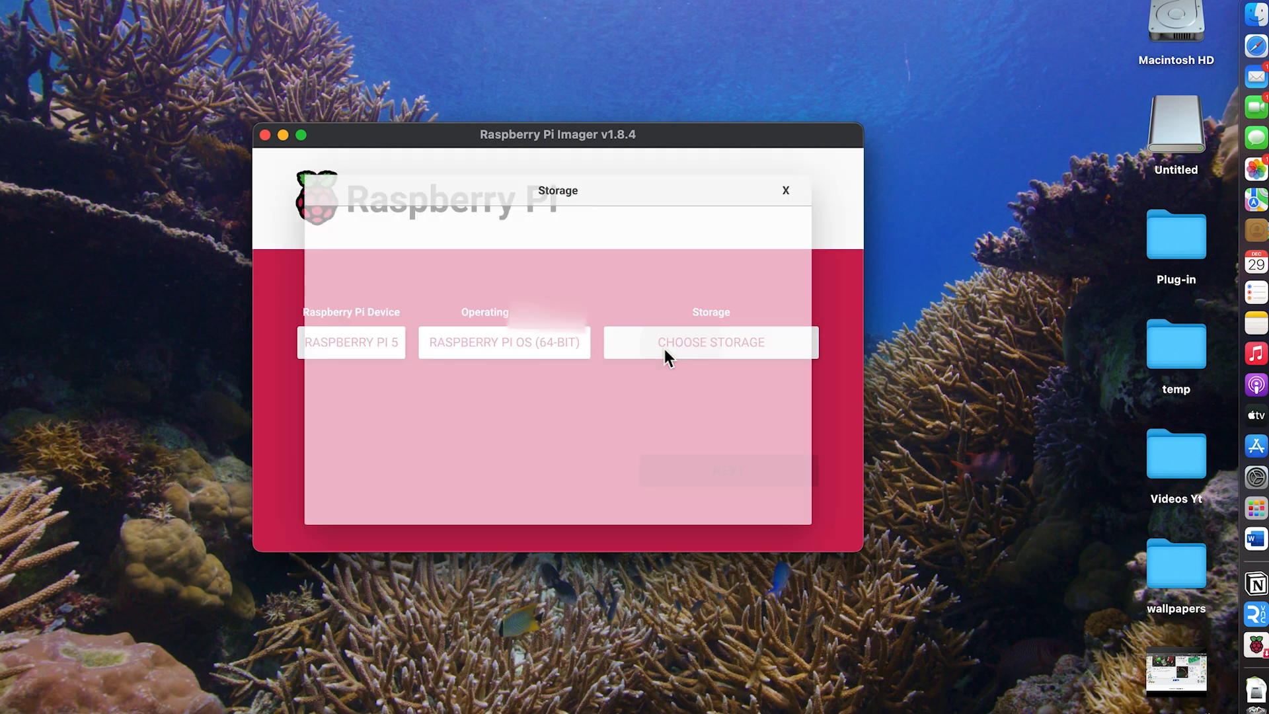
click(710, 342)
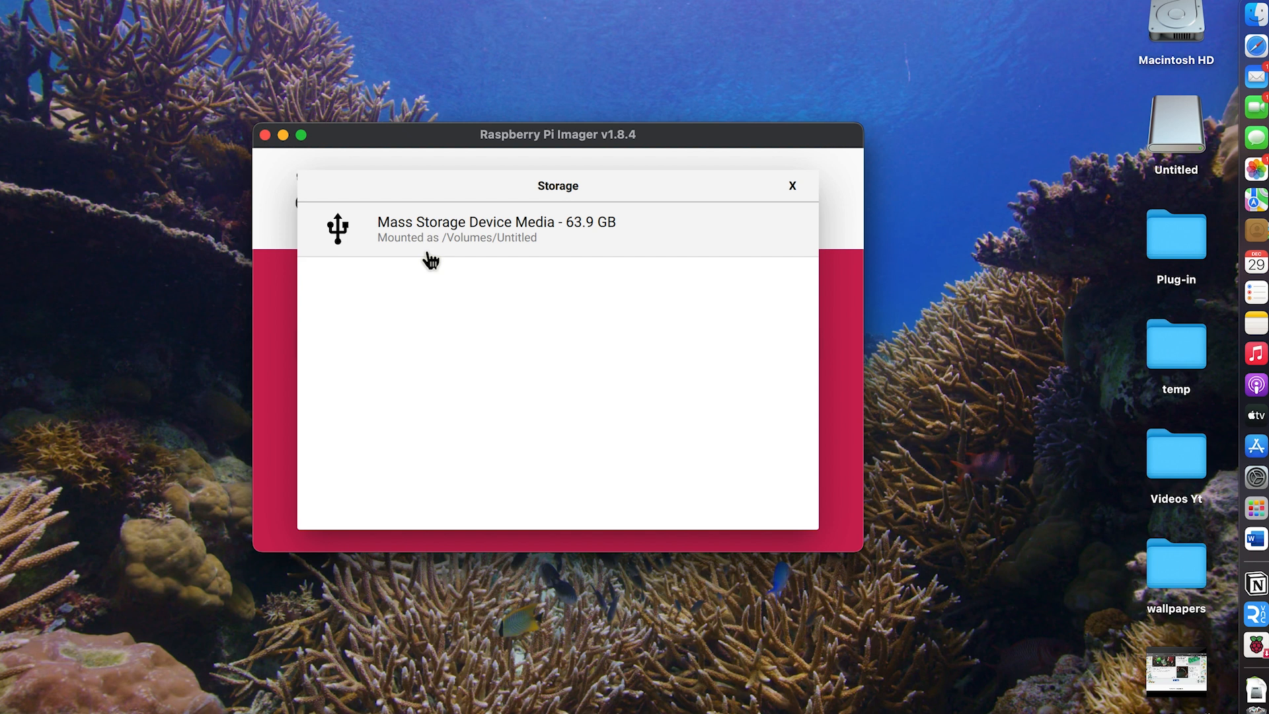
click(497, 230)
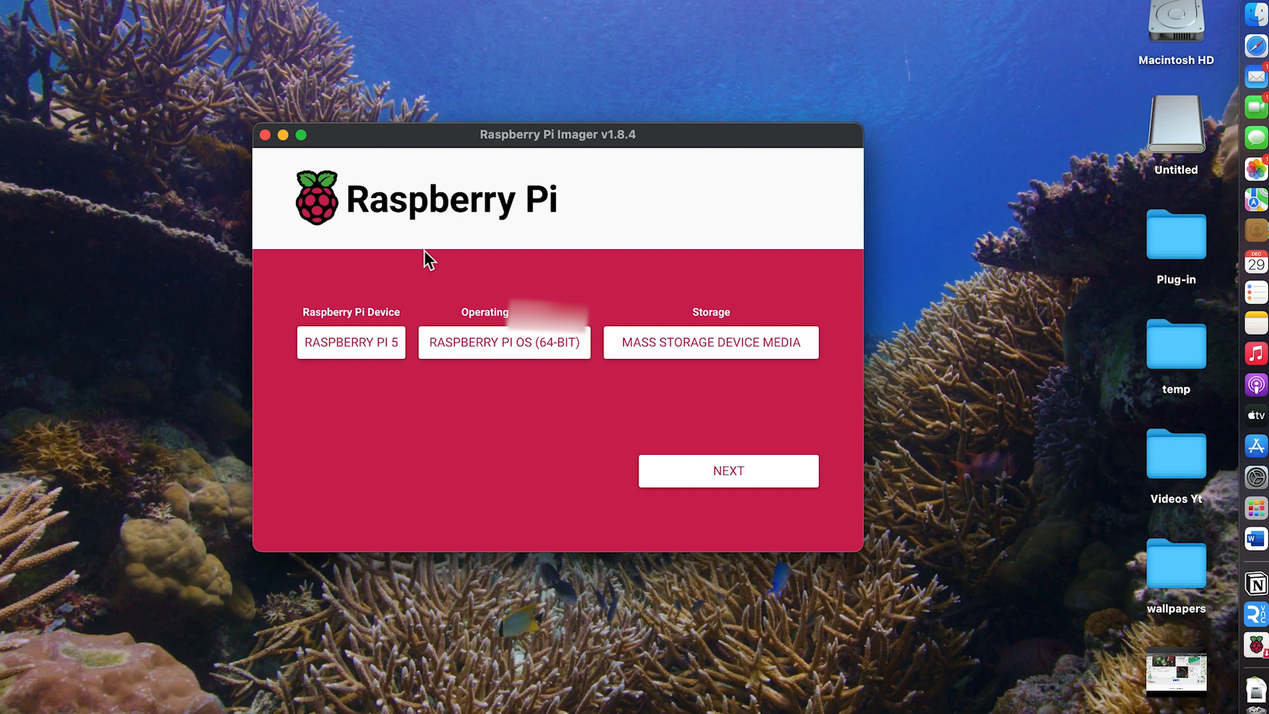
mouse_move(677, 475)
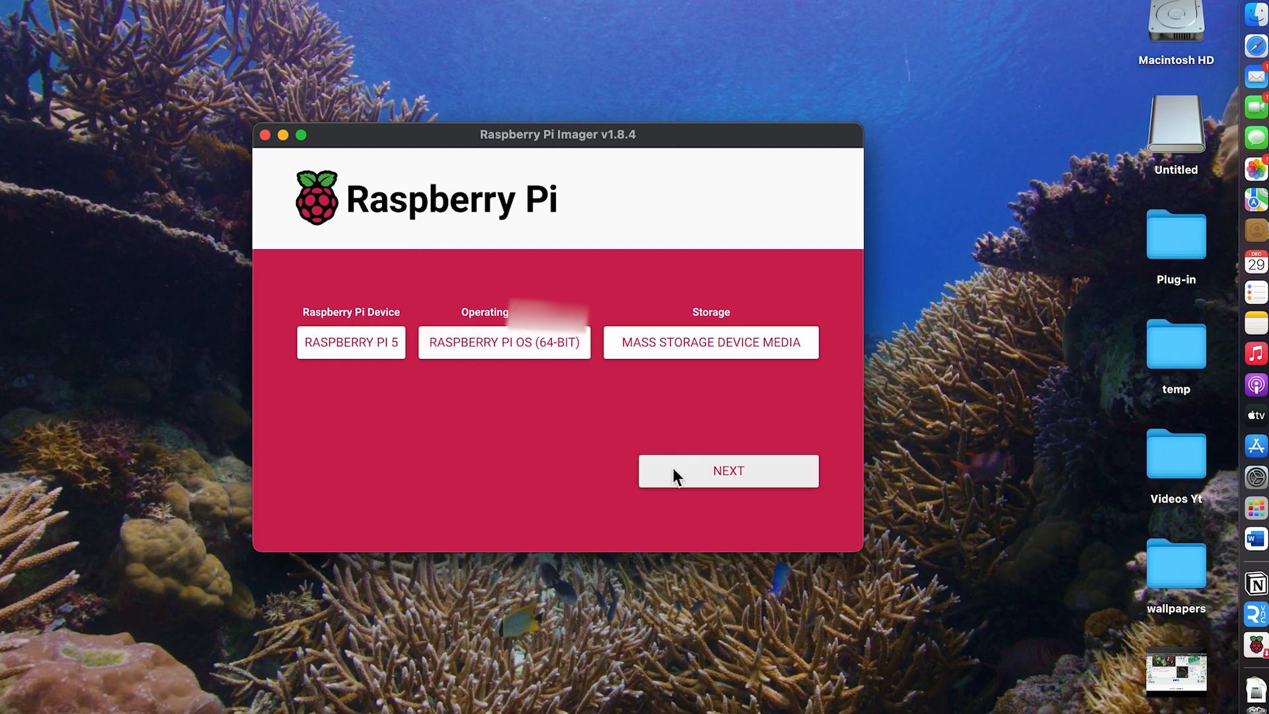
- Proceed with Next and choose Edit Settings in the 'Use OS customisation?' dialog
click(727, 470)
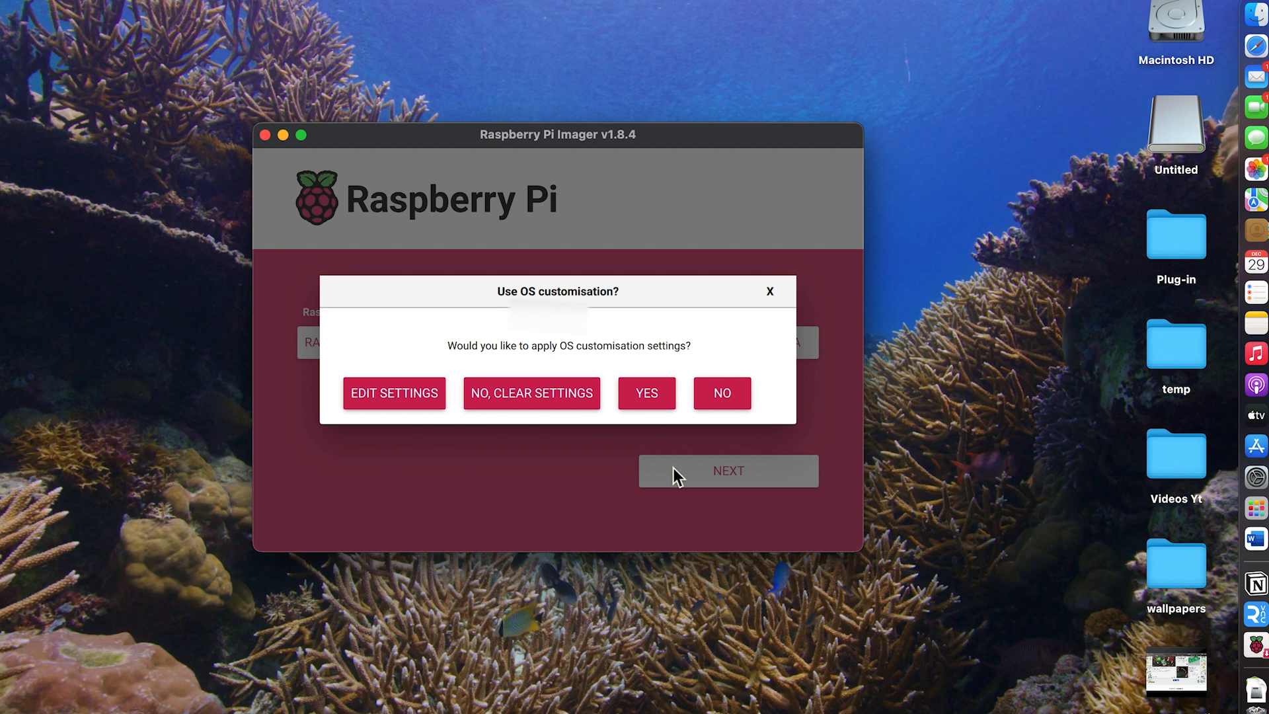
mouse_move(394, 393)
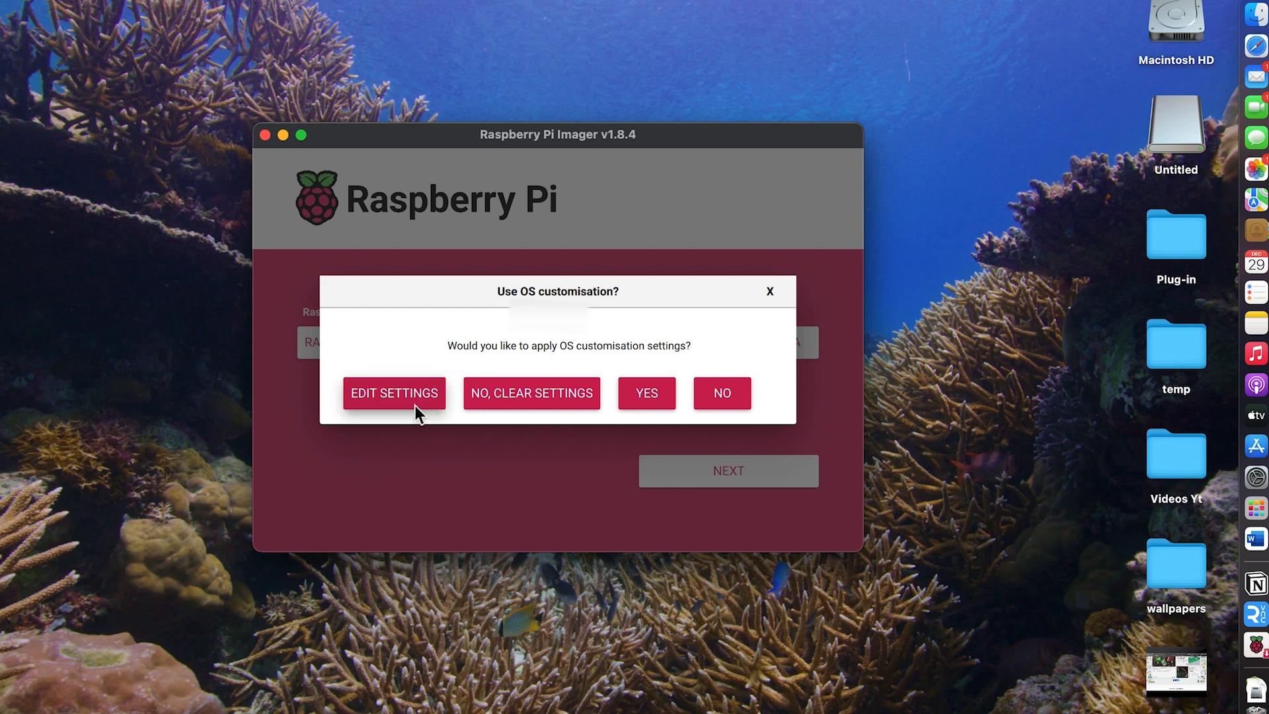
click(394, 393)
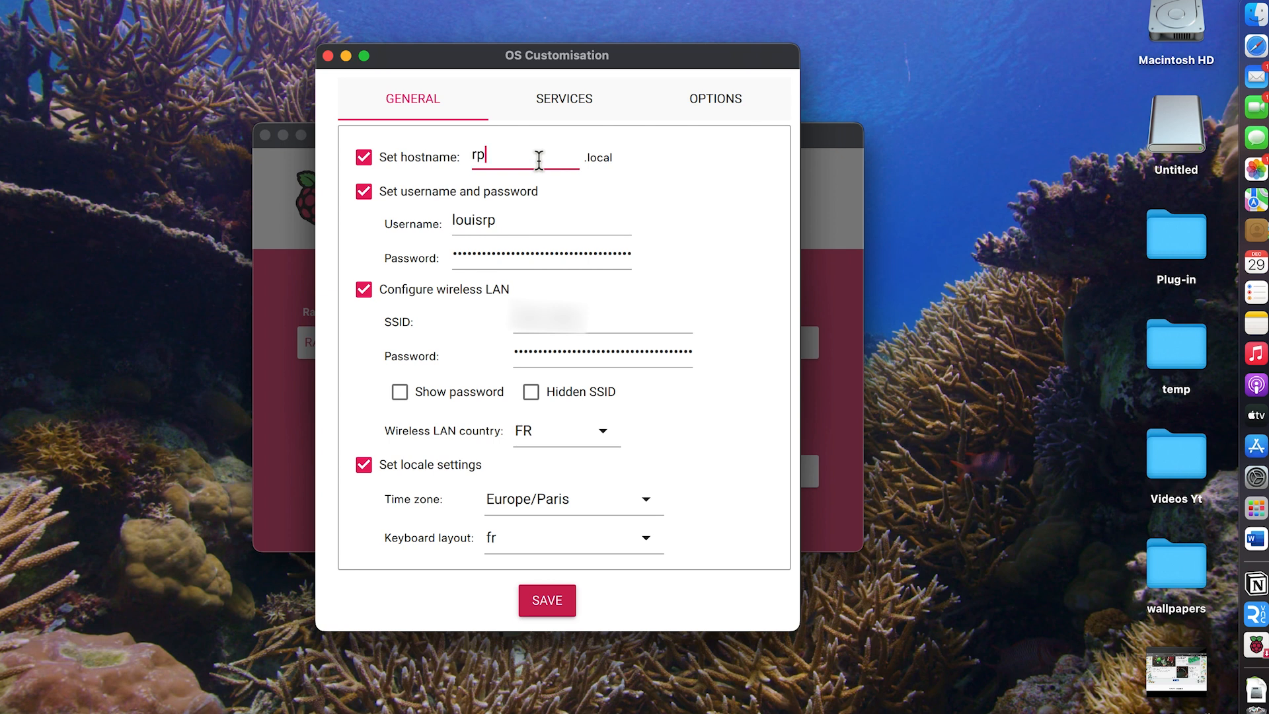
- Enter a new account password for user 'louisrp', then move to the wireless LAN password
click(534, 220)
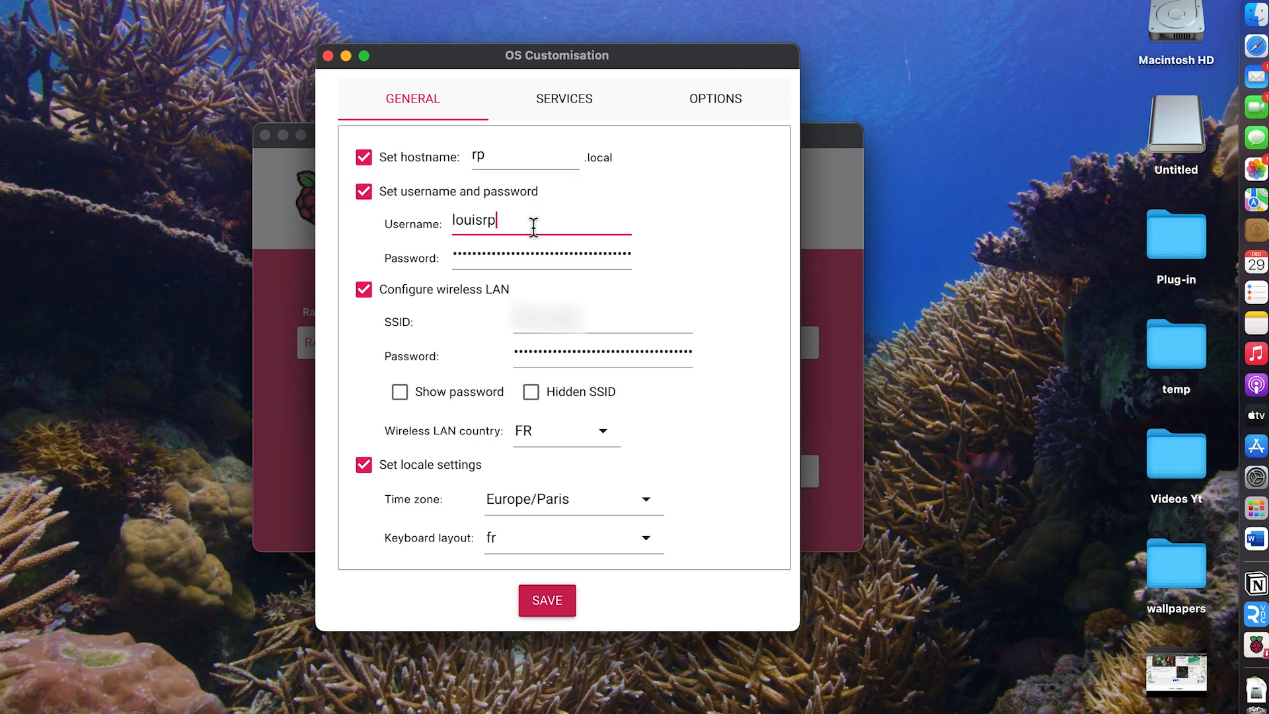
click(541, 257)
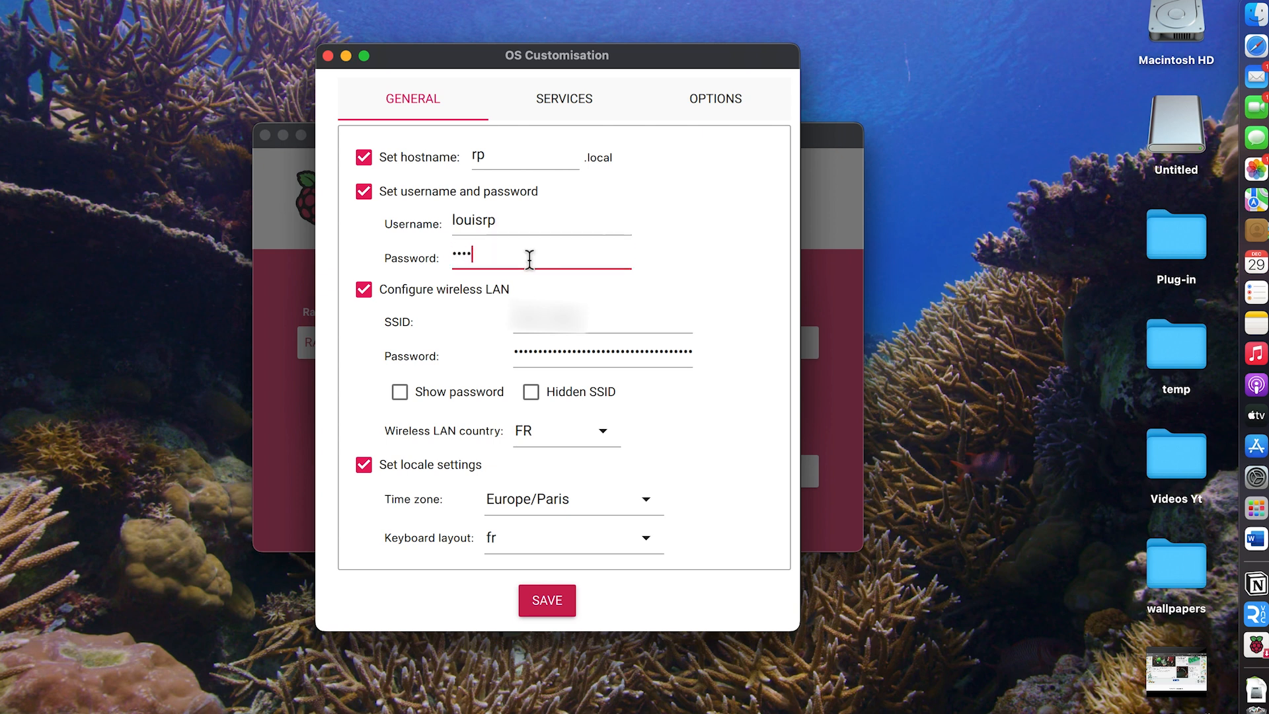
text(p)
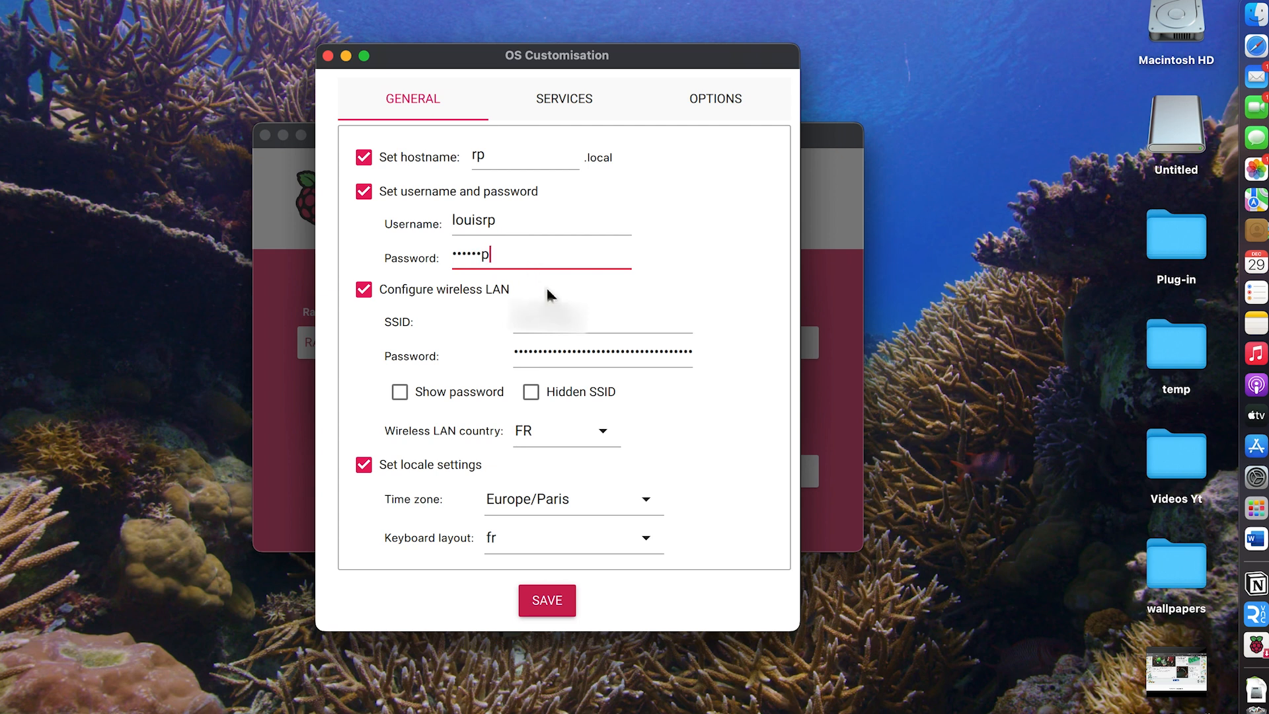
click(602, 321)
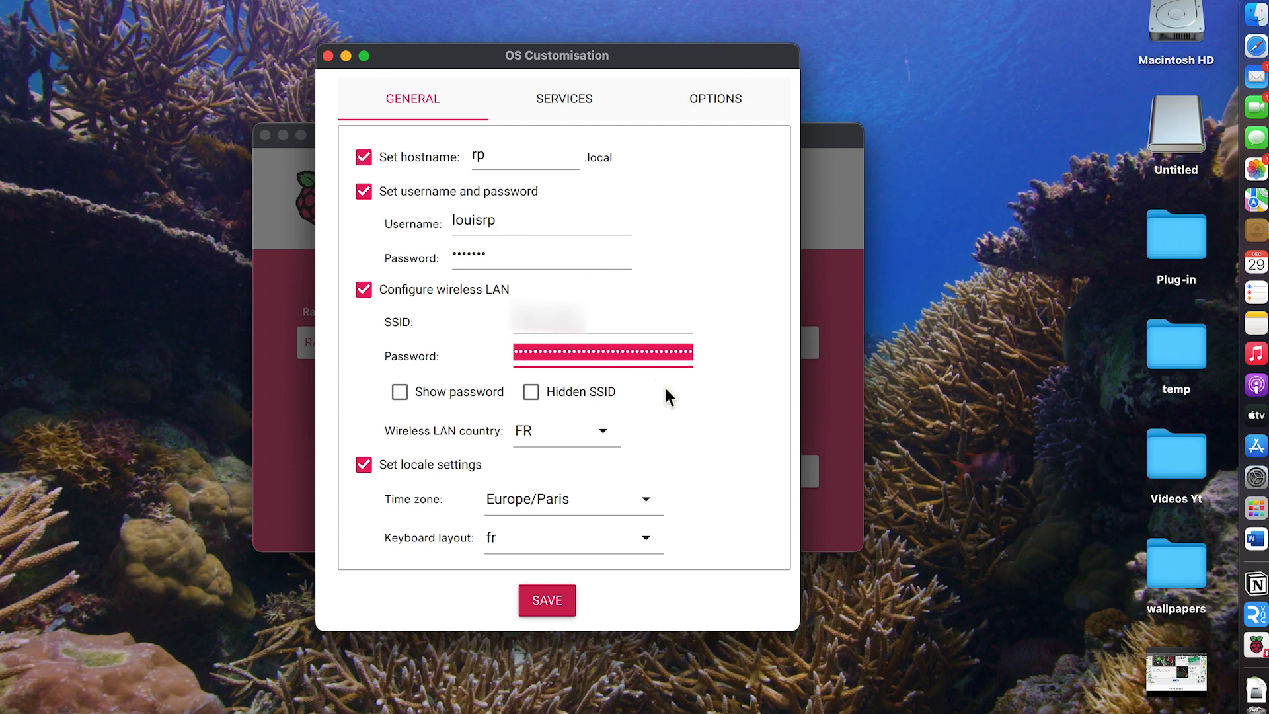
mouse_move(648, 444)
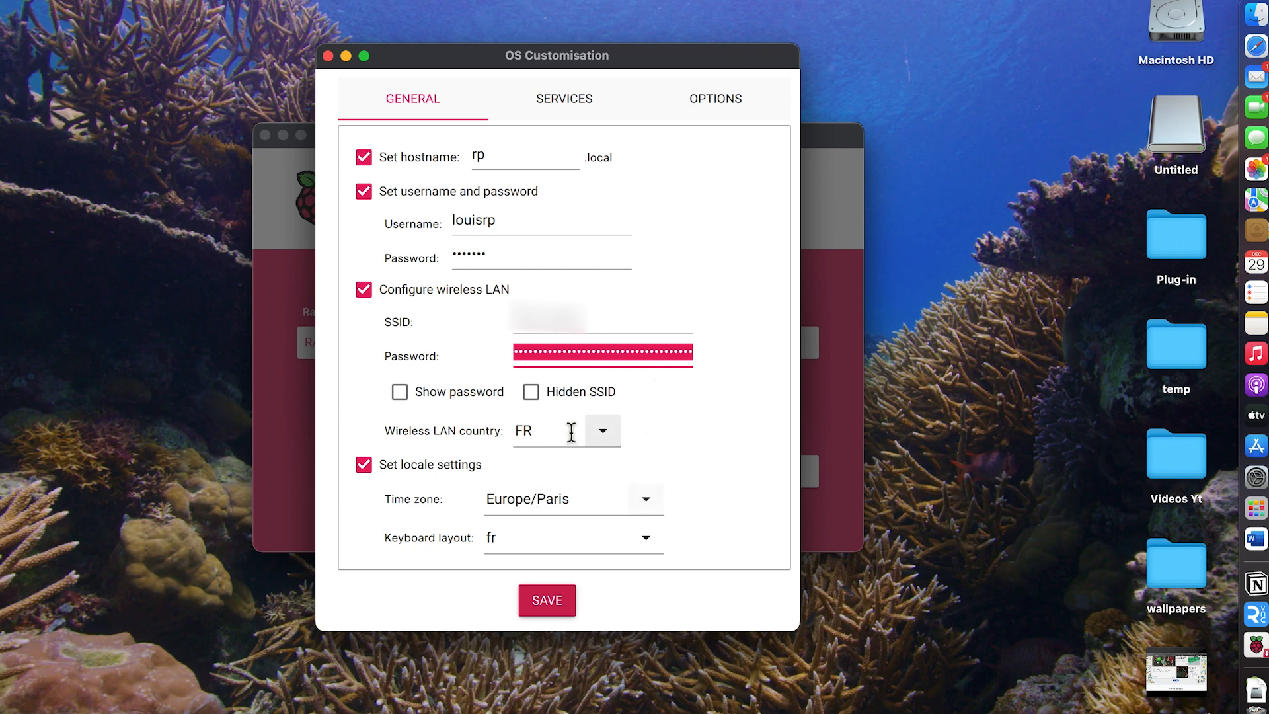
mouse_move(700, 460)
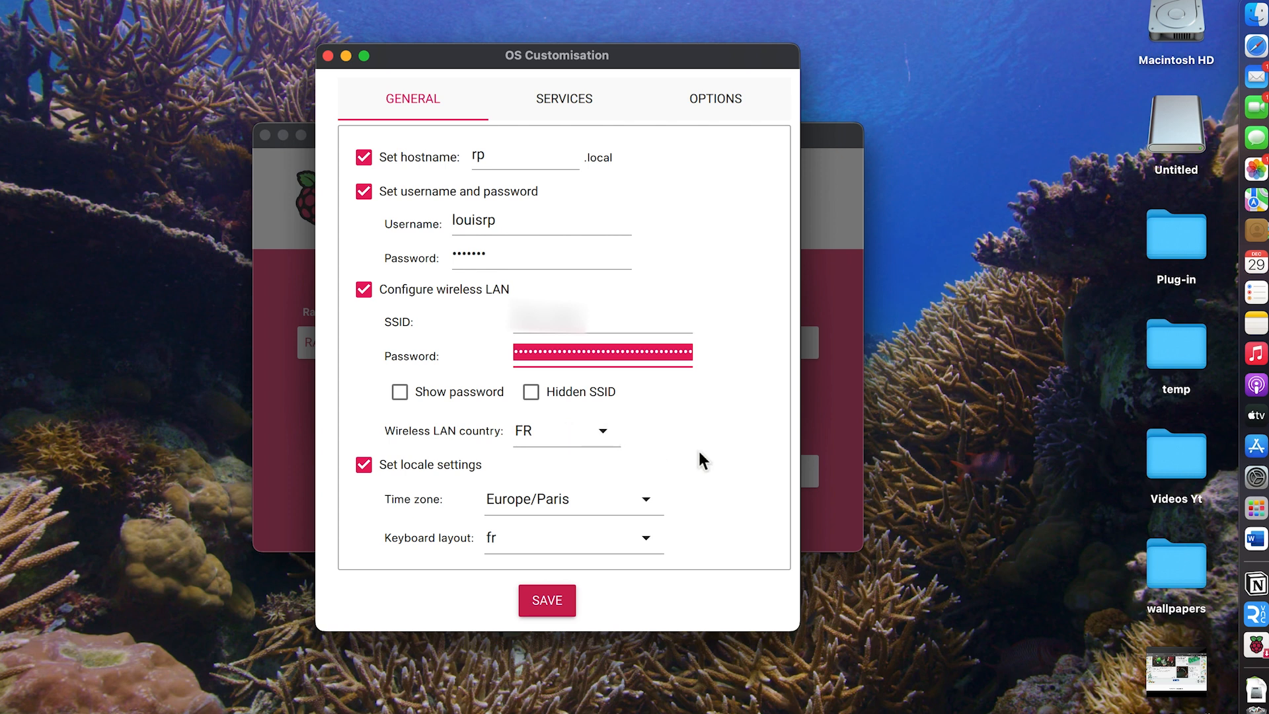
mouse_move(645, 498)
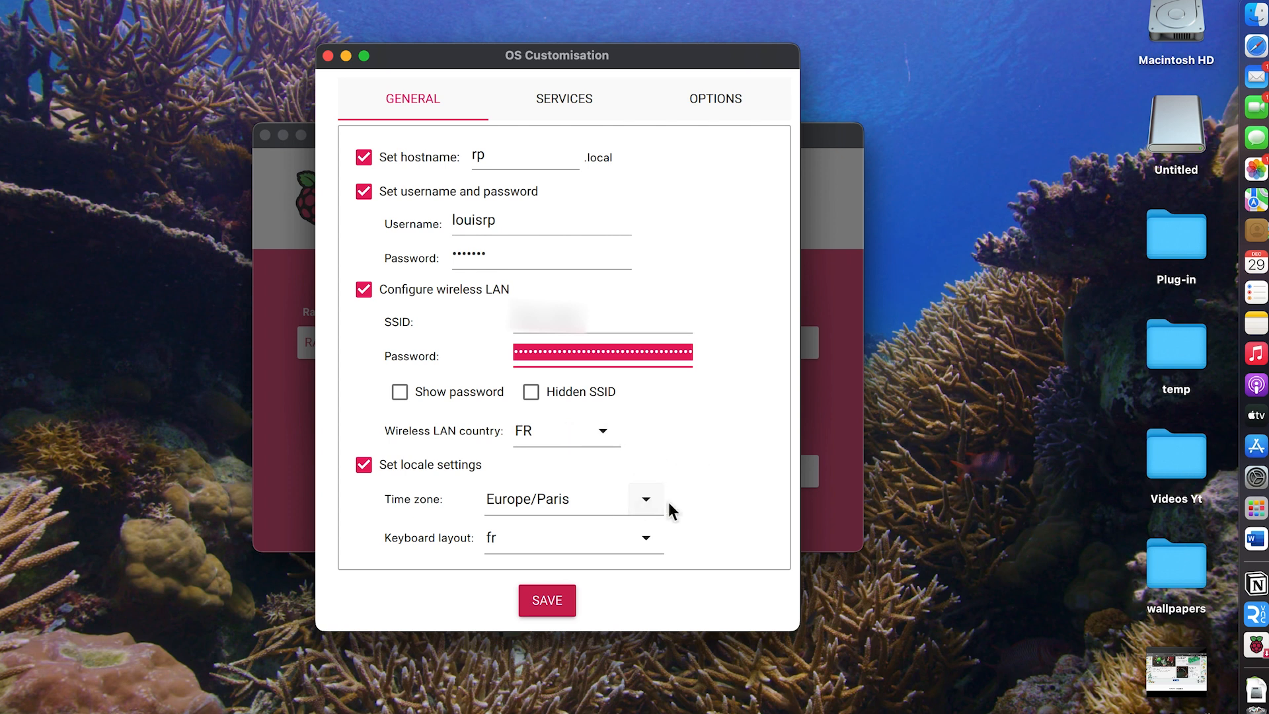
mouse_move(644, 537)
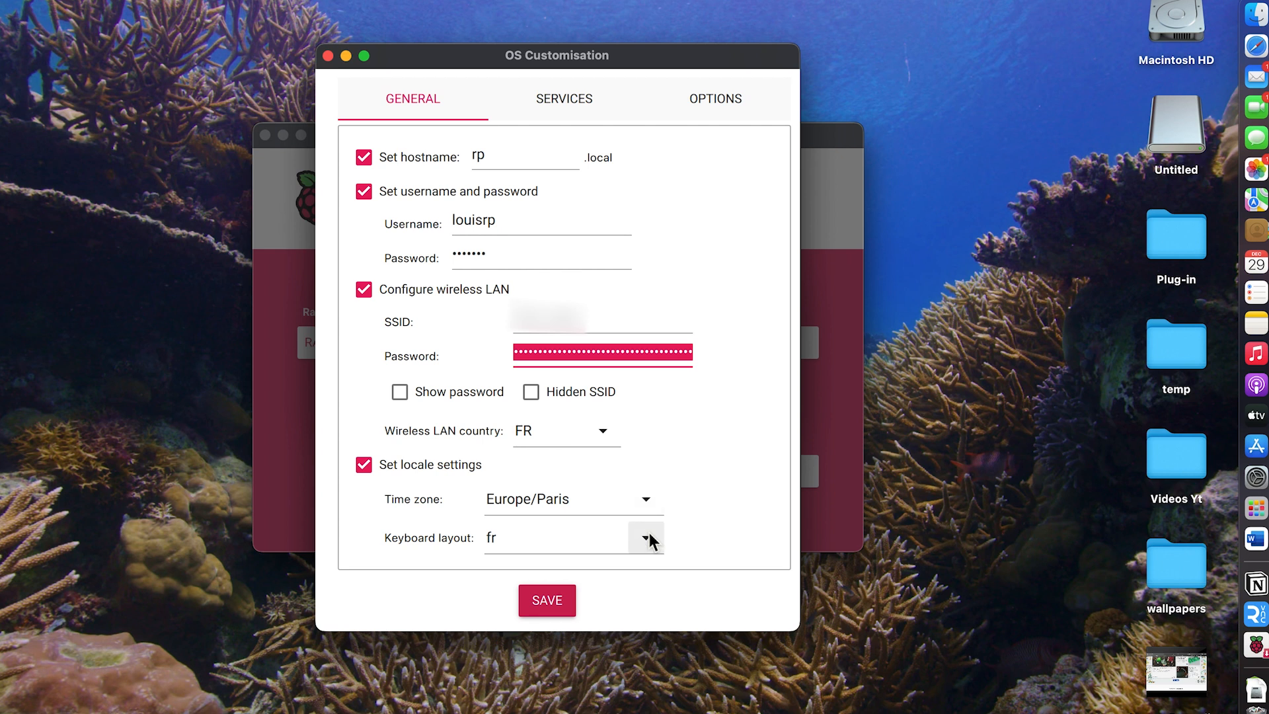
mouse_move(586, 536)
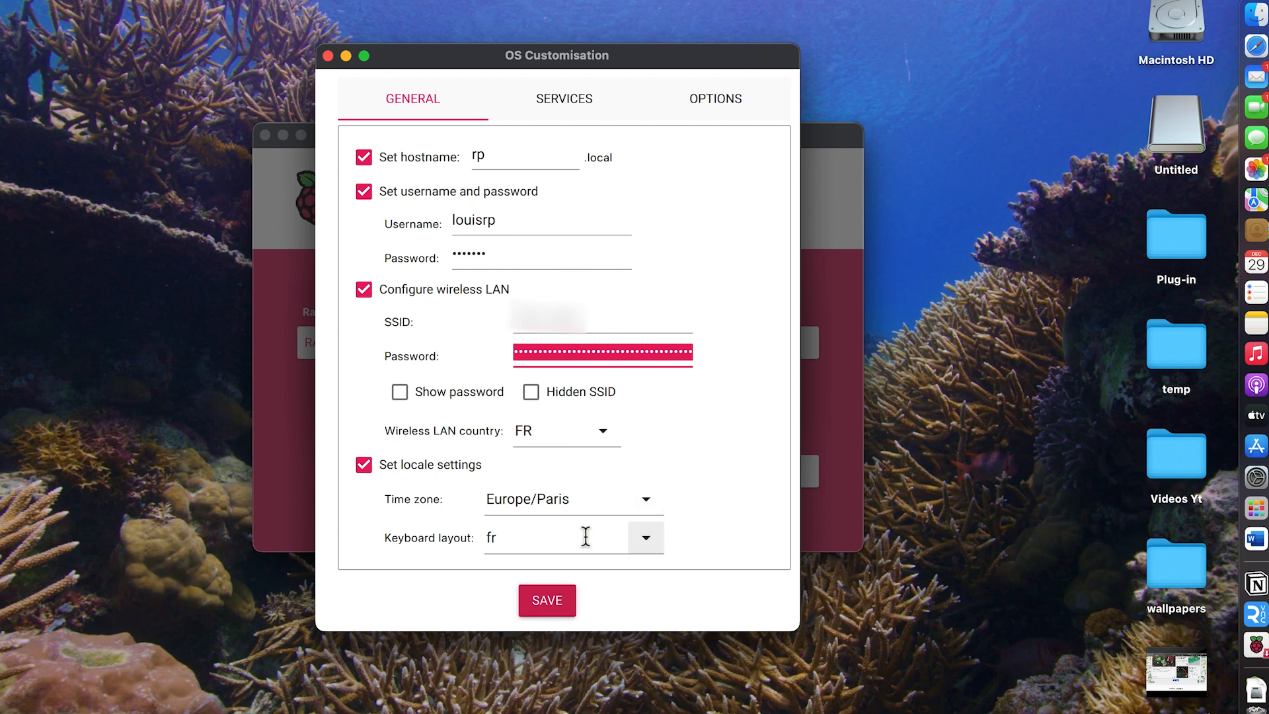
- Review the General, Options and Services settings with SSH enabled, then save the customisation
click(563, 98)
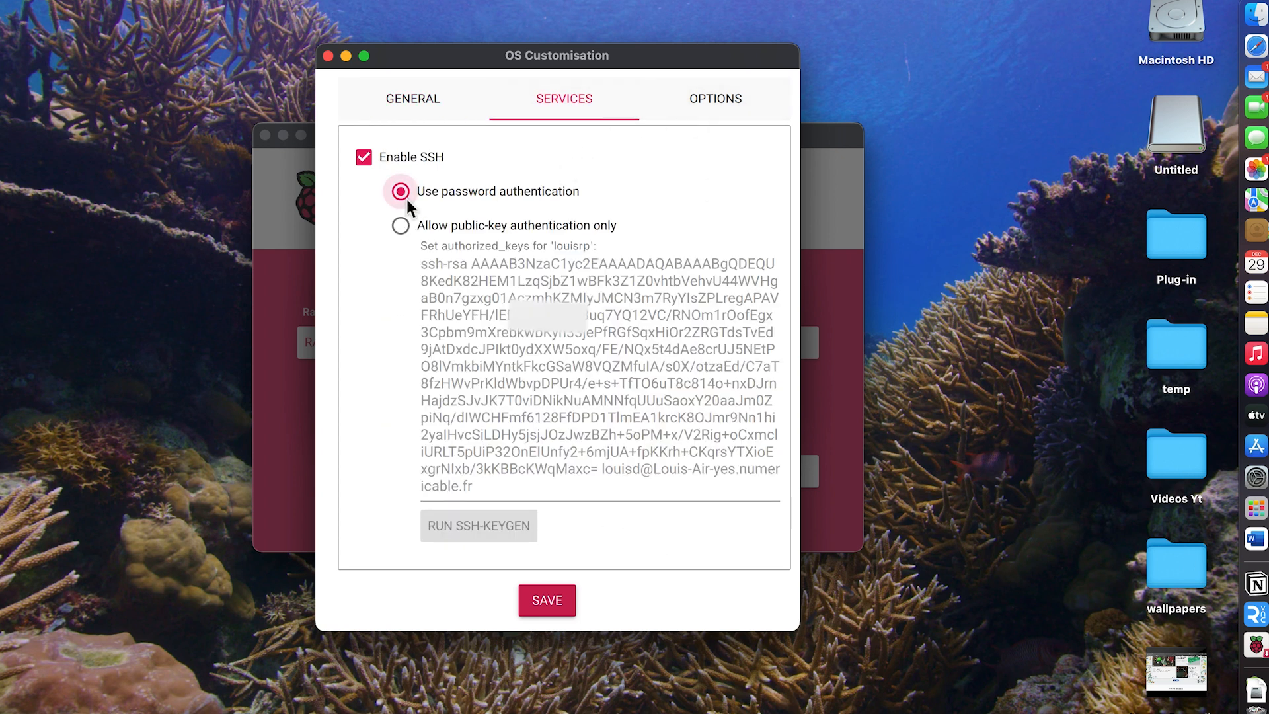
mouse_move(481, 246)
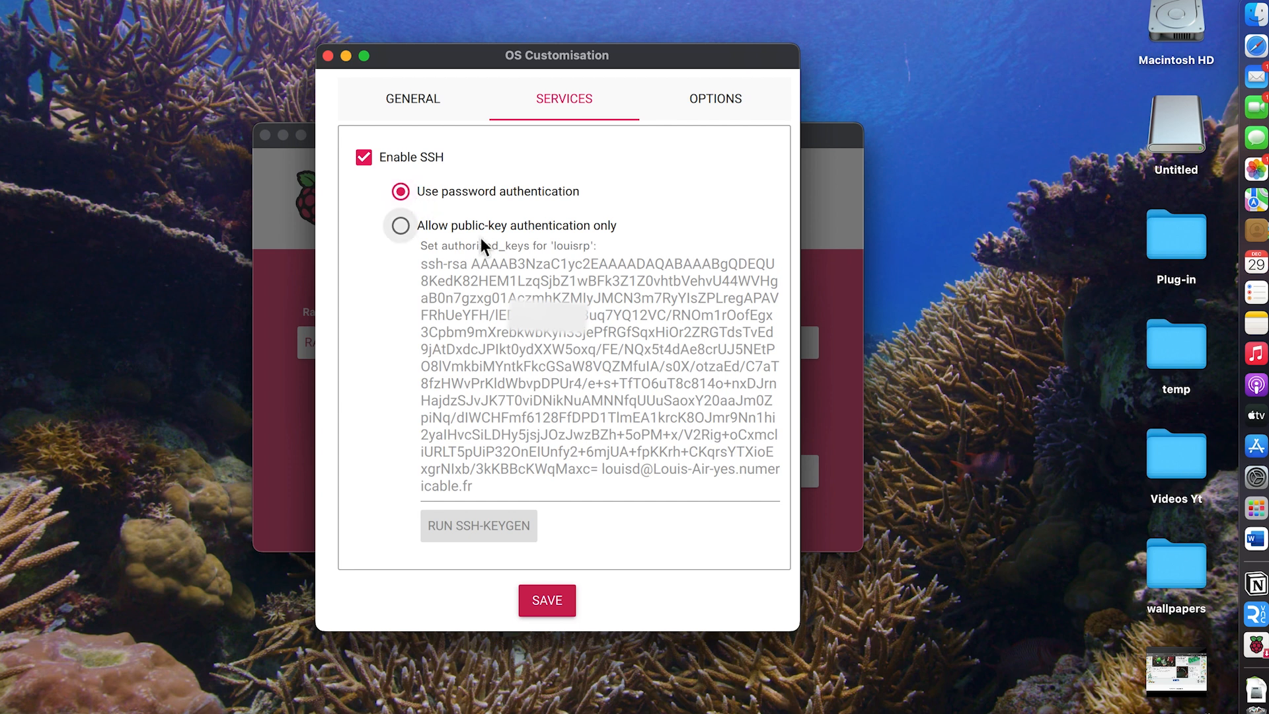
mouse_move(429, 87)
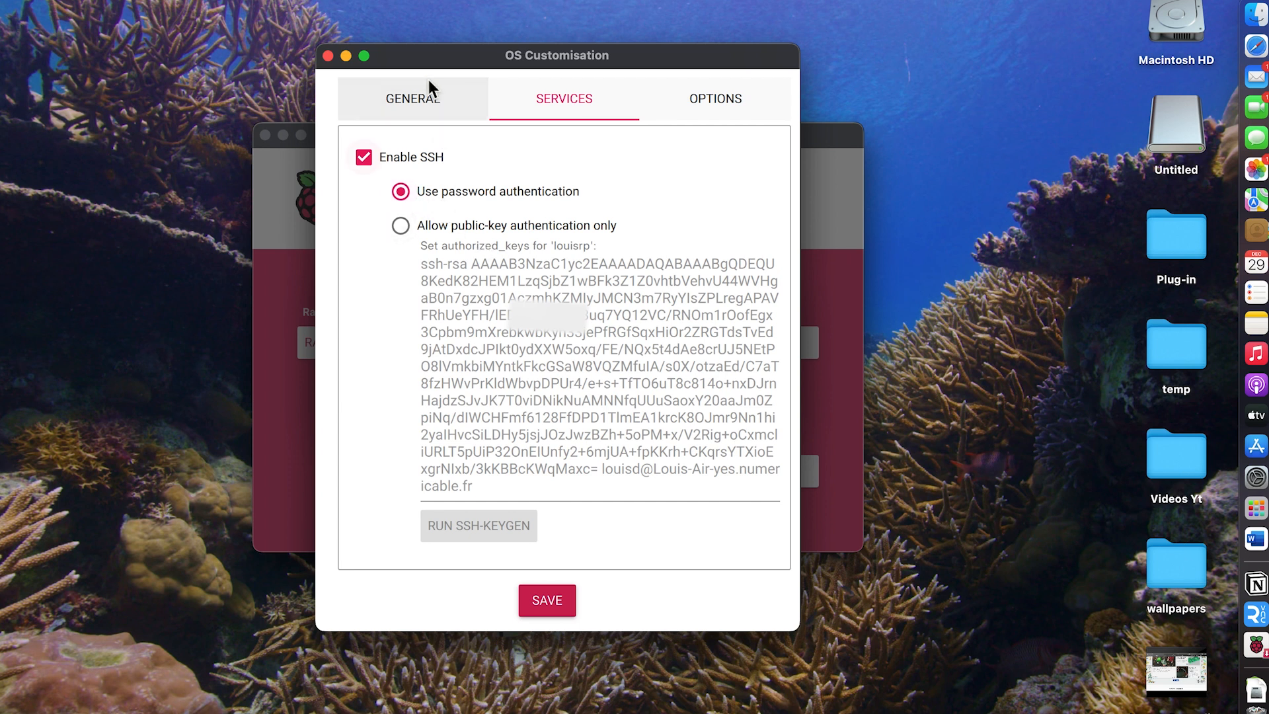
click(411, 98)
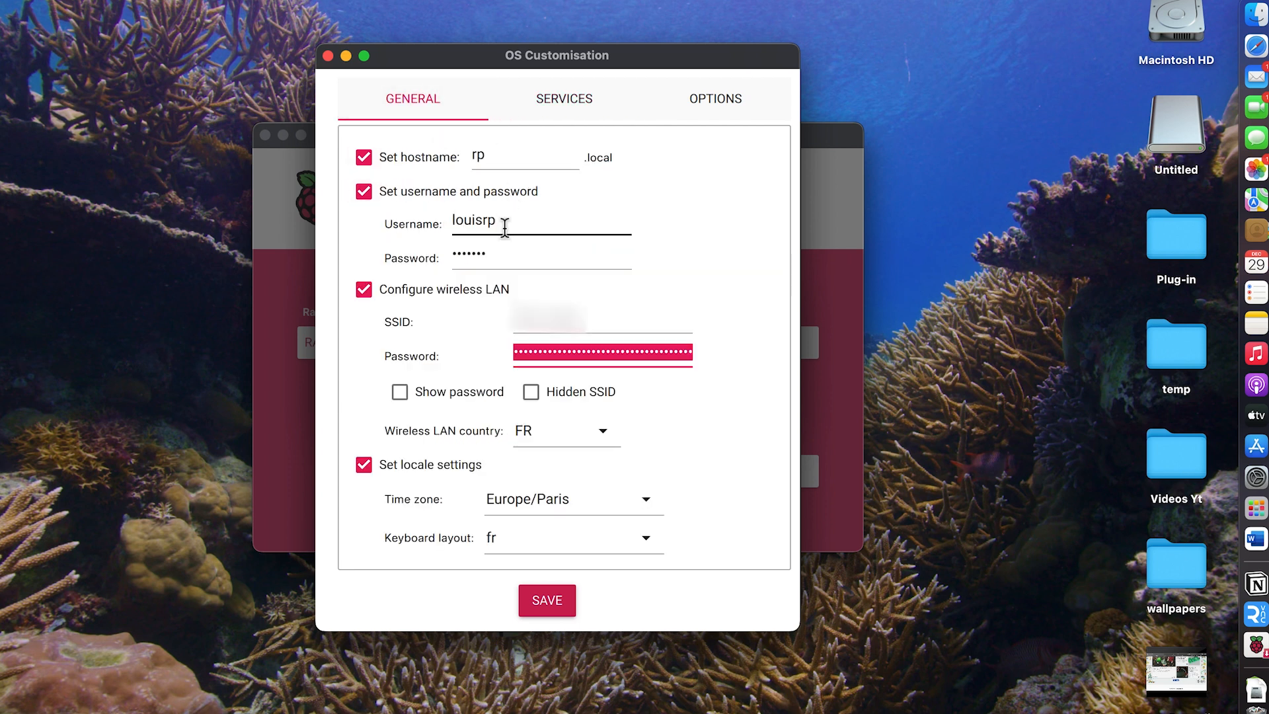
click(714, 98)
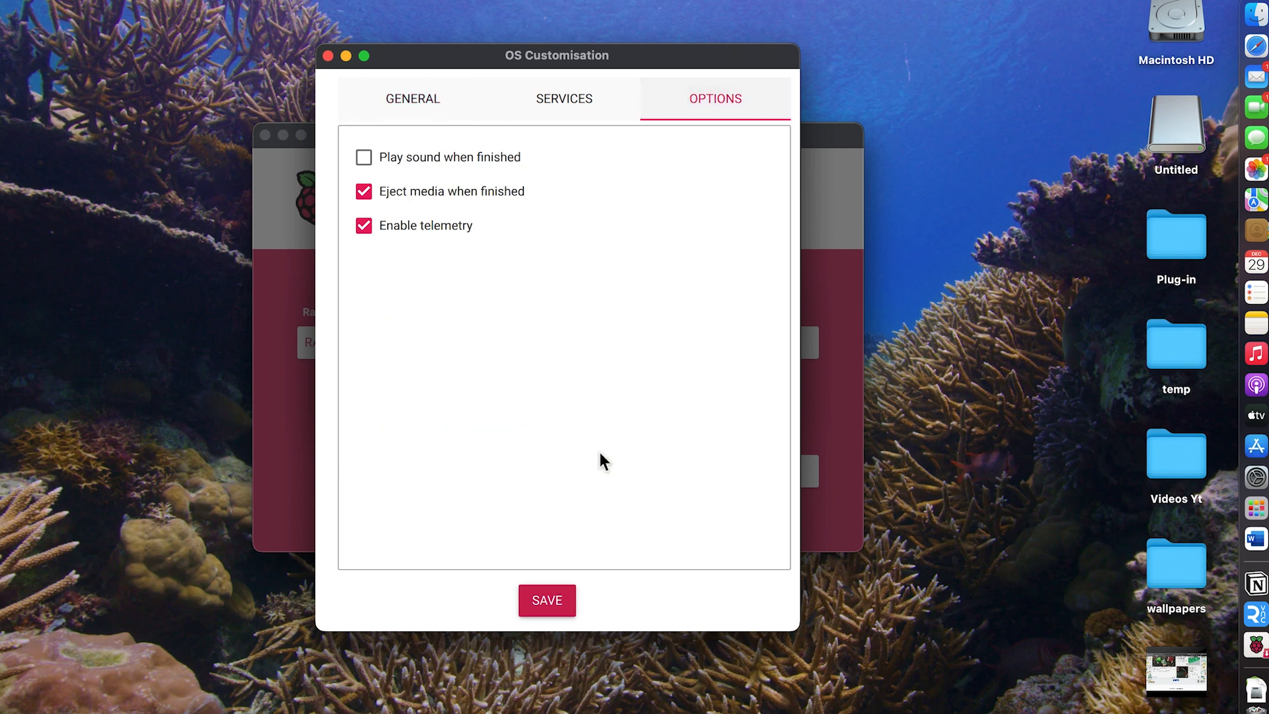
click(563, 98)
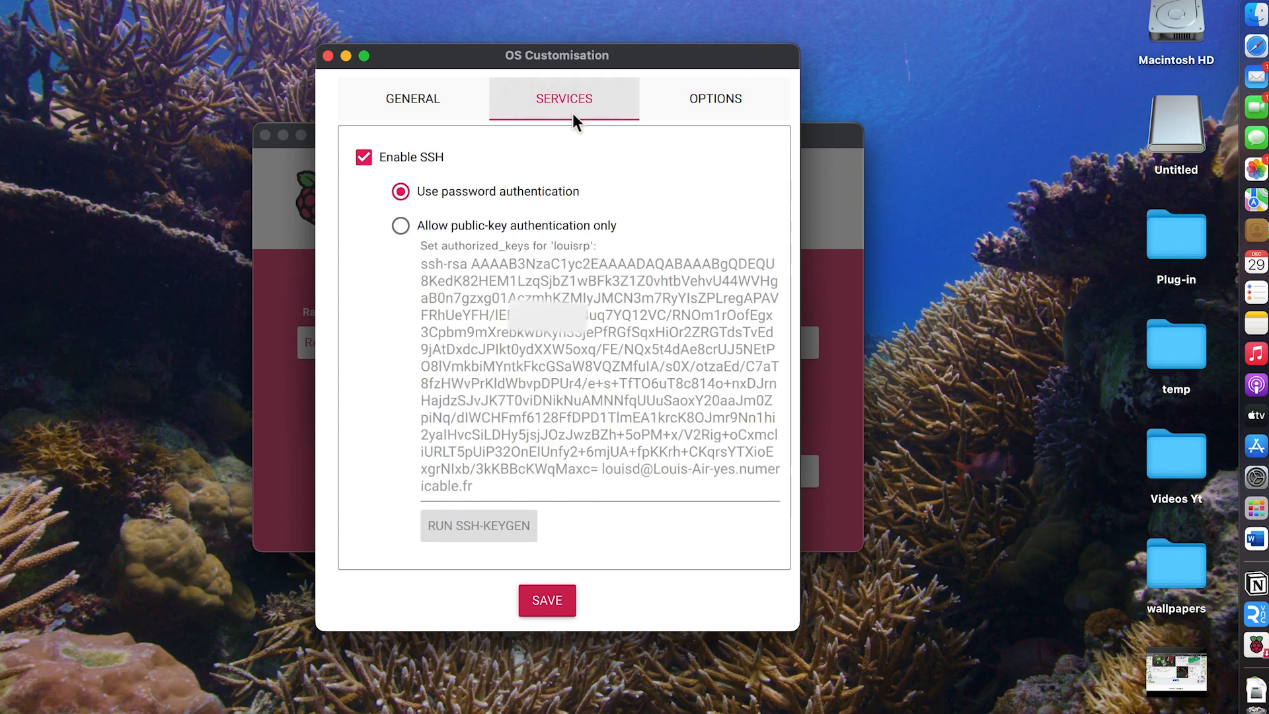
click(412, 98)
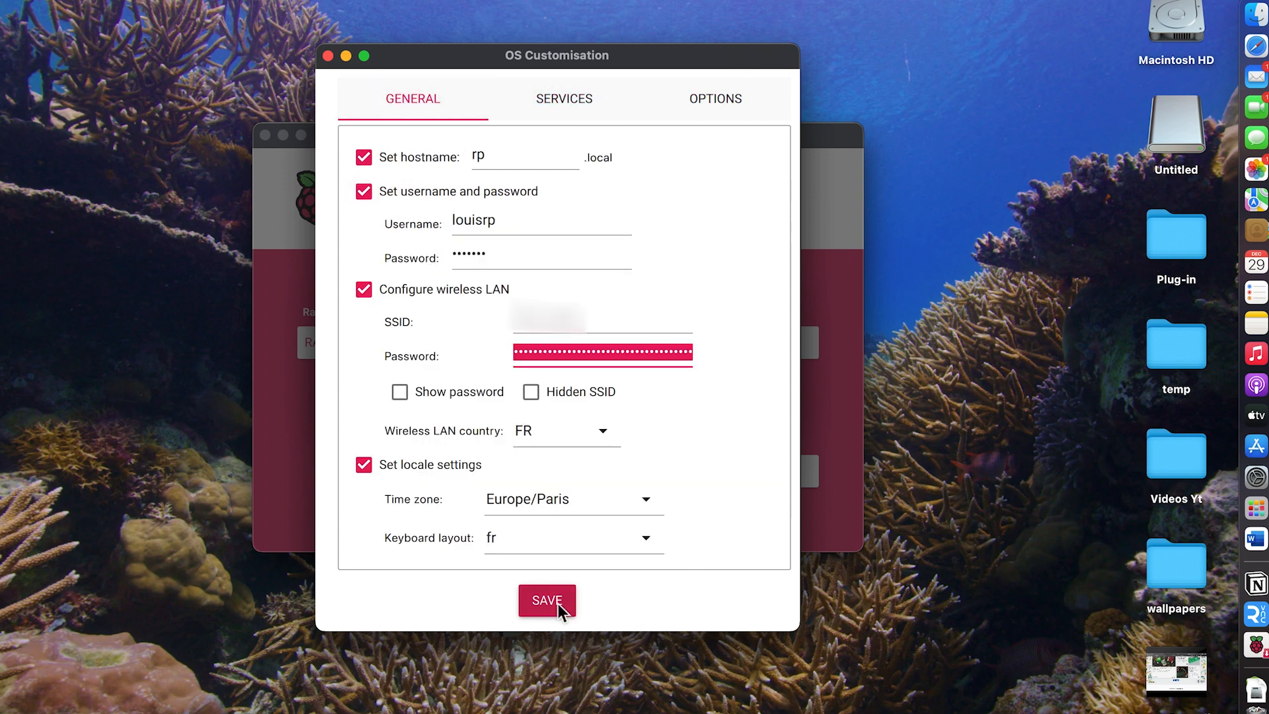
click(547, 599)
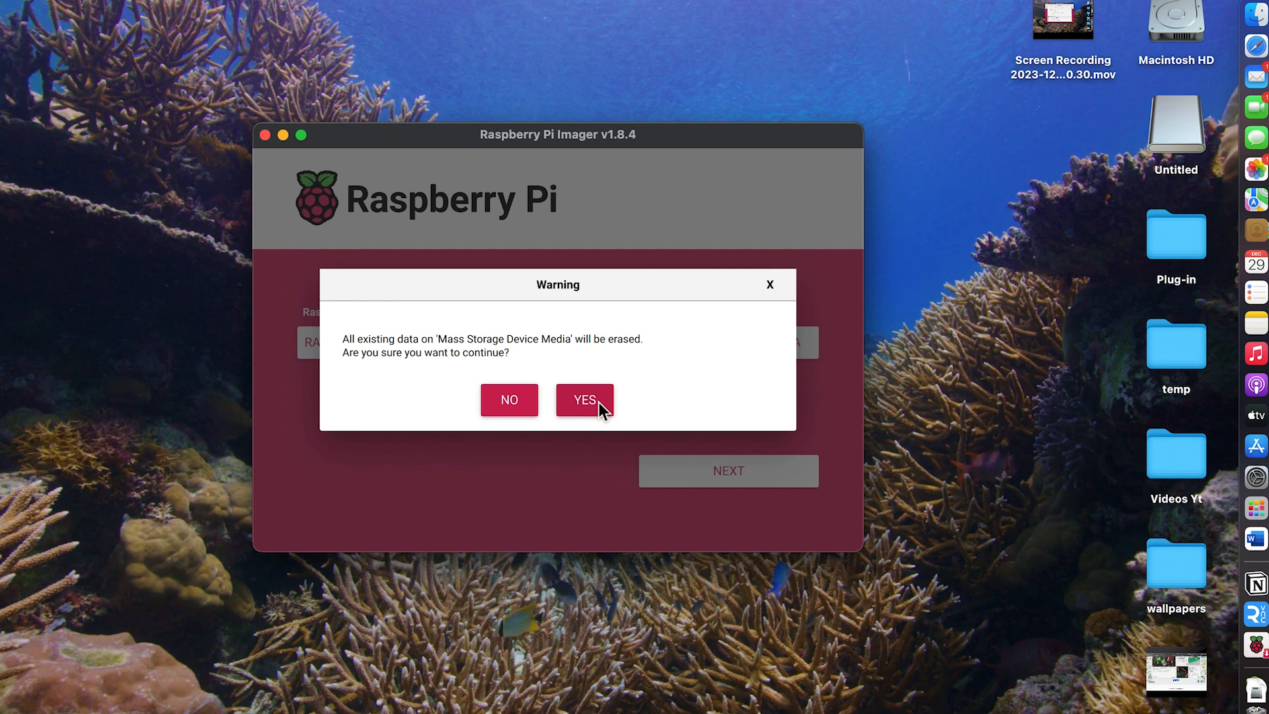
- Confirm erasing the media, authorise with the macOS password, and dismiss the write-successful message
click(583, 400)
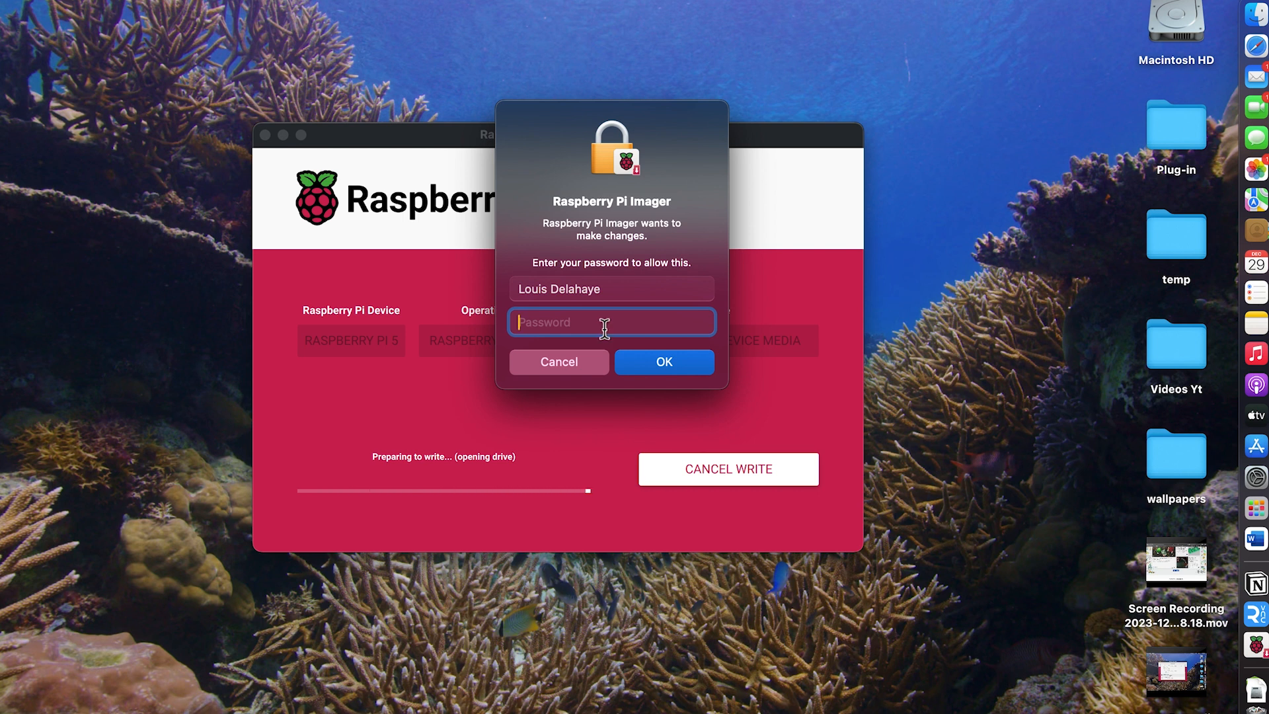
text(••••)
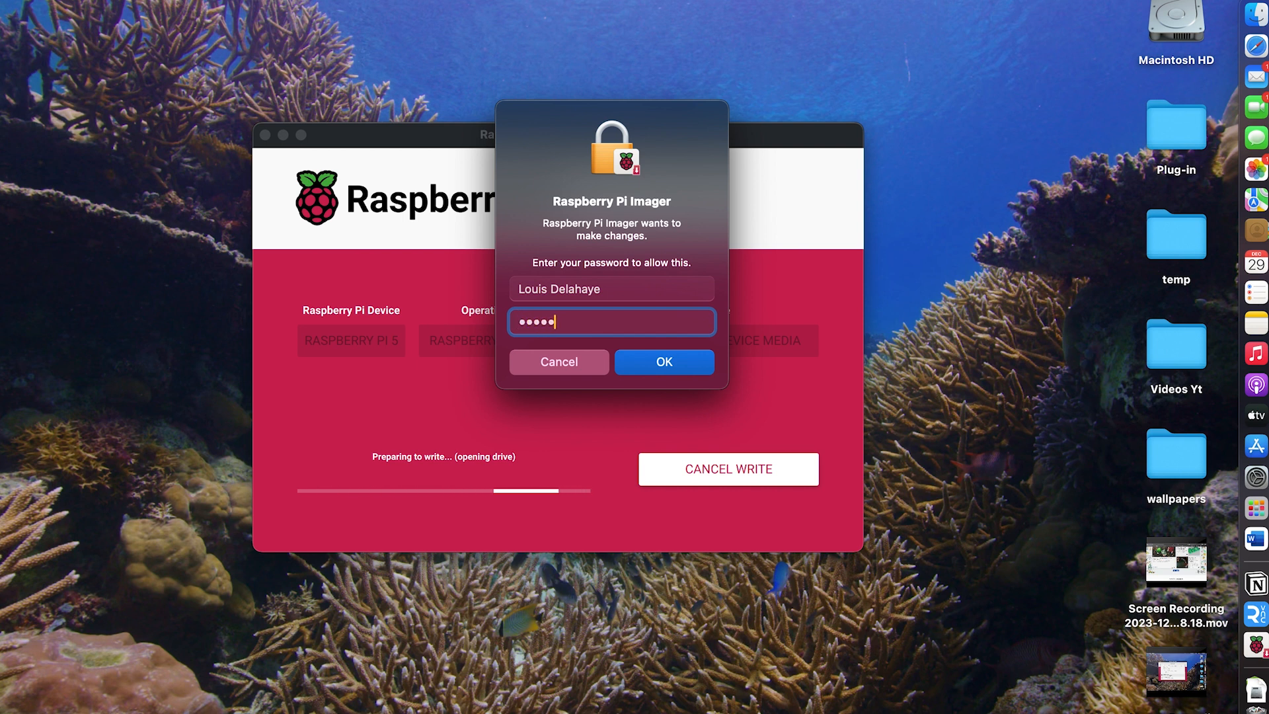
text(password)
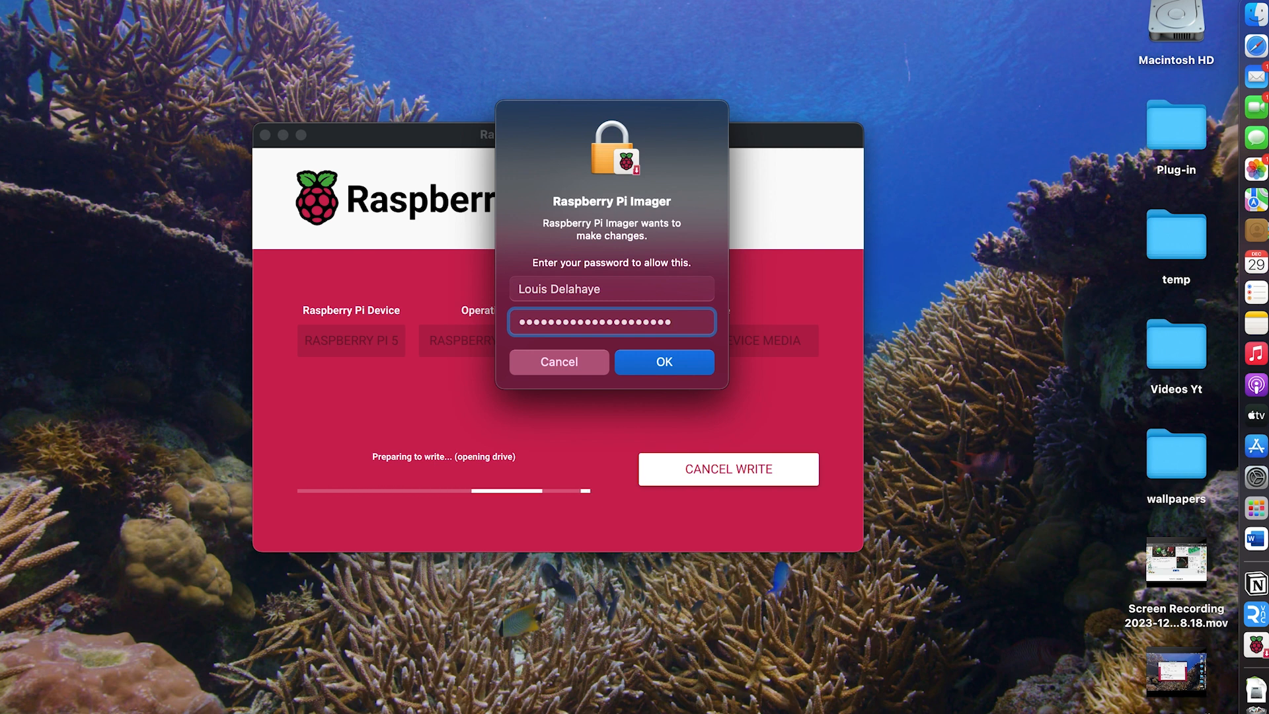
click(663, 361)
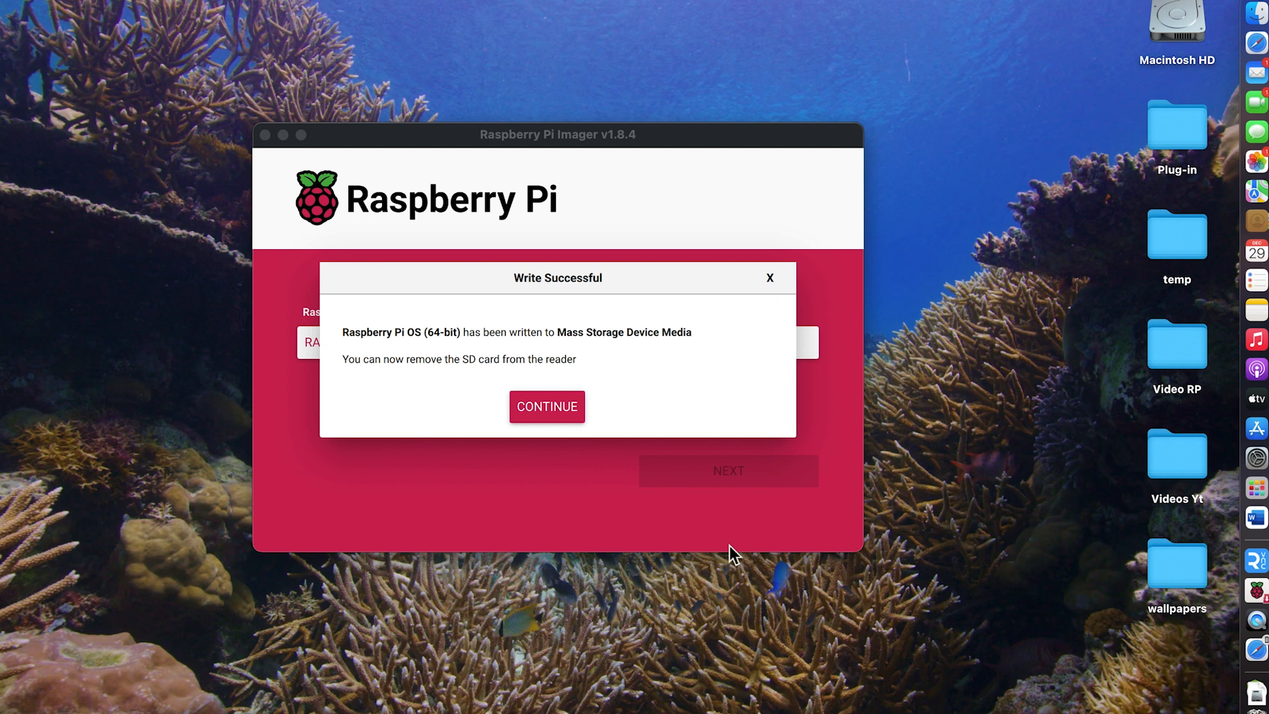
mouse_move(579, 432)
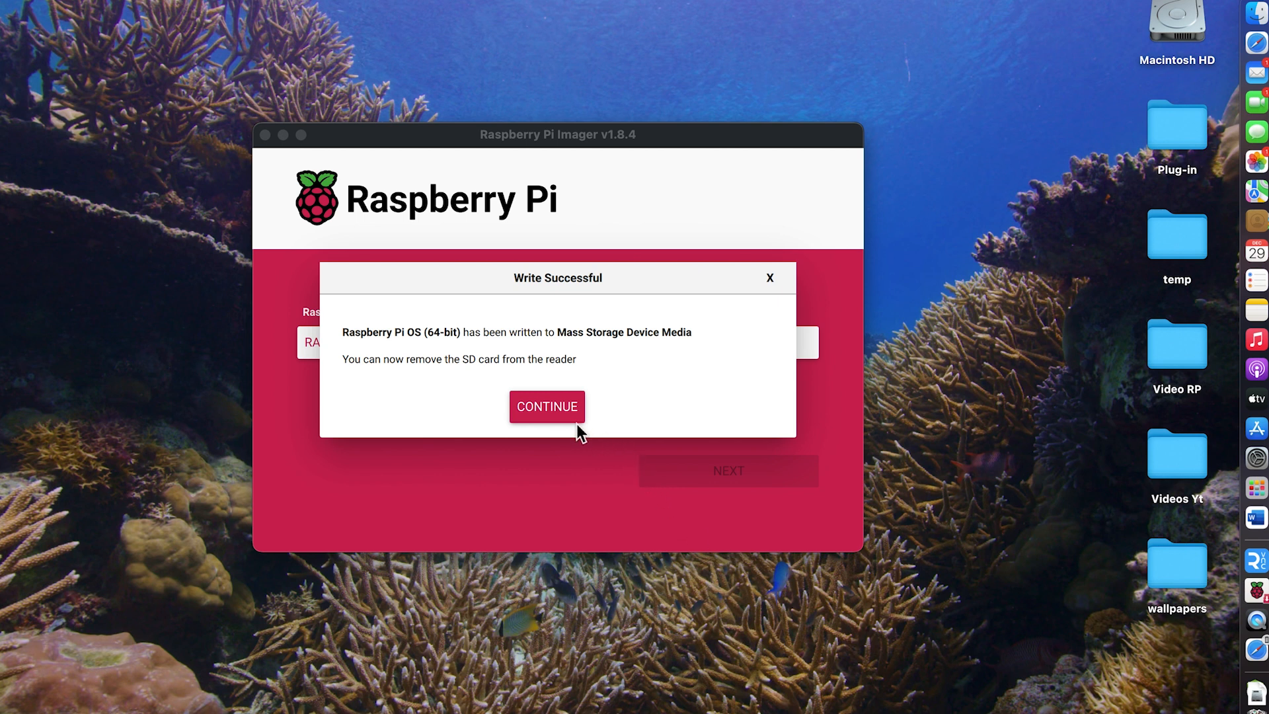
click(546, 406)
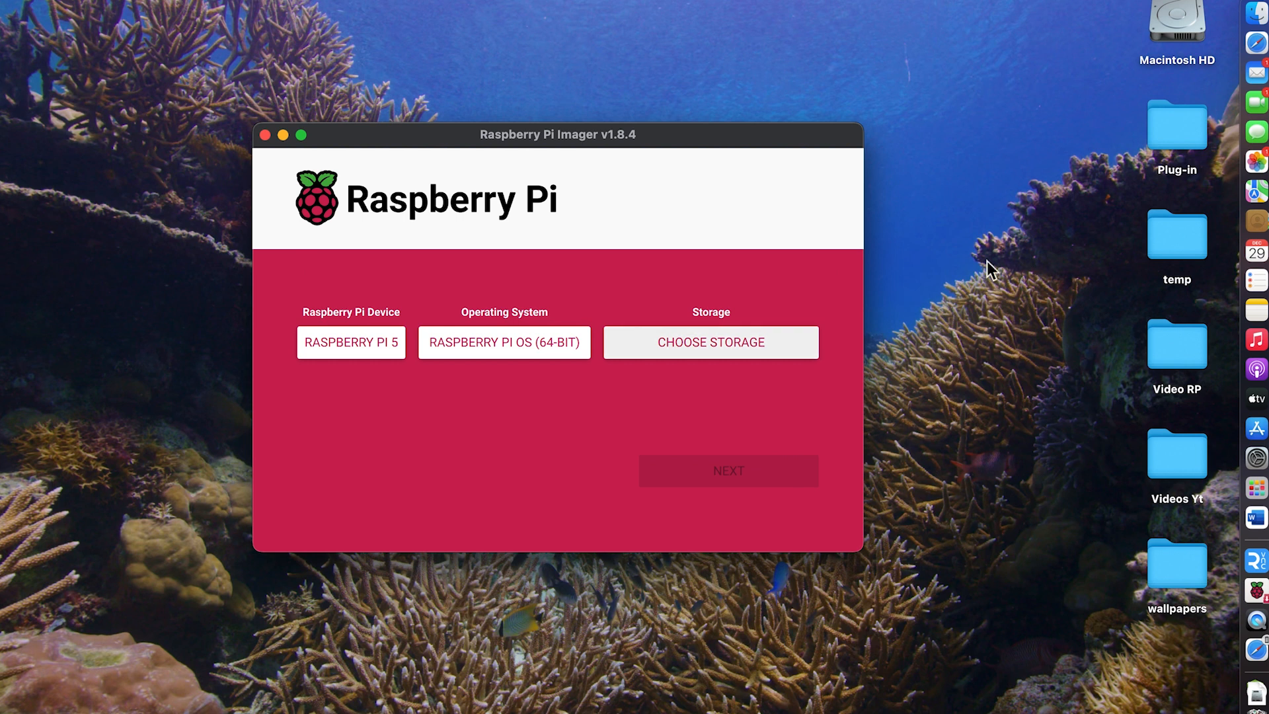
mouse_move(1250, 23)
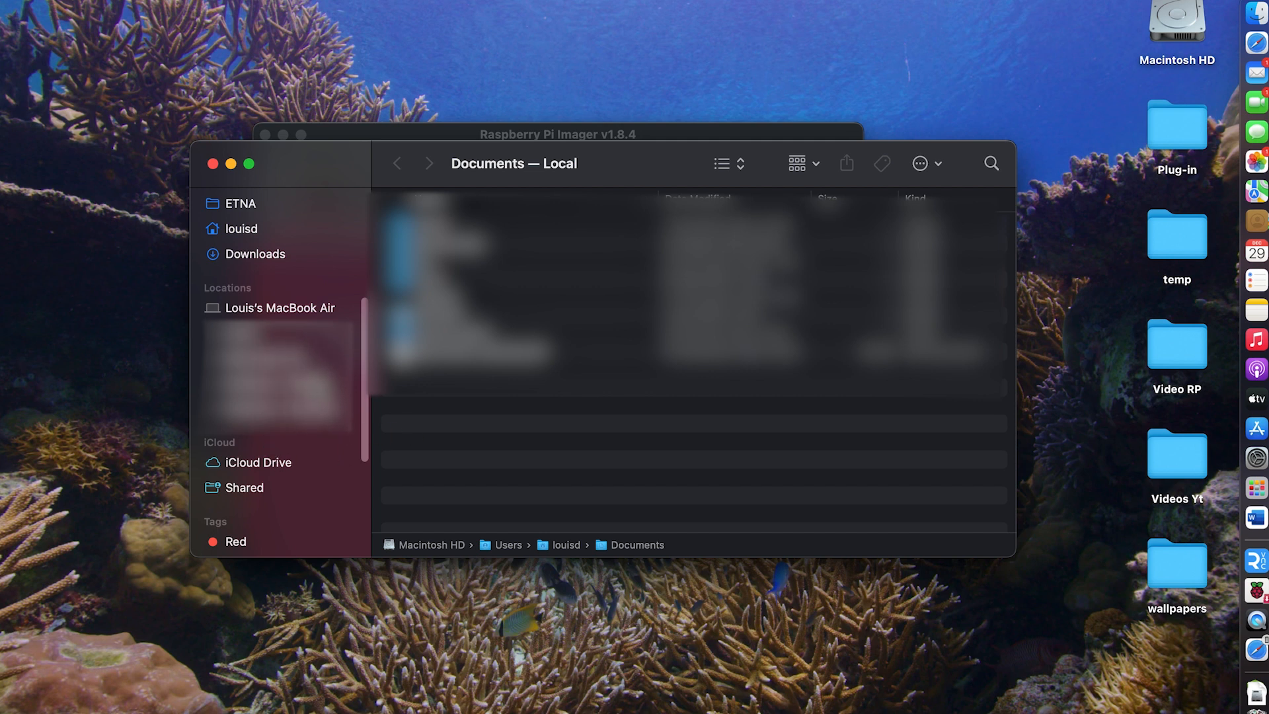
mouse_move(385, 399)
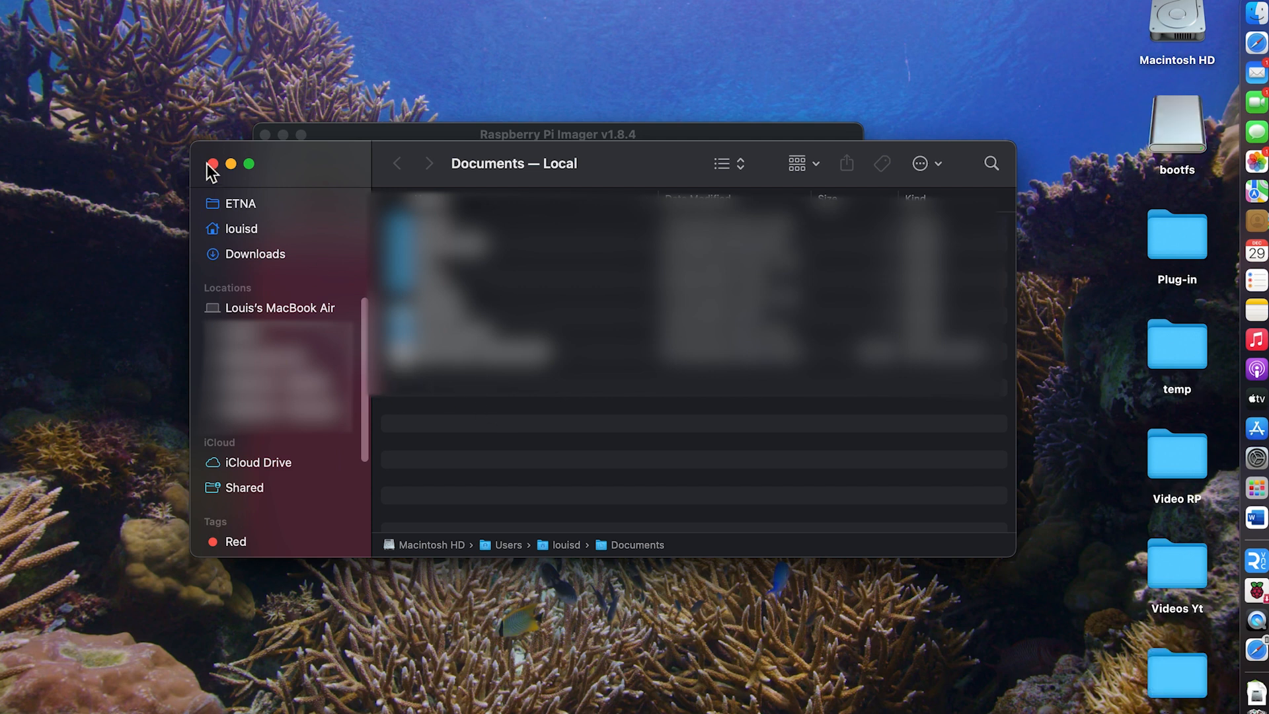
- Close the Finder Documents window, leaving the bootfs volume on the desktop
click(213, 163)
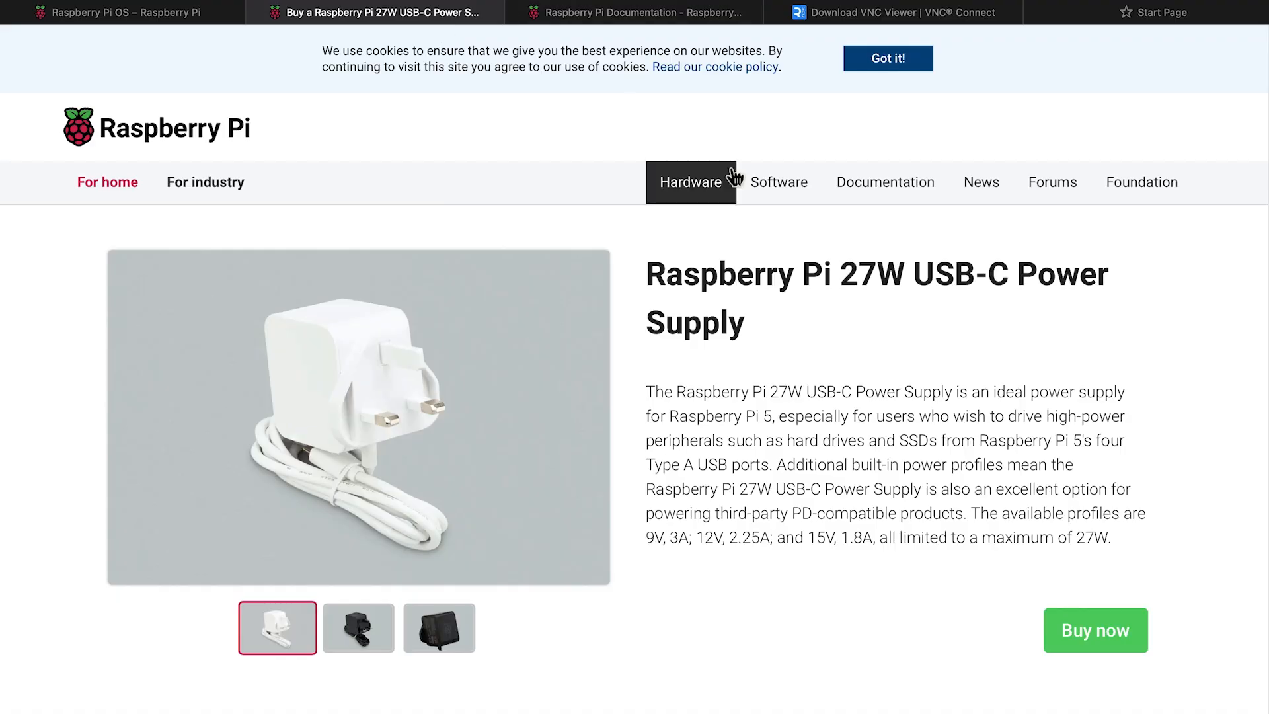
- Read the 27W USB-C Power Supply page, then switch to the Raspberry Pi Documentation tab
scroll(down, 3)
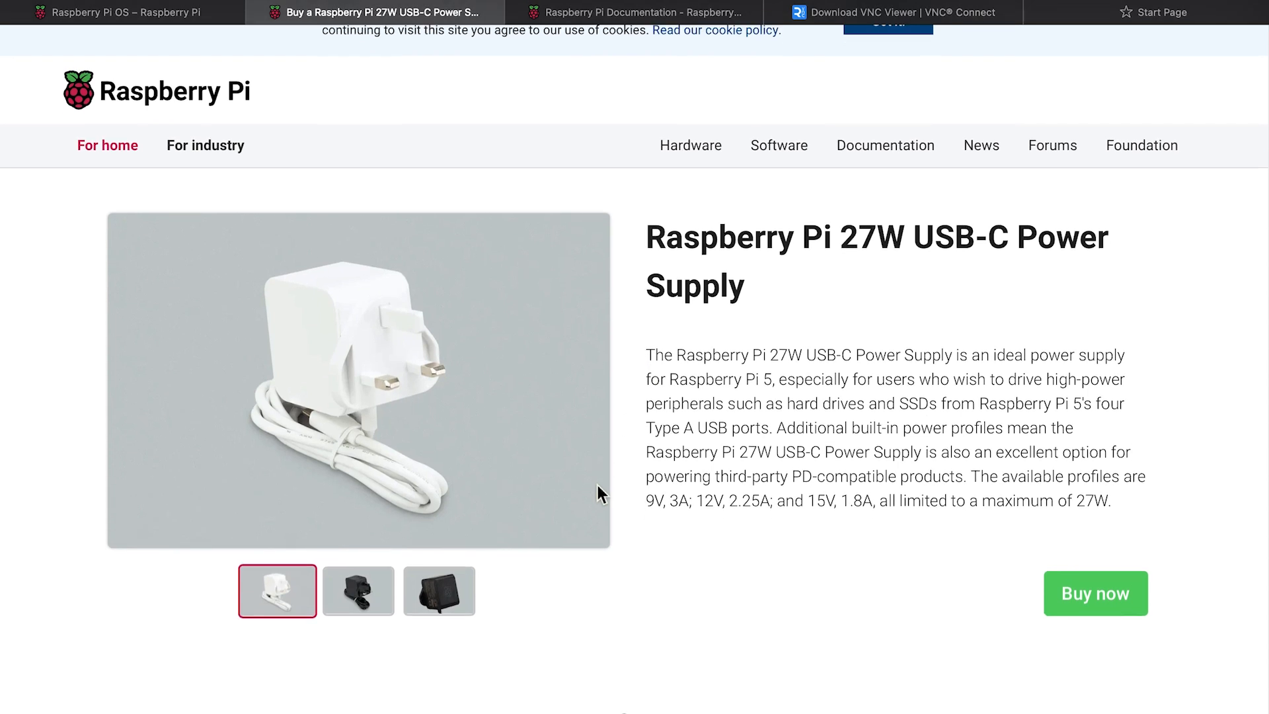
scroll(down, 3)
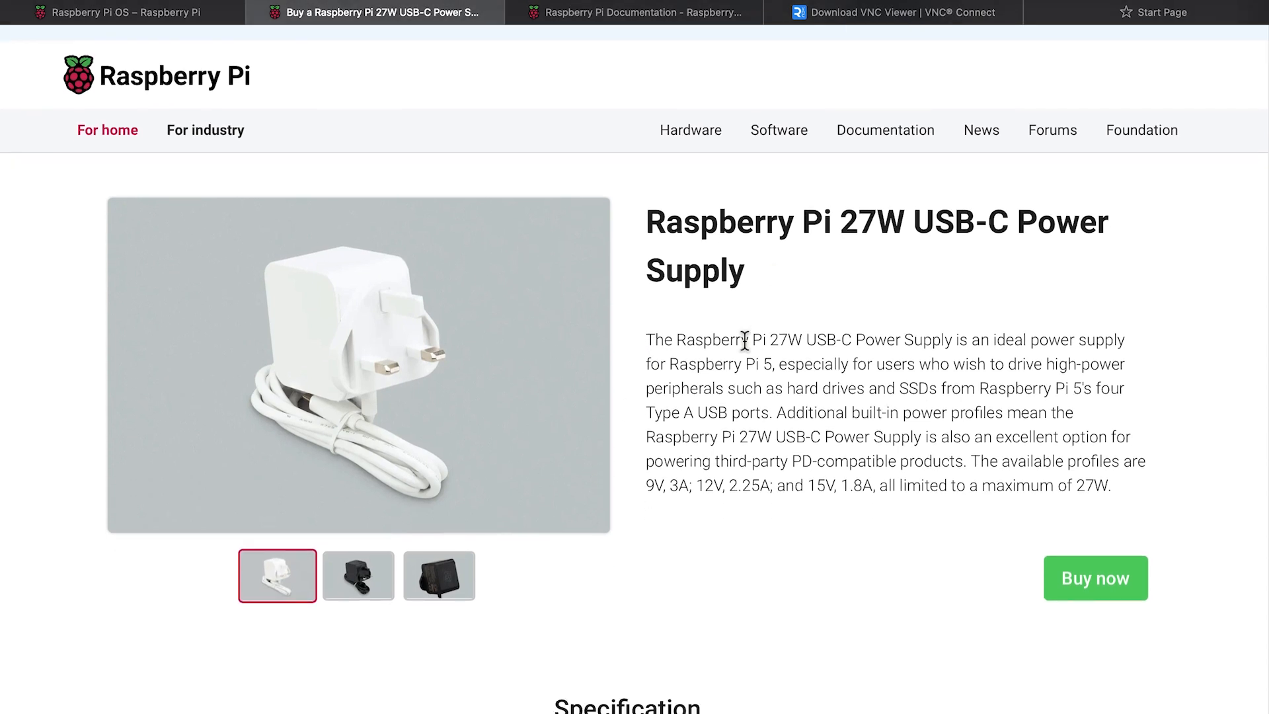
mouse_move(648, 441)
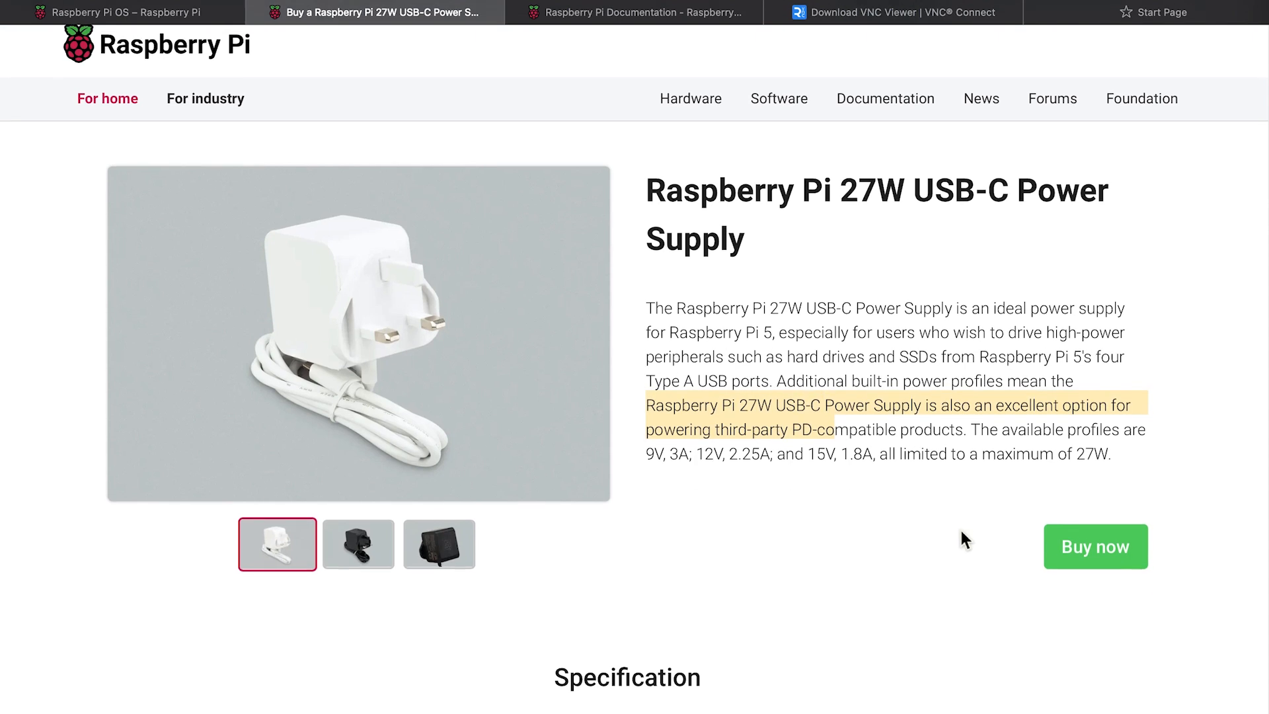
scroll(down, 3)
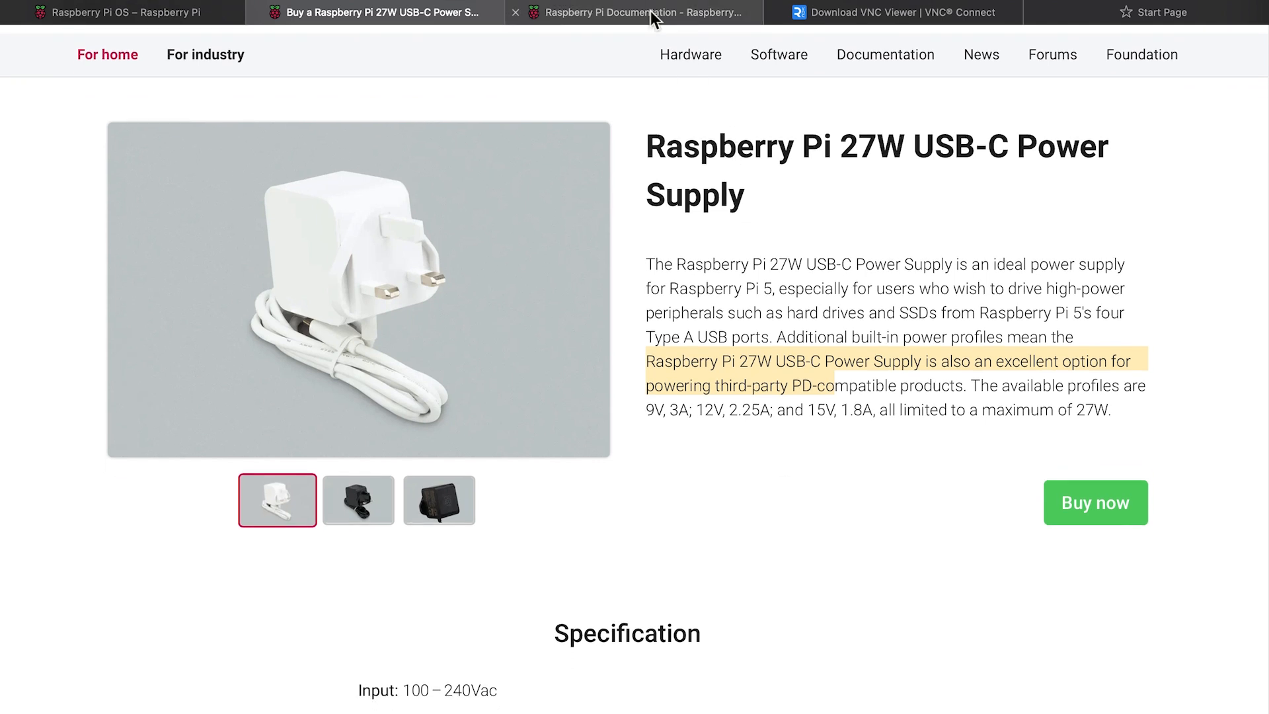
click(635, 12)
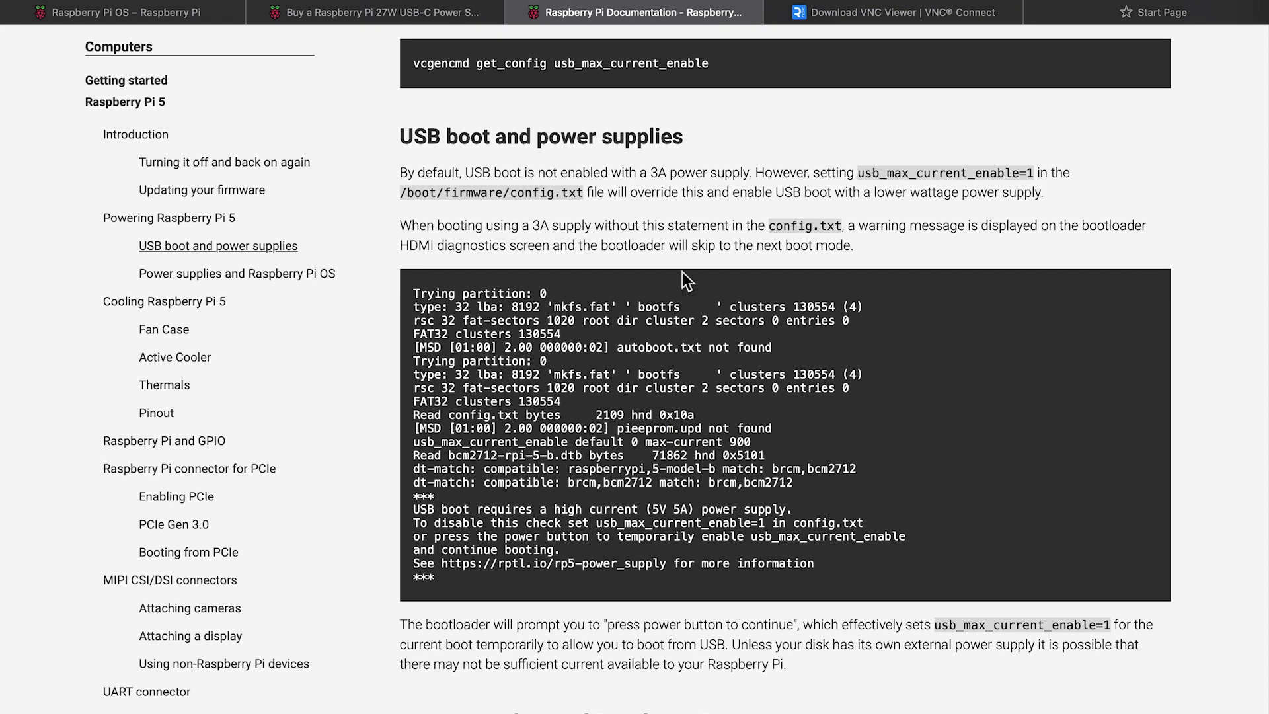
mouse_move(407, 177)
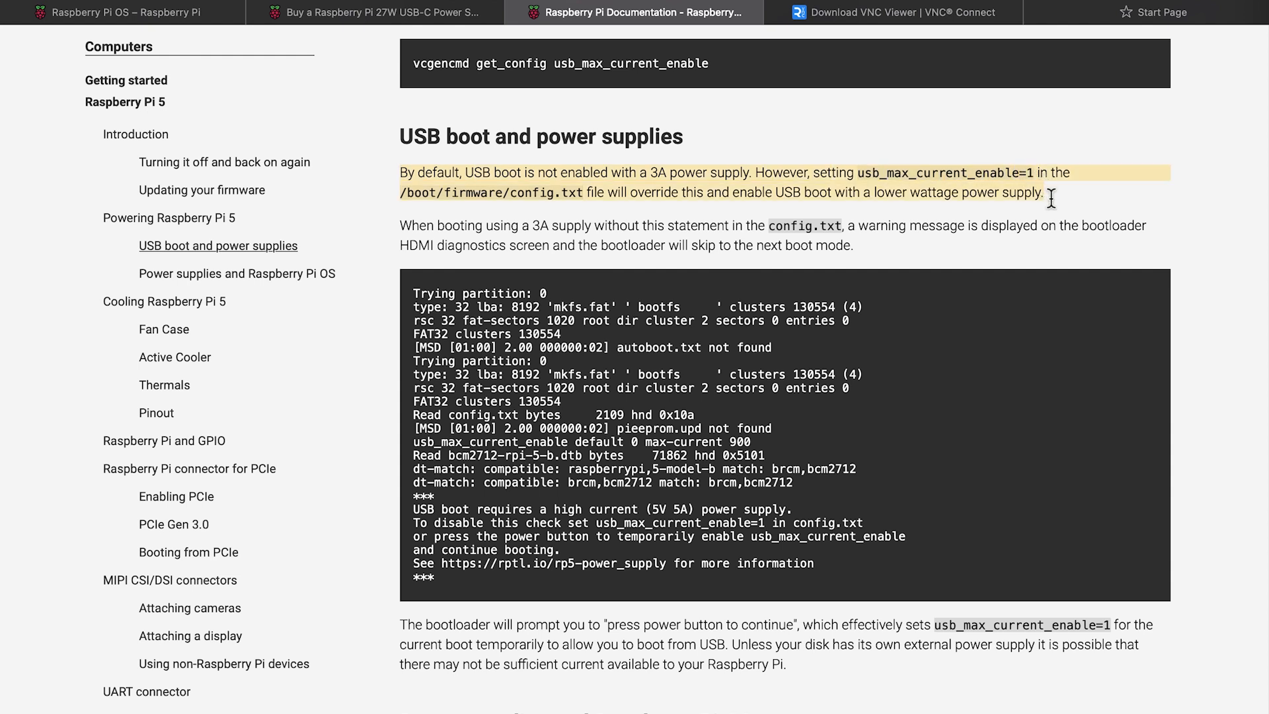
mouse_move(985, 321)
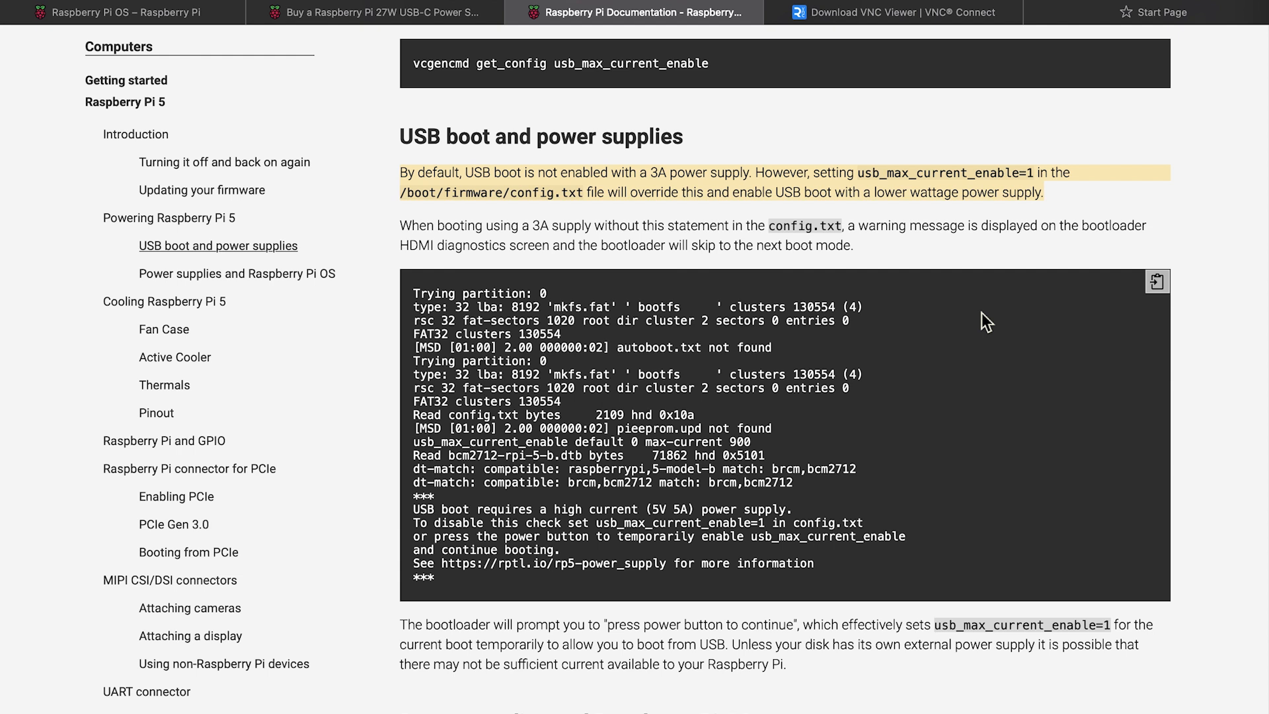
mouse_move(859, 279)
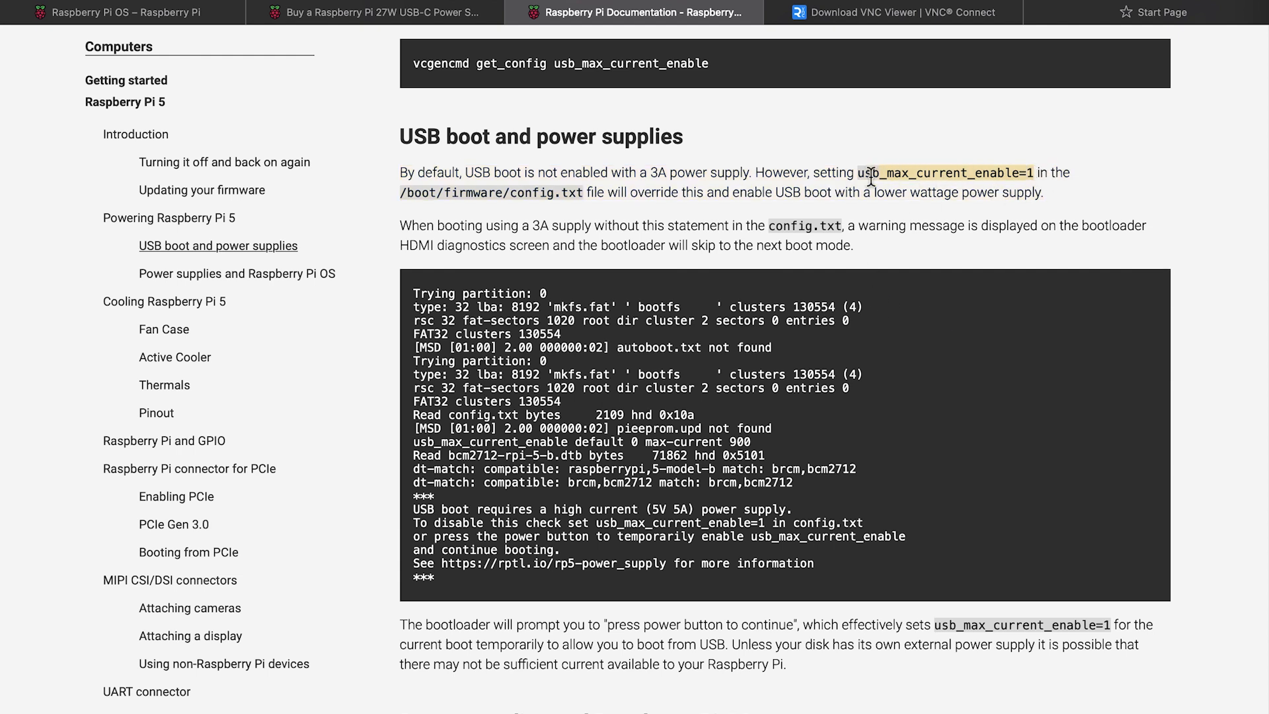
mouse_move(855, 414)
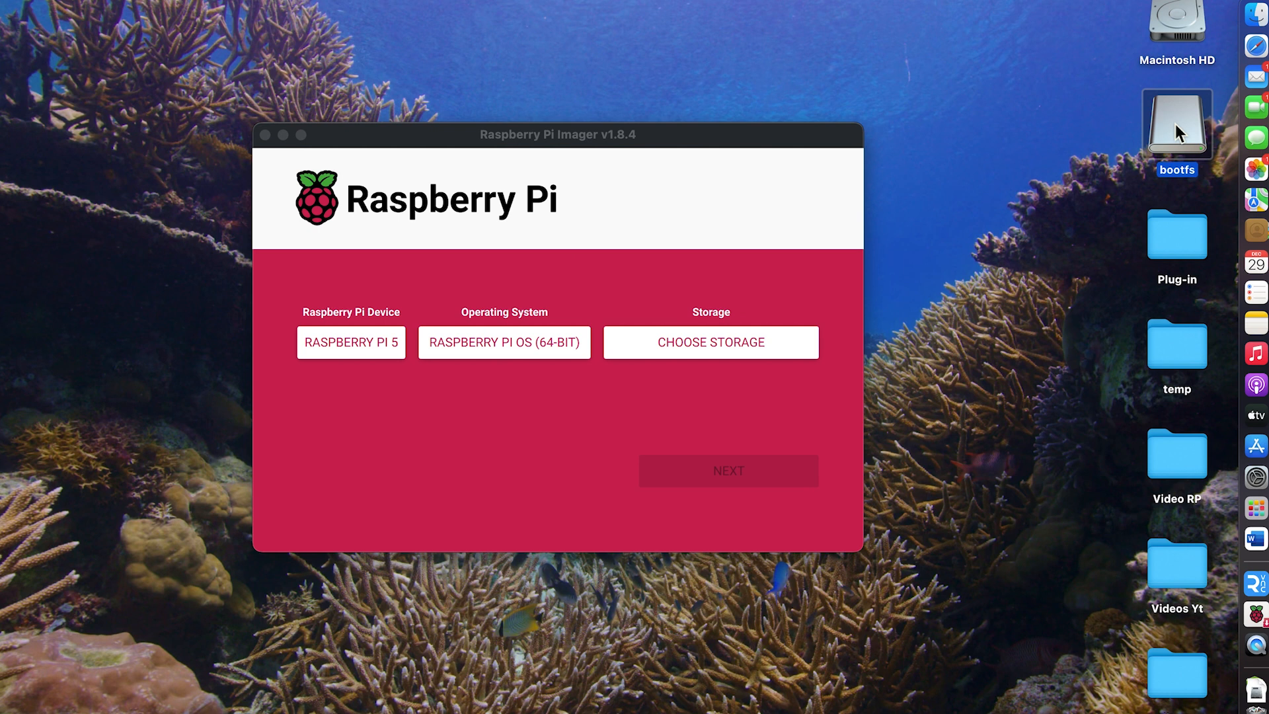
- Open the bootfs volume in Finder and open its config.txt in TextEdit
double_click(1175, 123)
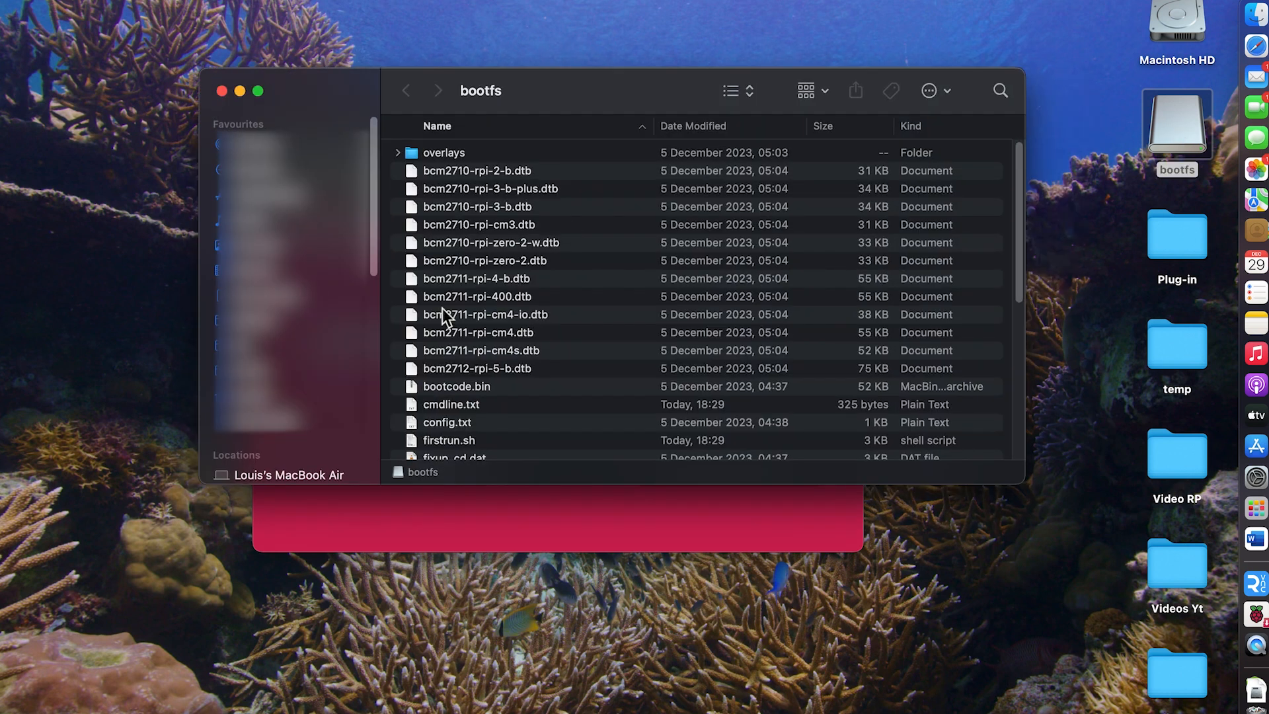
scroll(down, 3)
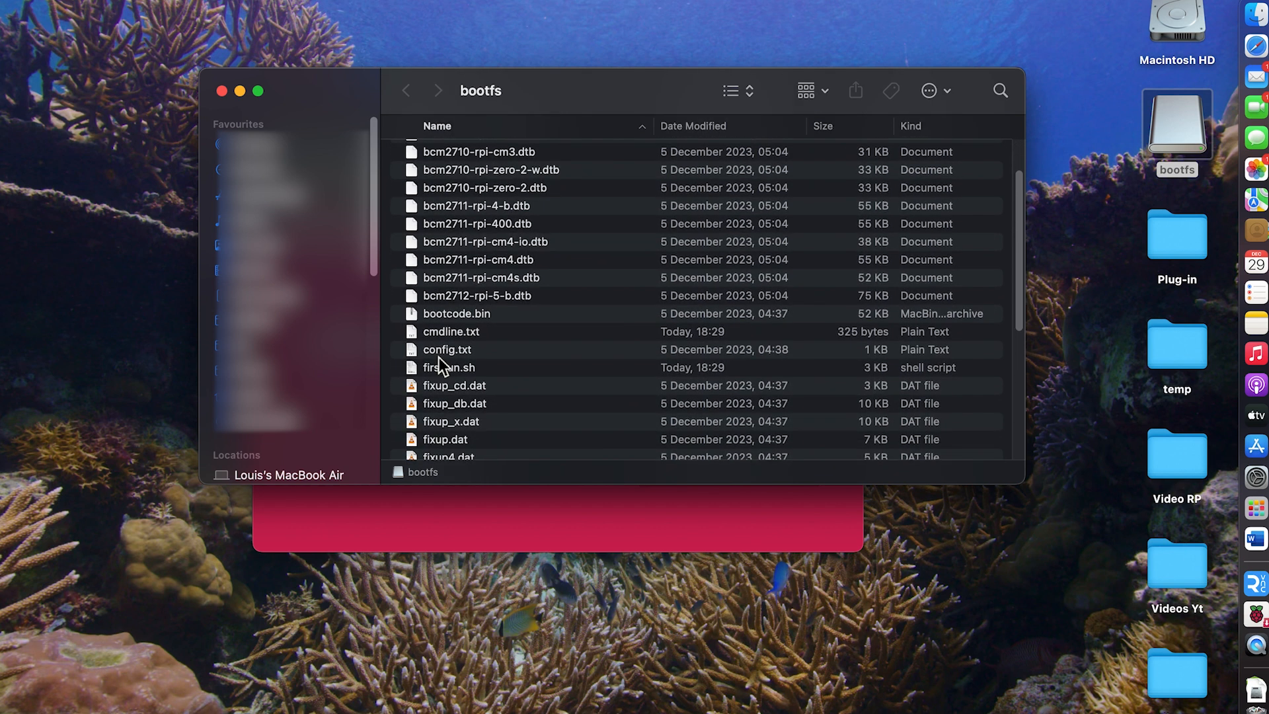
click(447, 349)
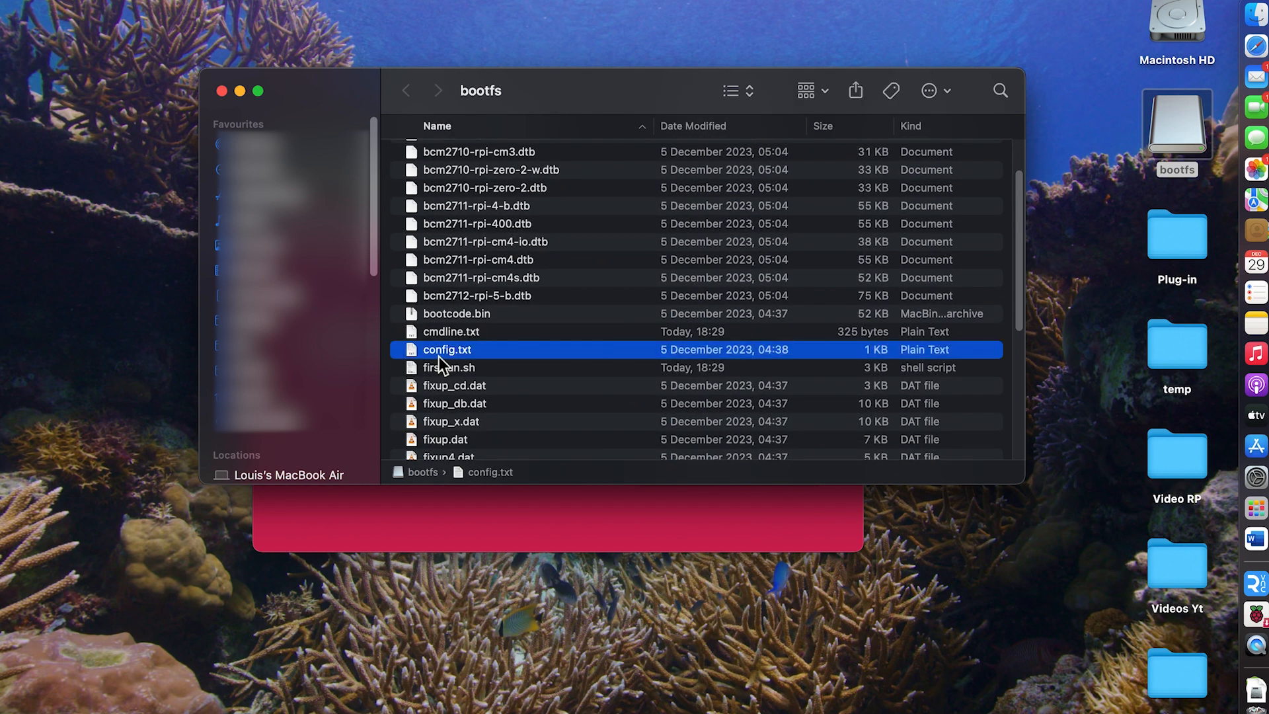
double_click(447, 349)
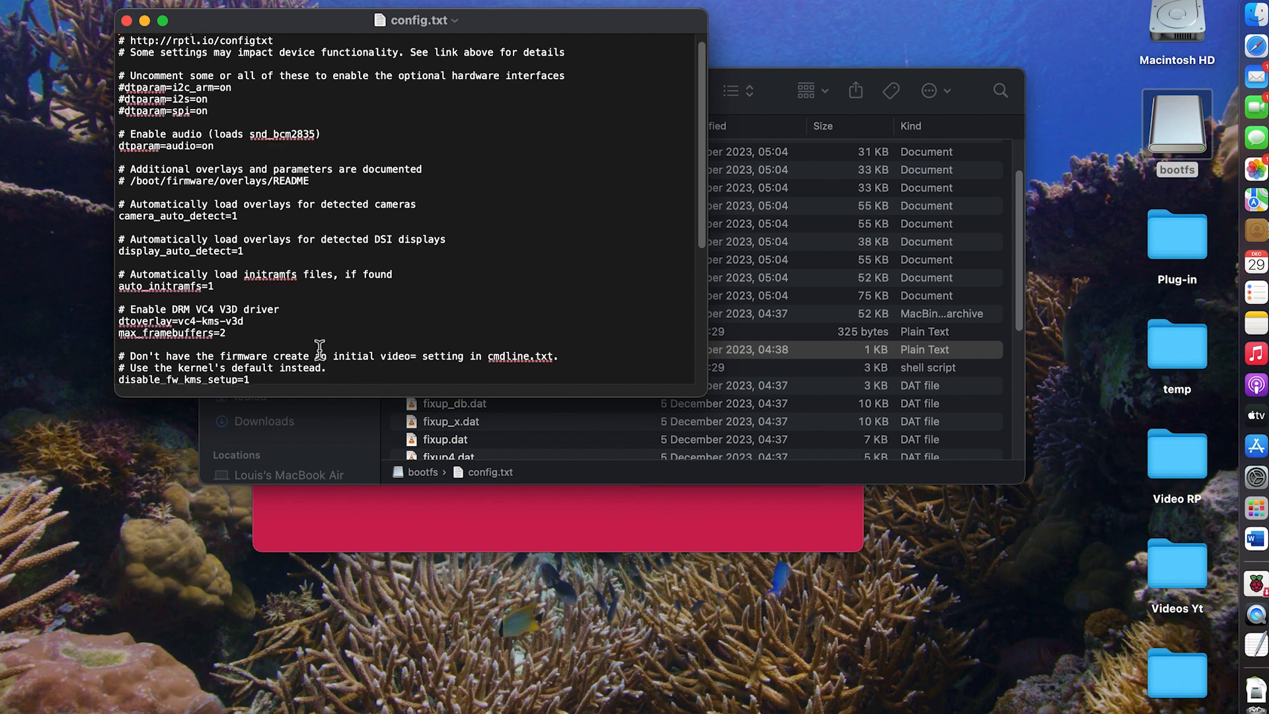
- Add a '# Other PSU' section with usb_max_current_enable=1 above [all] in config.txt and save it
scroll(down, 3)
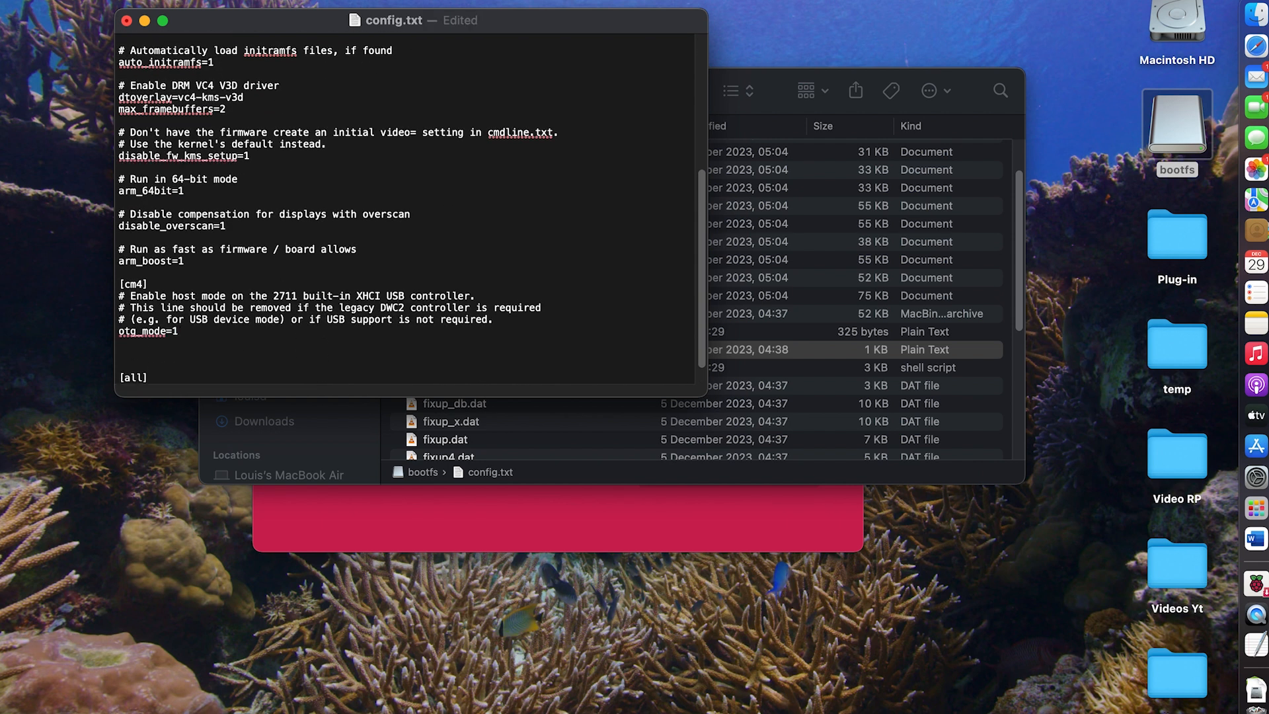
text(#)
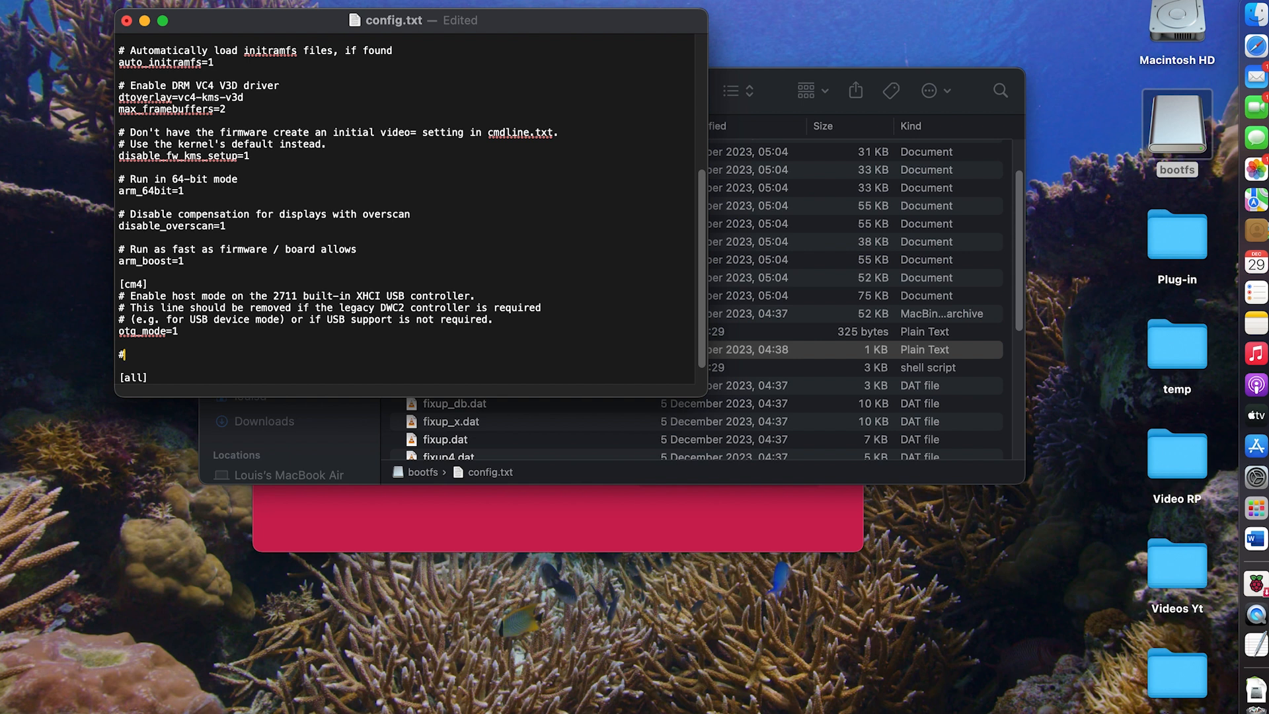
text(Ot)
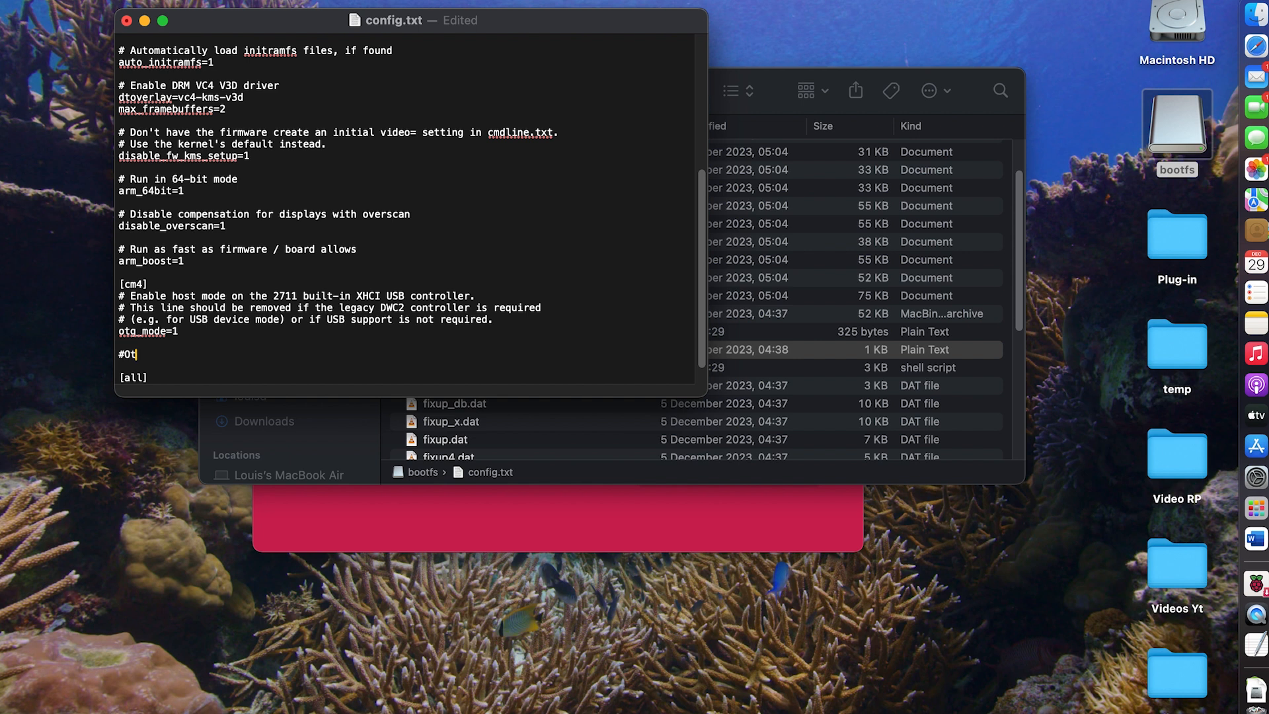
text(her)
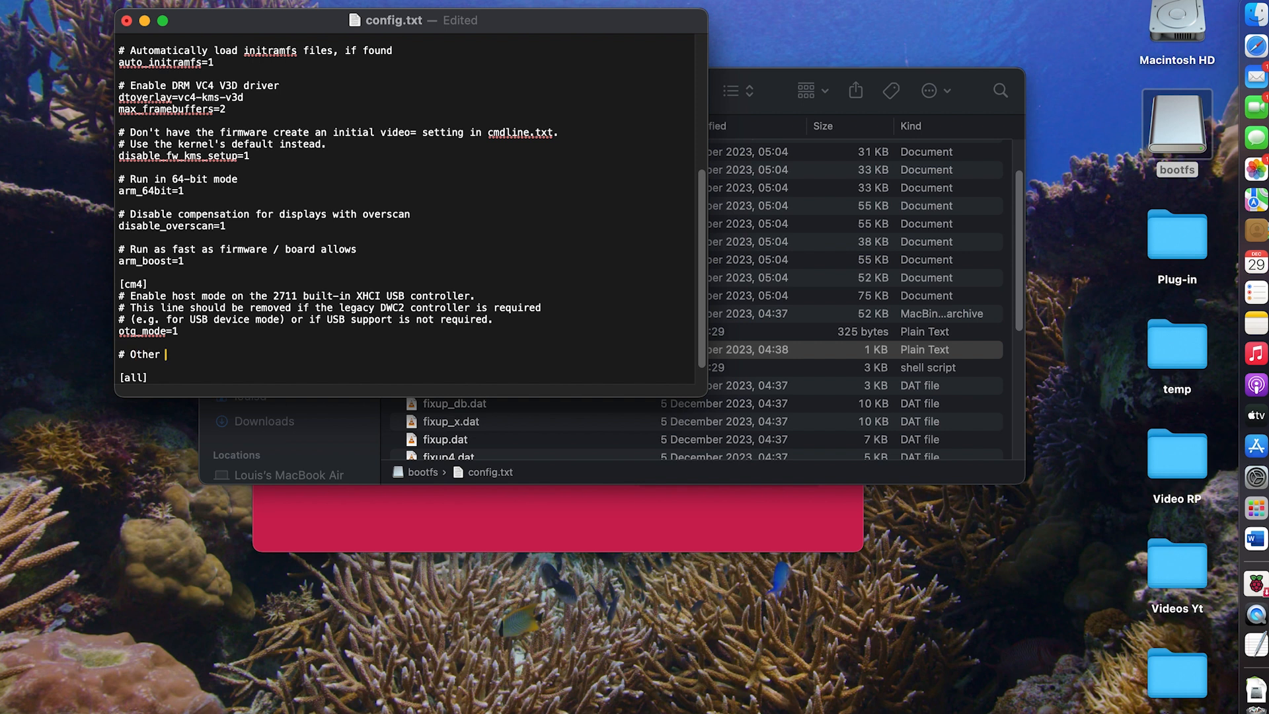
text(PSU)
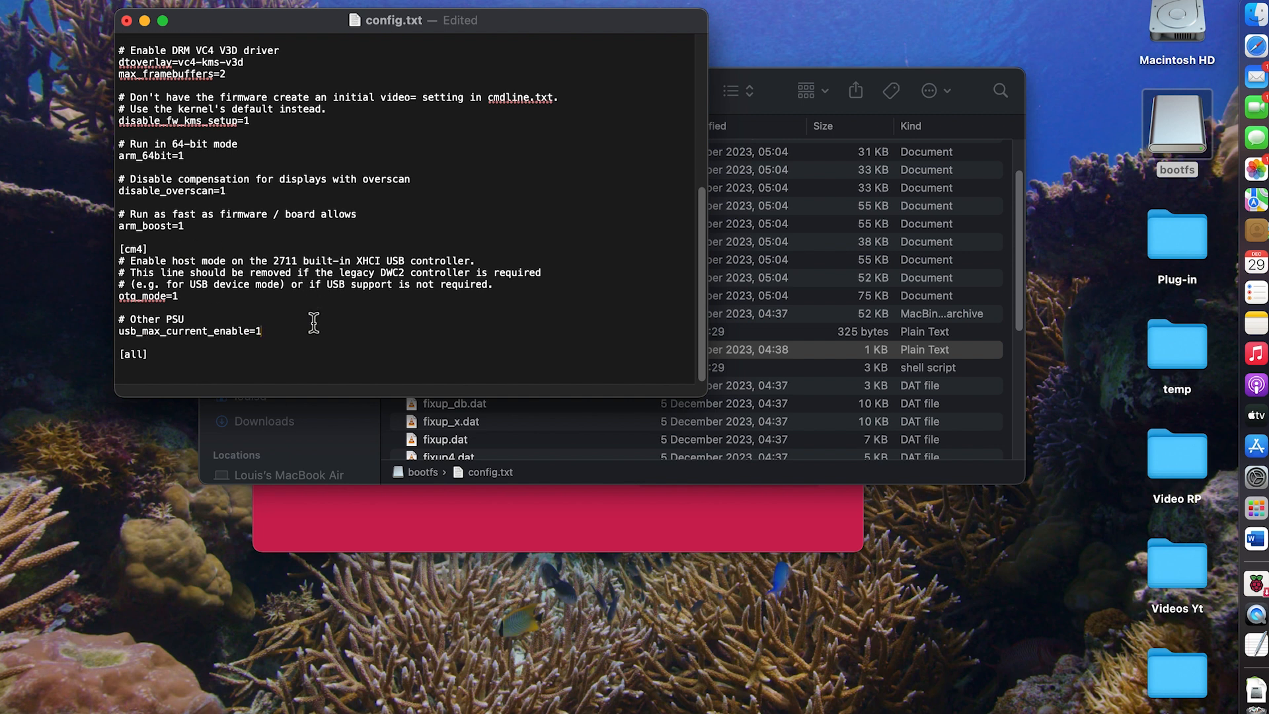
mouse_move(314, 261)
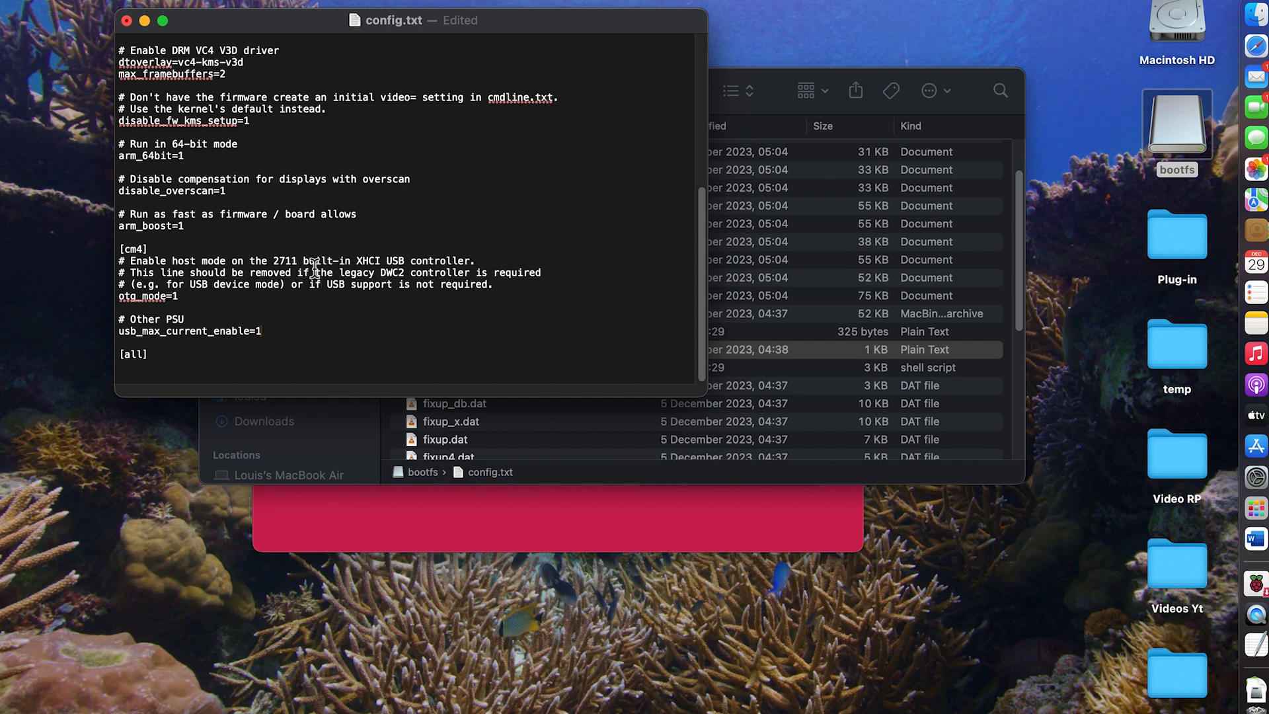
key(cmd+s)
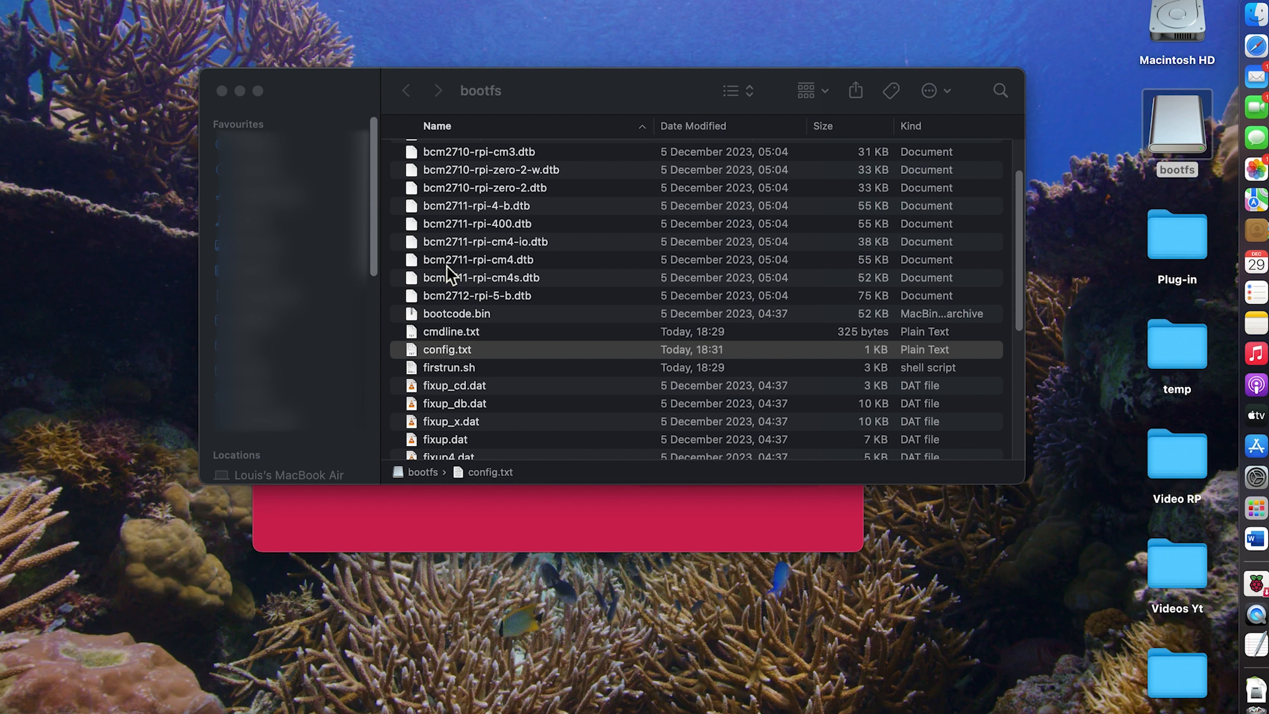
mouse_move(415, 239)
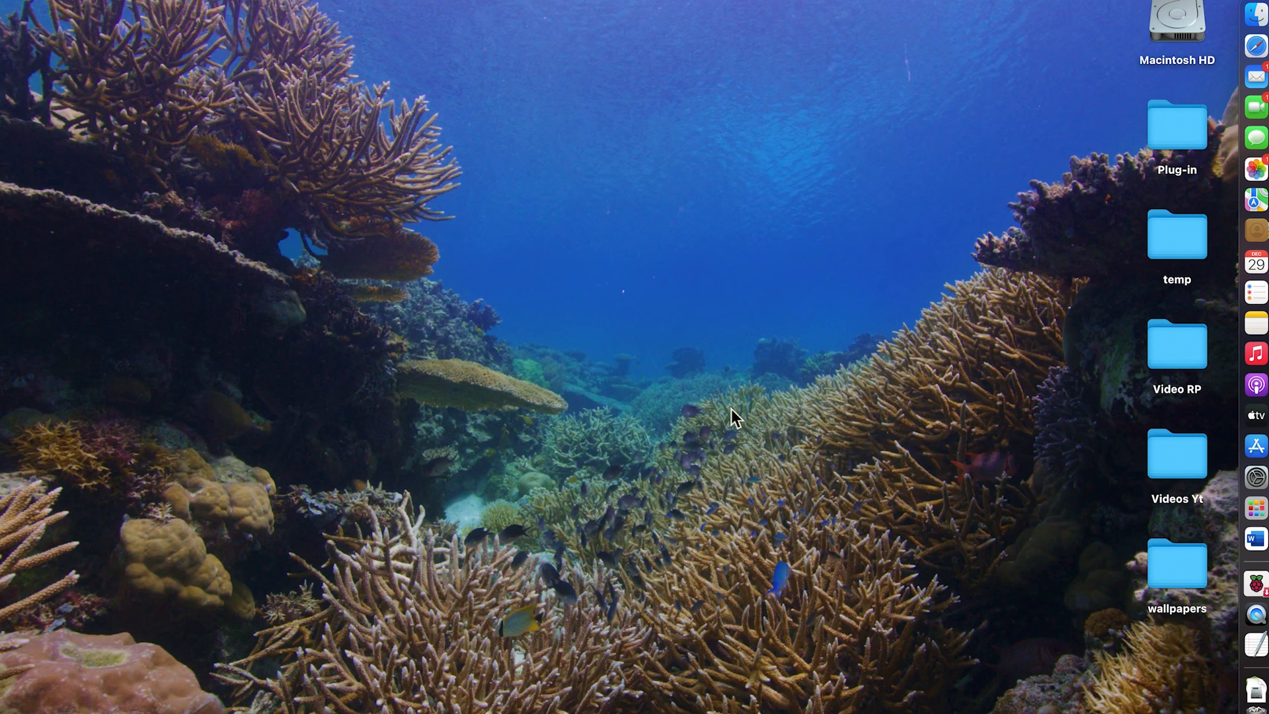
- Start an 'ssh louisrp@' command in Terminal, then search Spotlight for IP Scanner to find the host address
text(er)
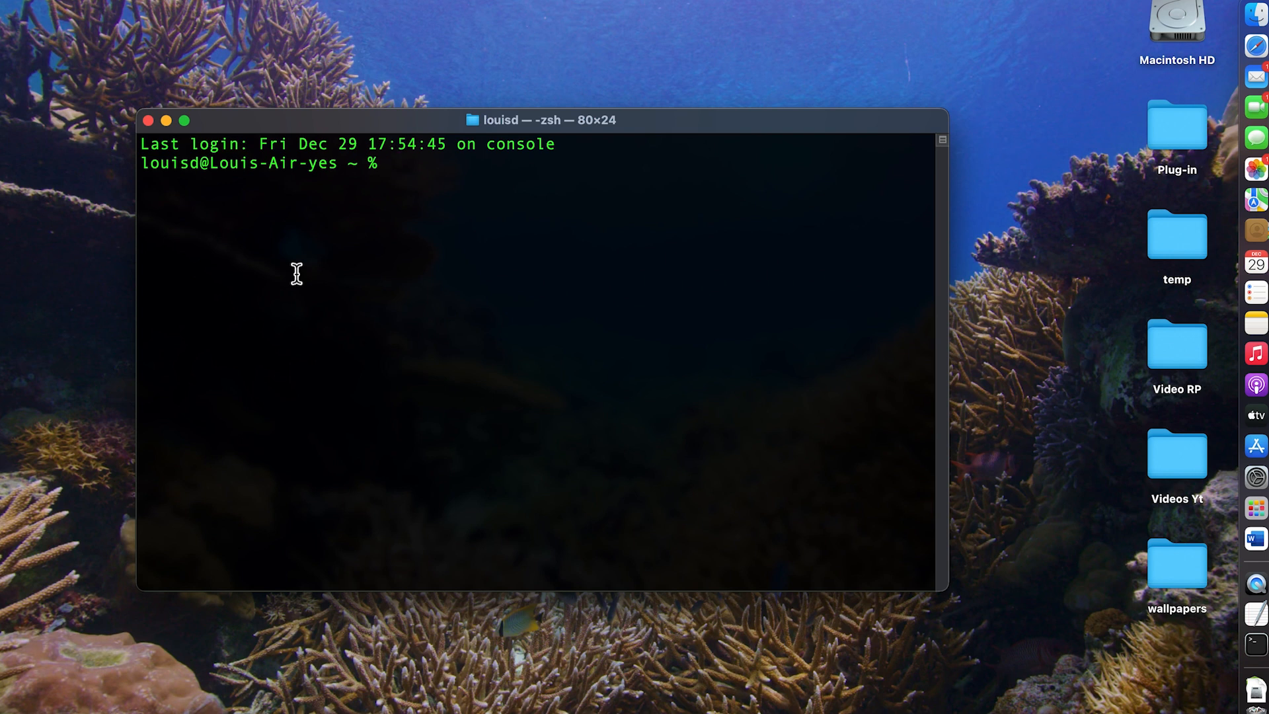
text(ssh)
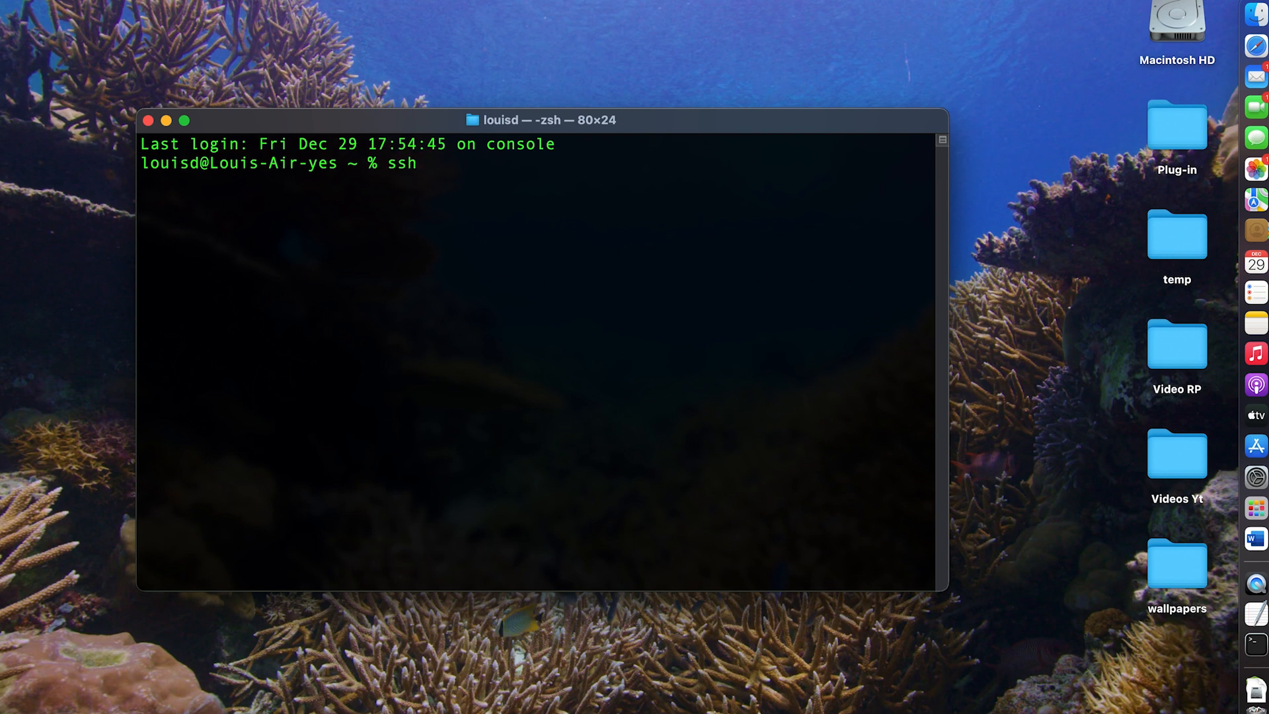
text(lo)
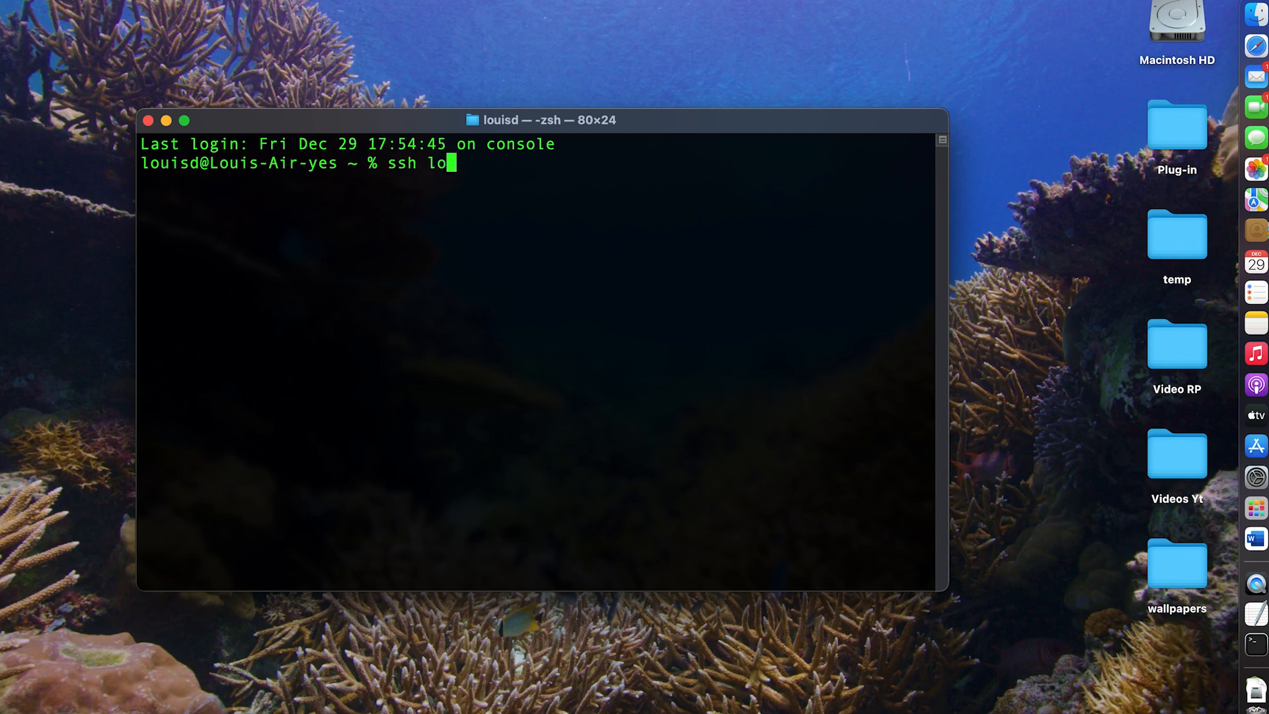
text(uisrp)
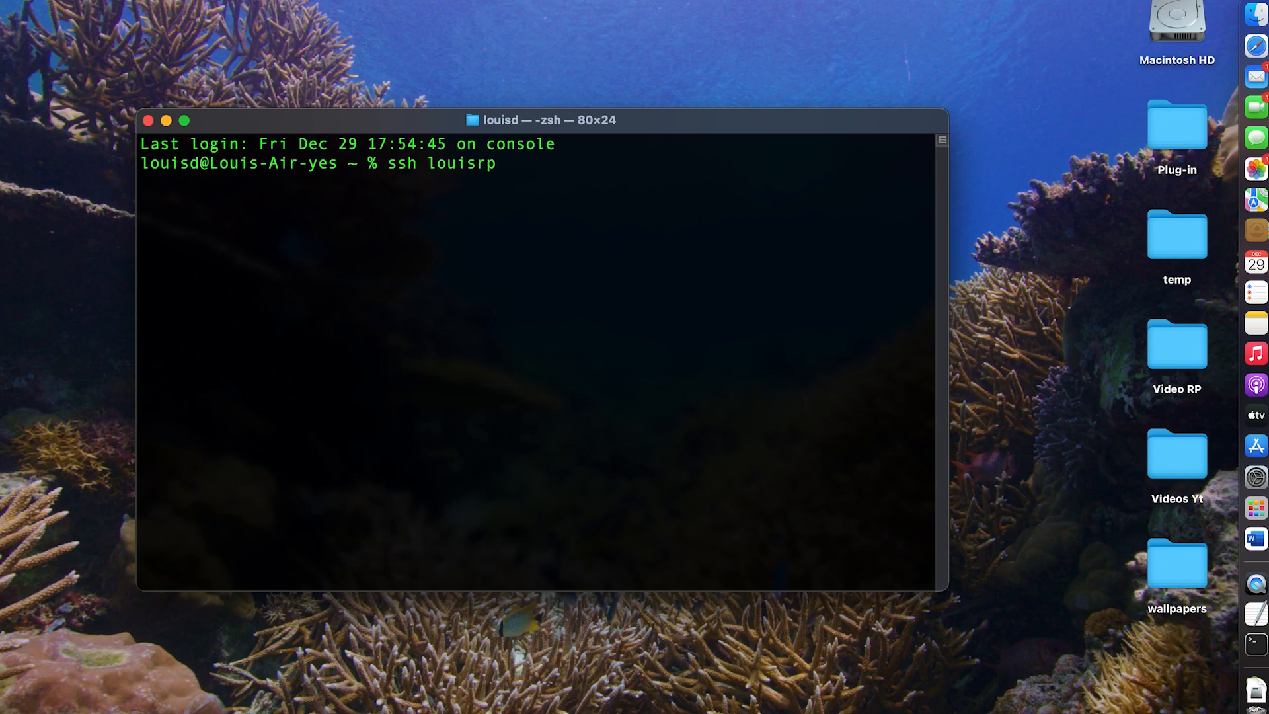
text(@)
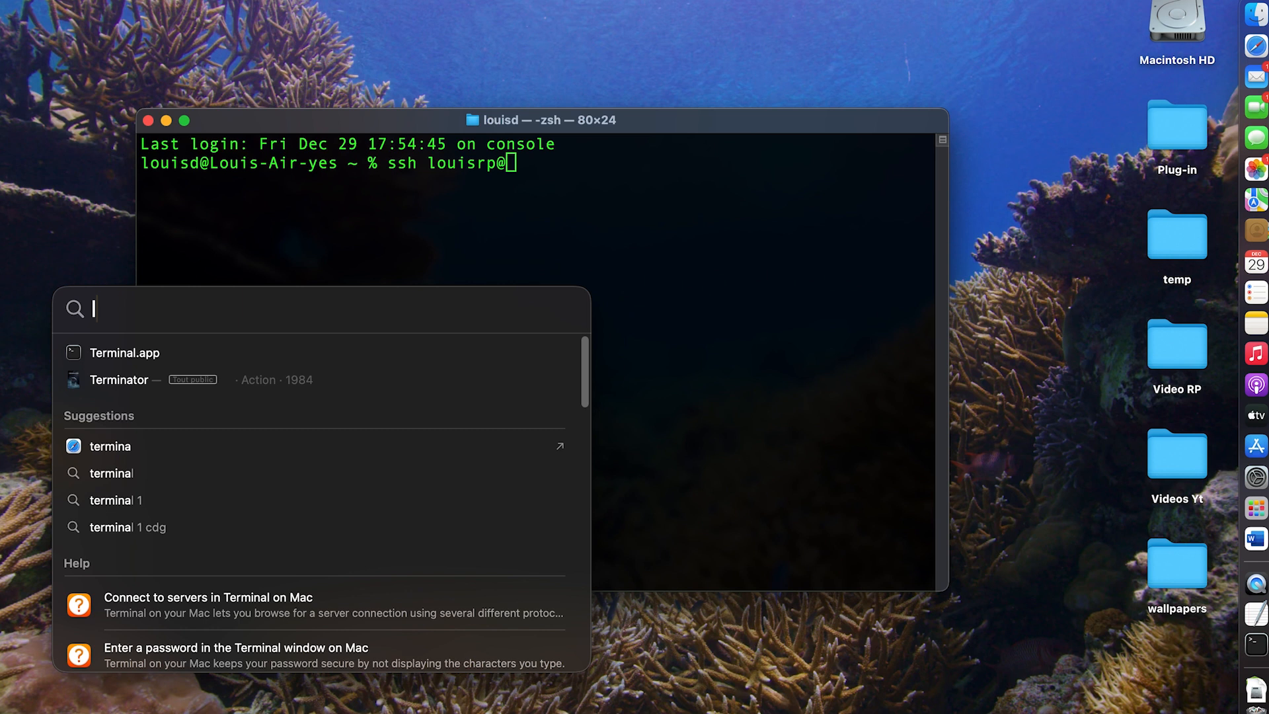
text(Ip)
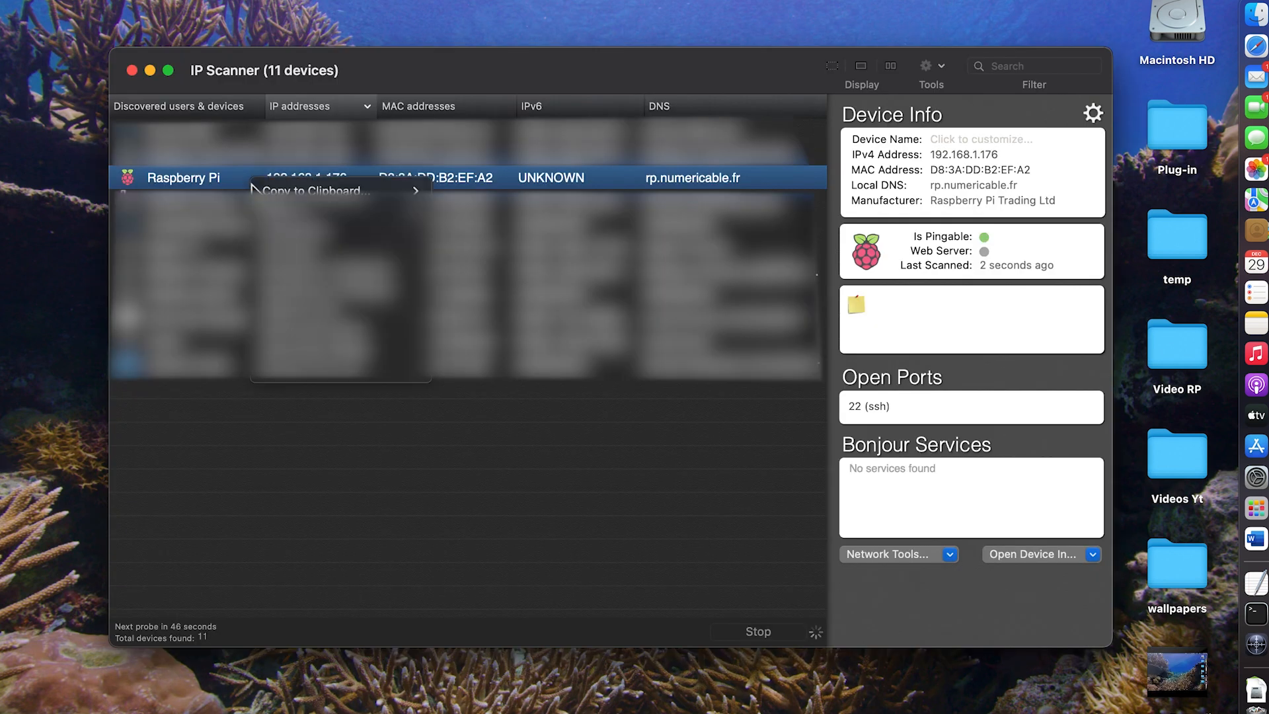
mouse_move(340, 191)
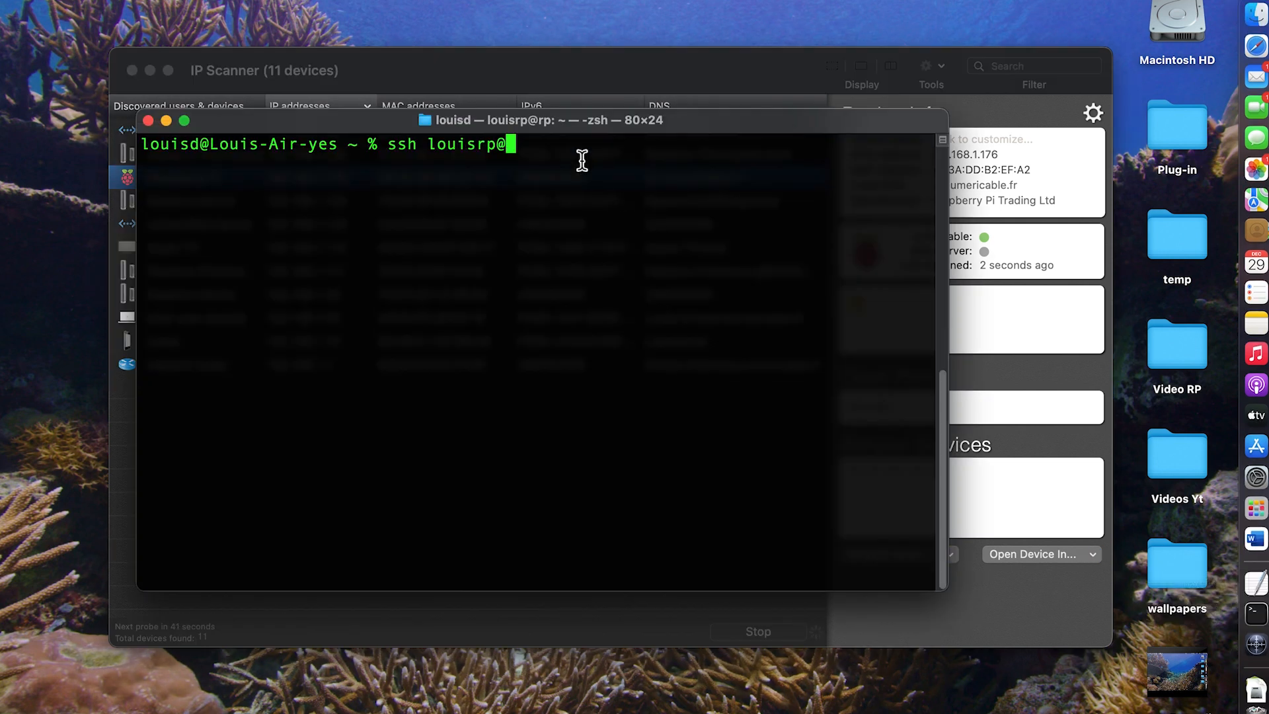
- SSH into the Raspberry Pi at 192.168.1.176 as louisrp, entering the password
text(192.168.1.176)
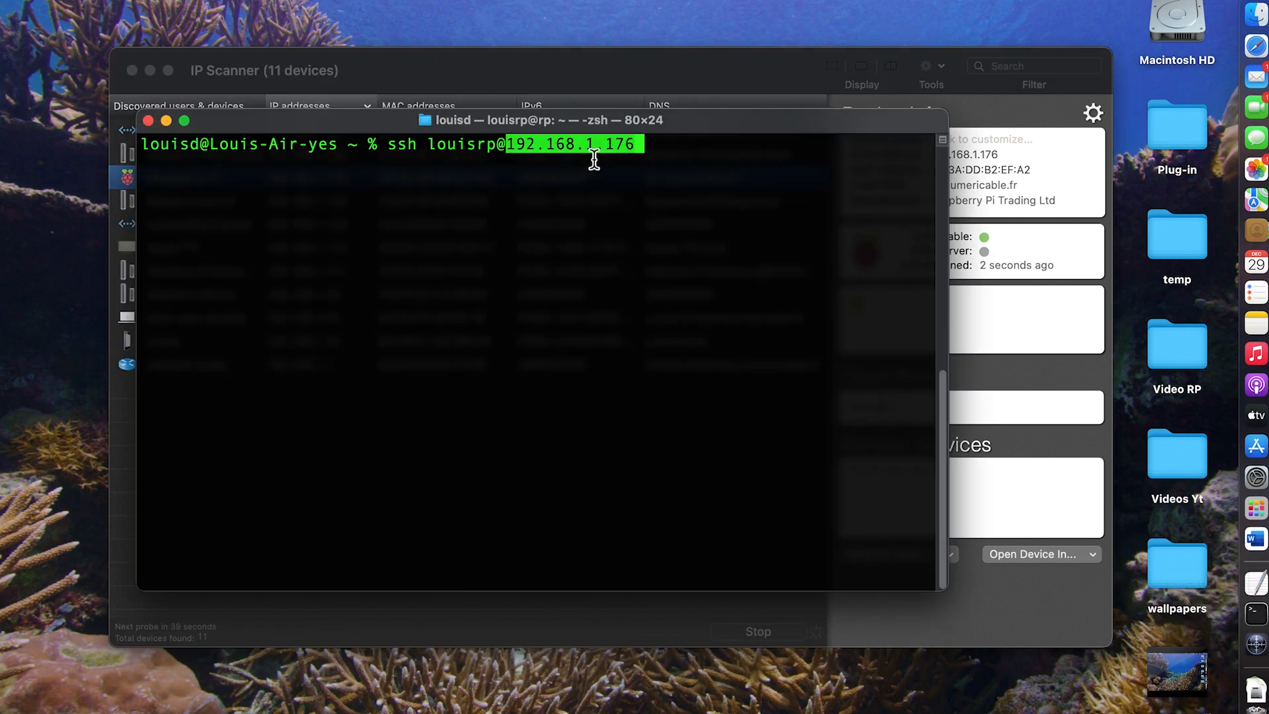
key(Return)
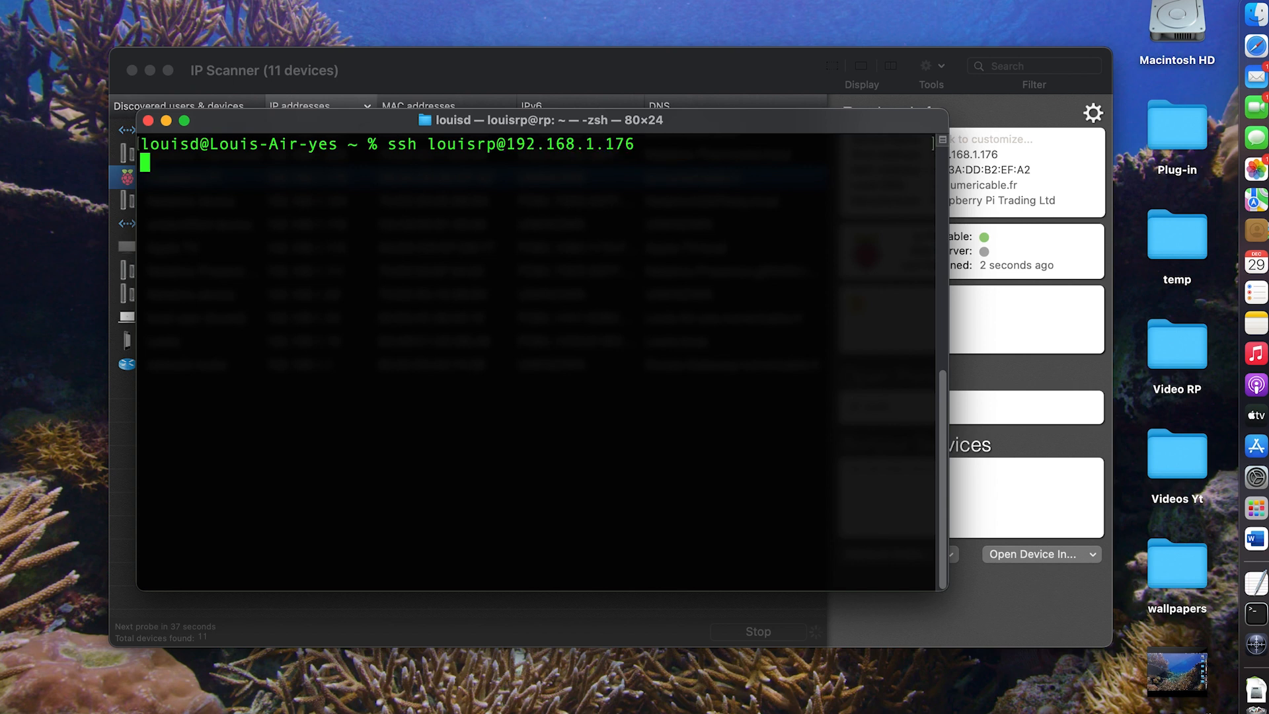
key(Return)
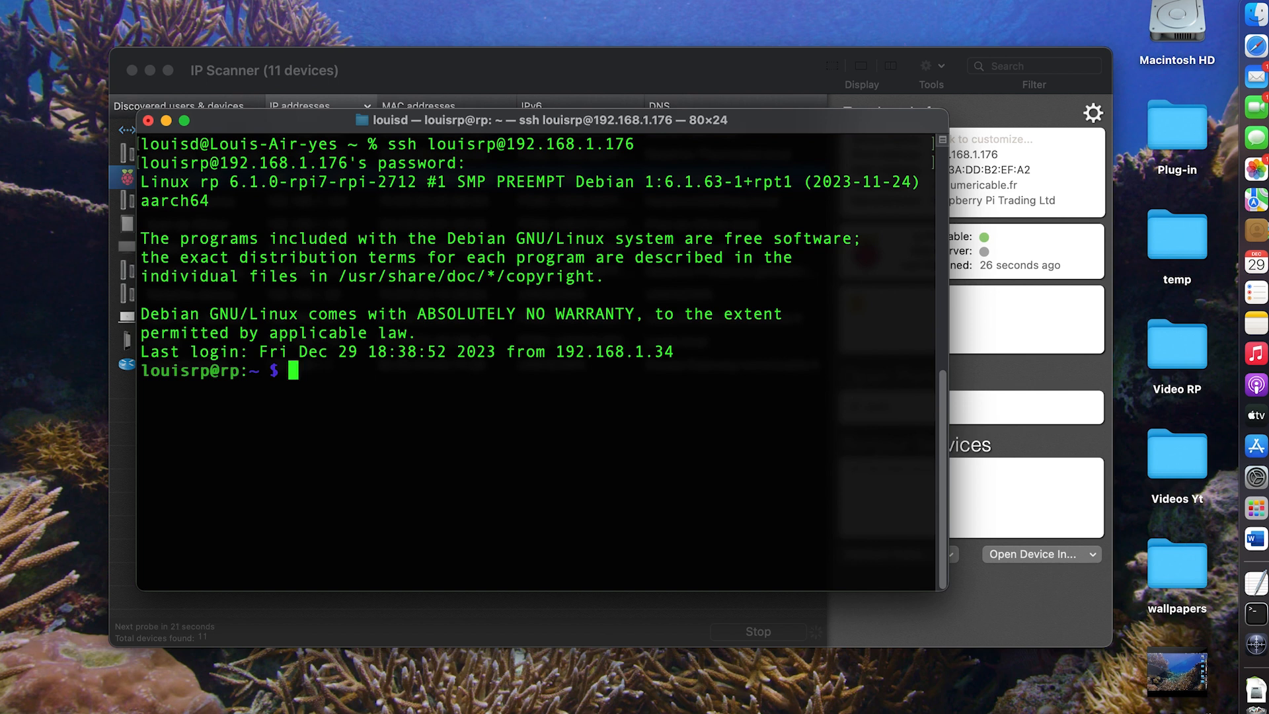
- Clear the screen and run whoami to confirm the logged-in user, then begin the next command
text(clear)
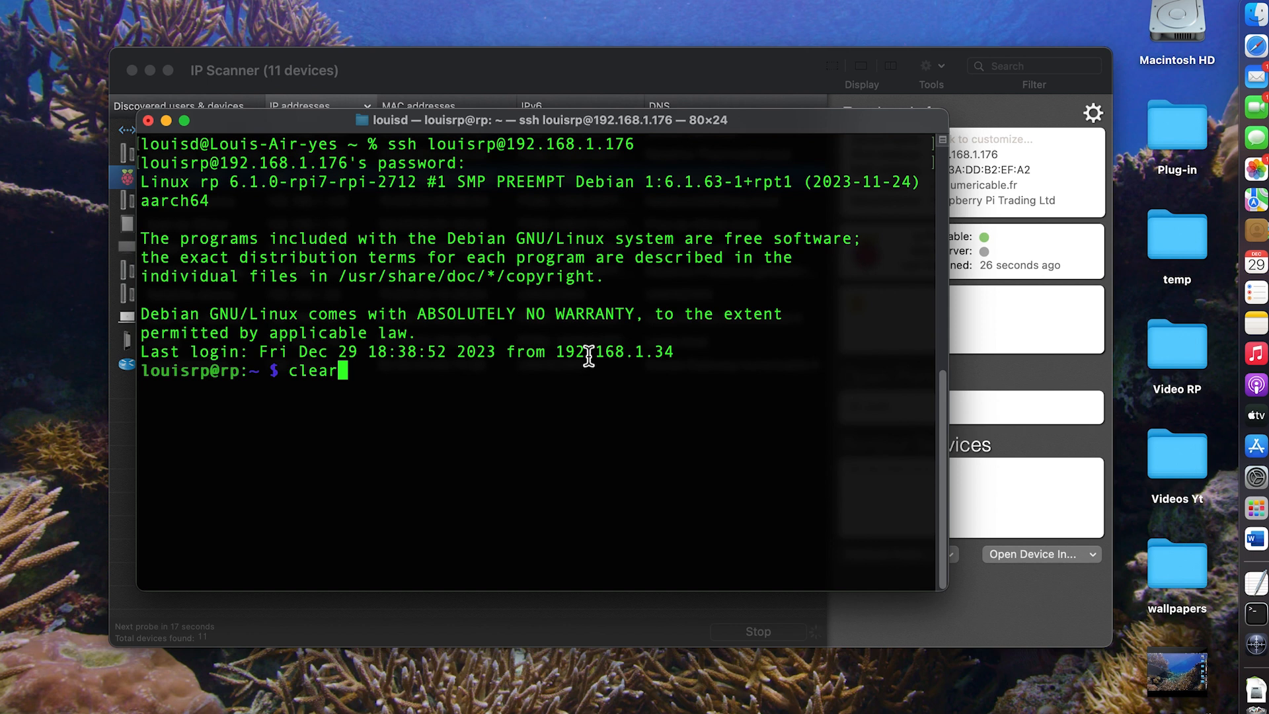
key(Return)
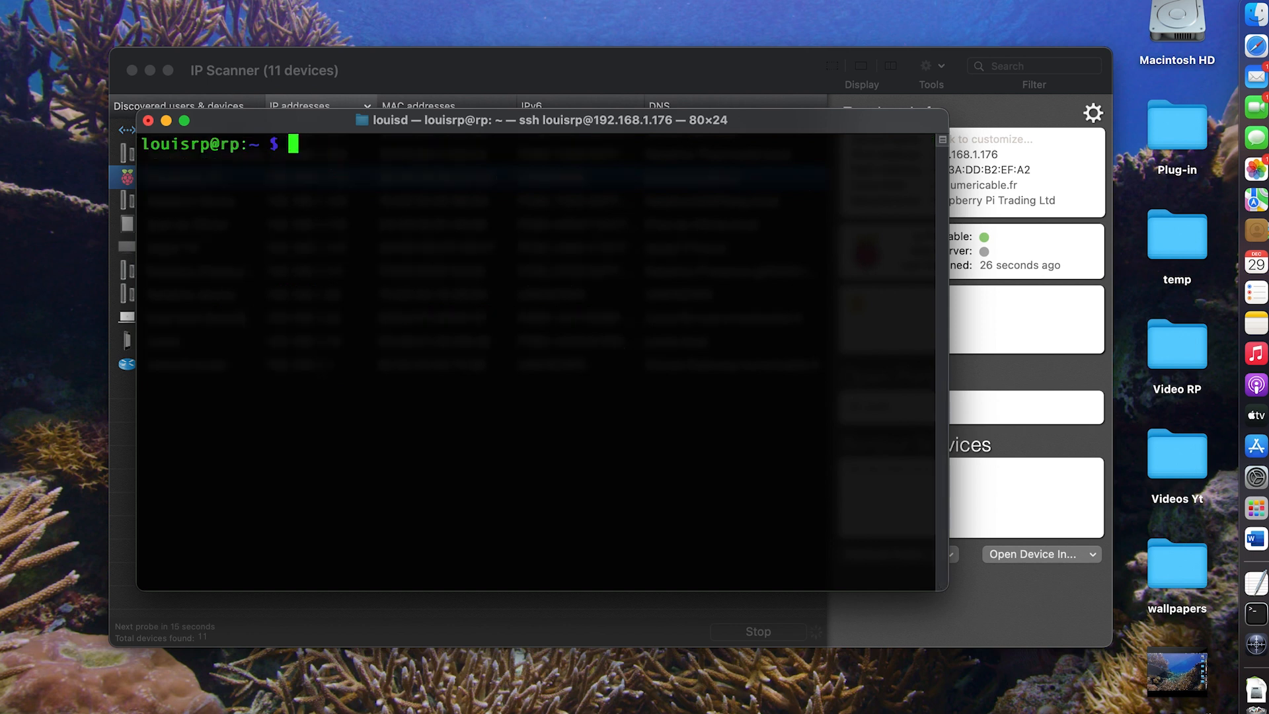
text(whoami)
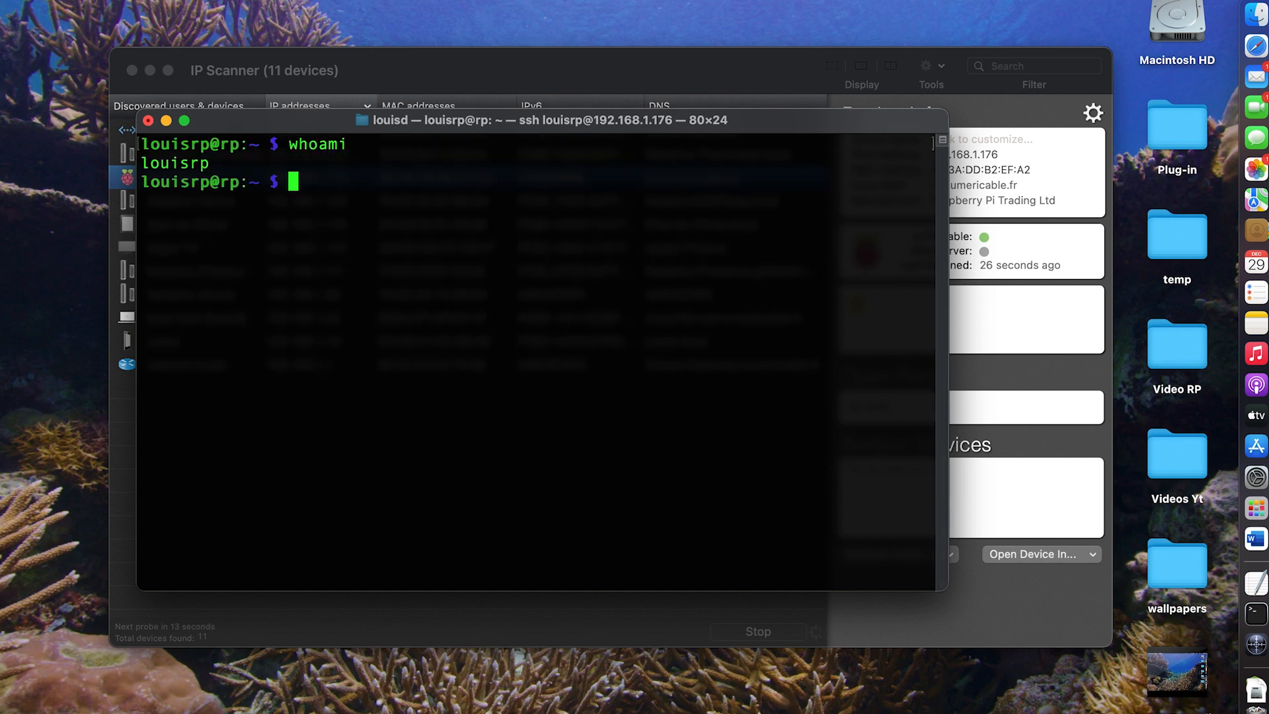
key(Return)
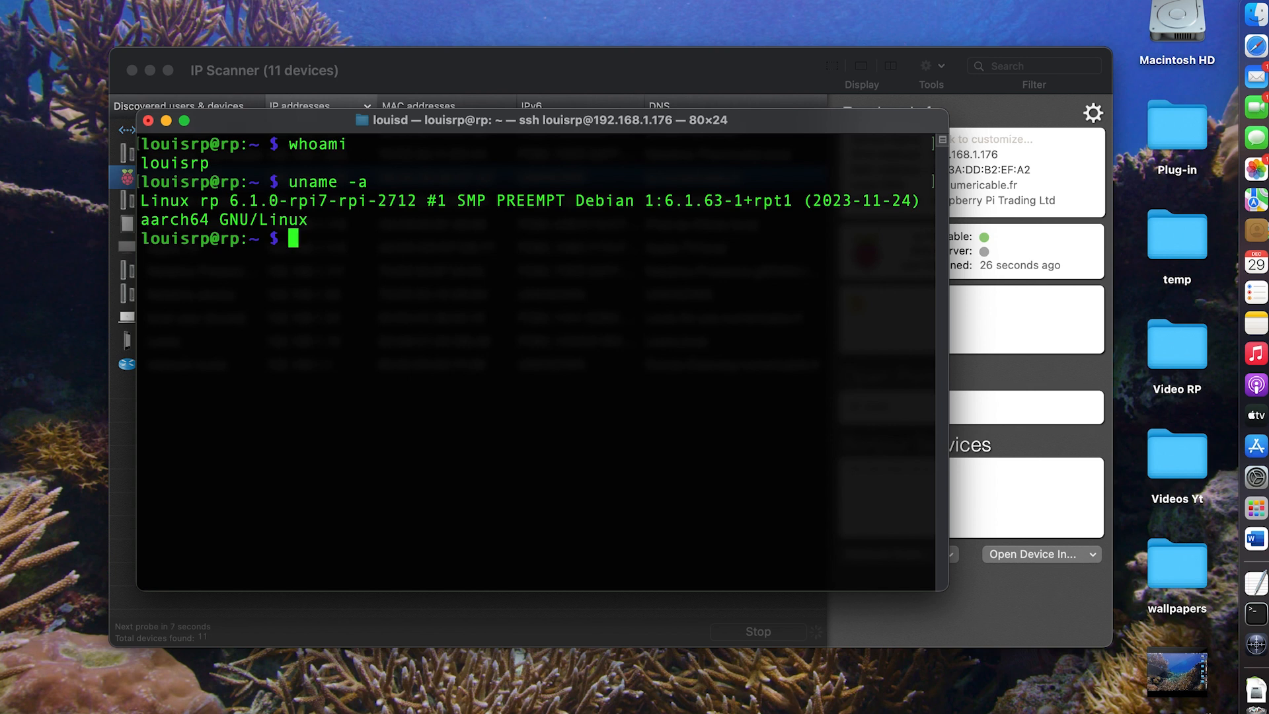
text(ex)
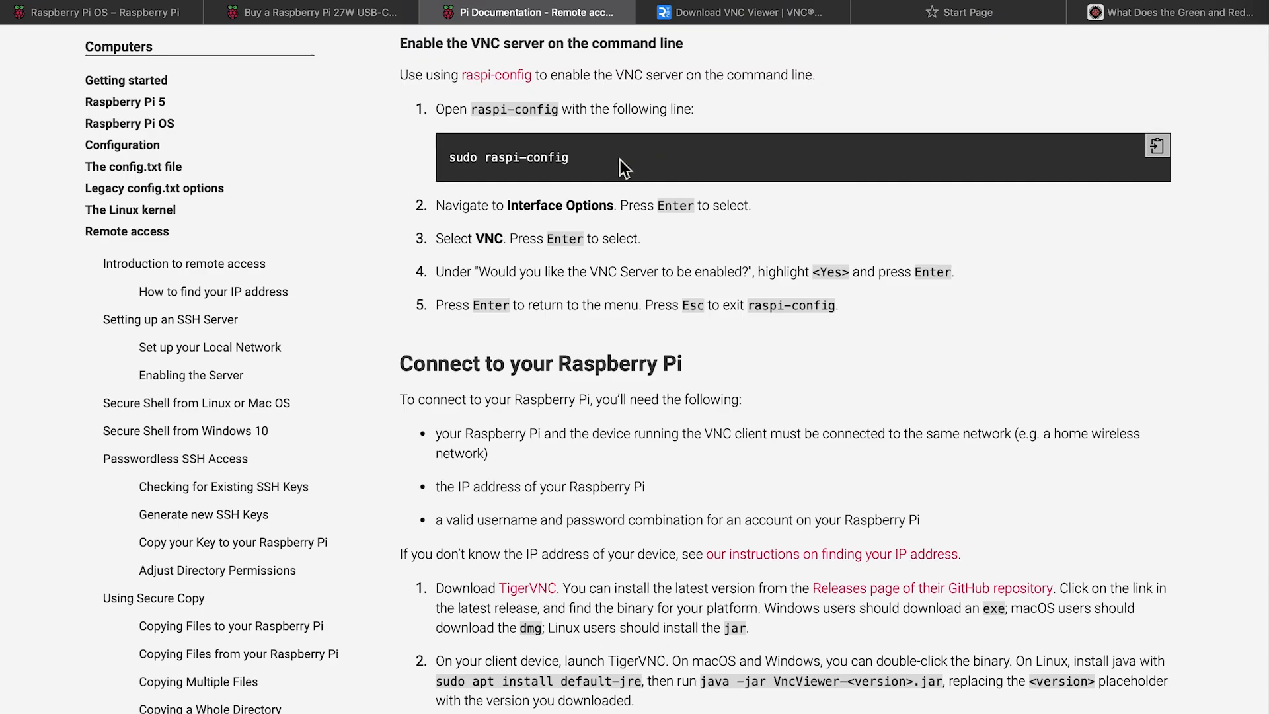
mouse_move(404, 51)
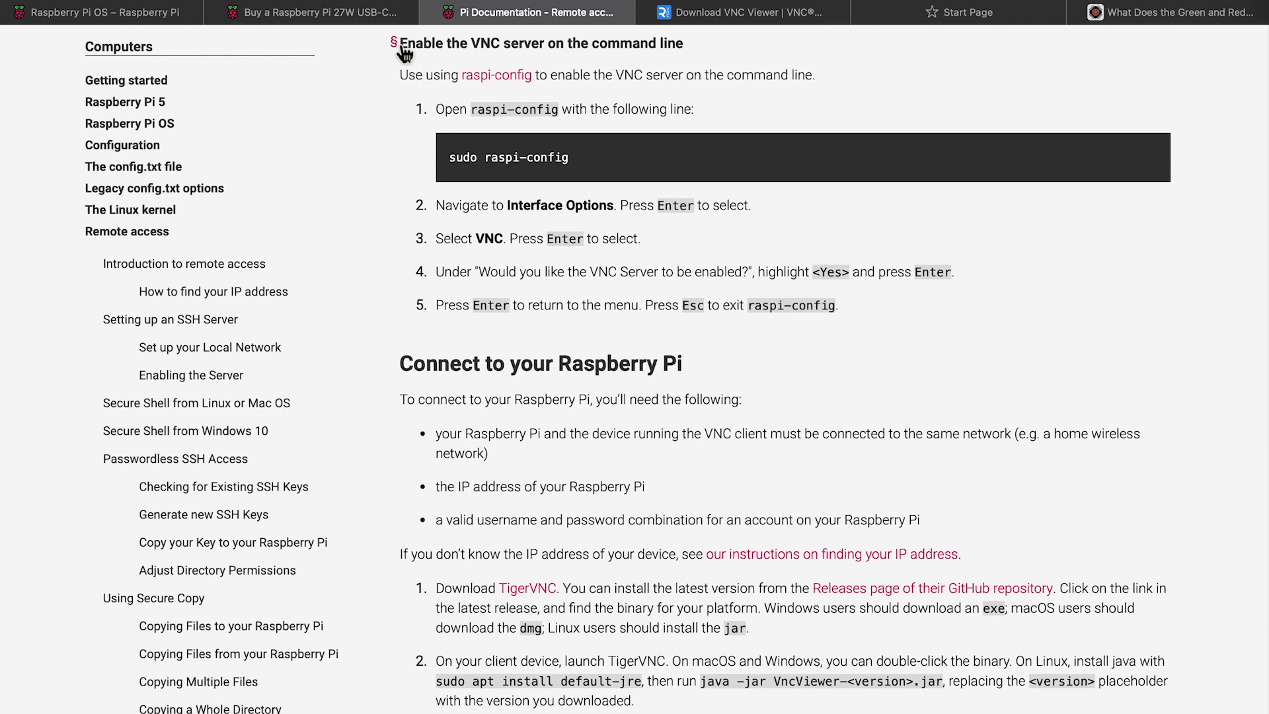
mouse_move(708, 113)
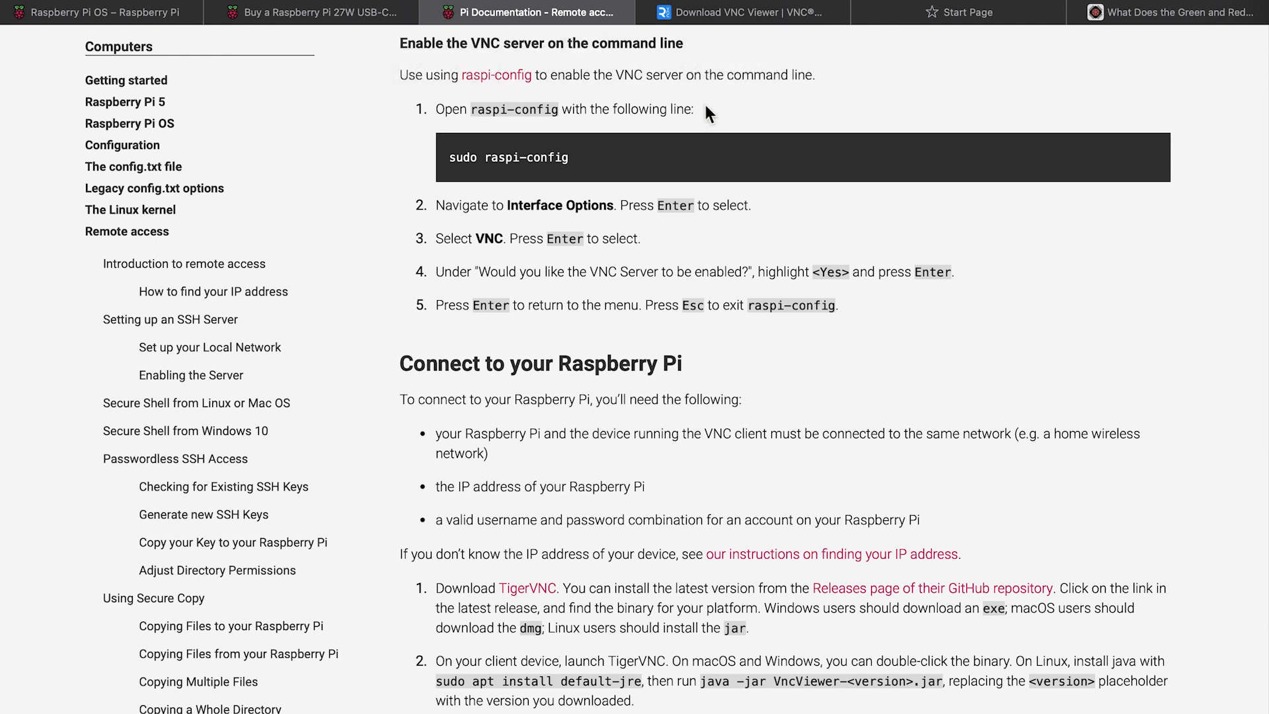
mouse_move(597, 54)
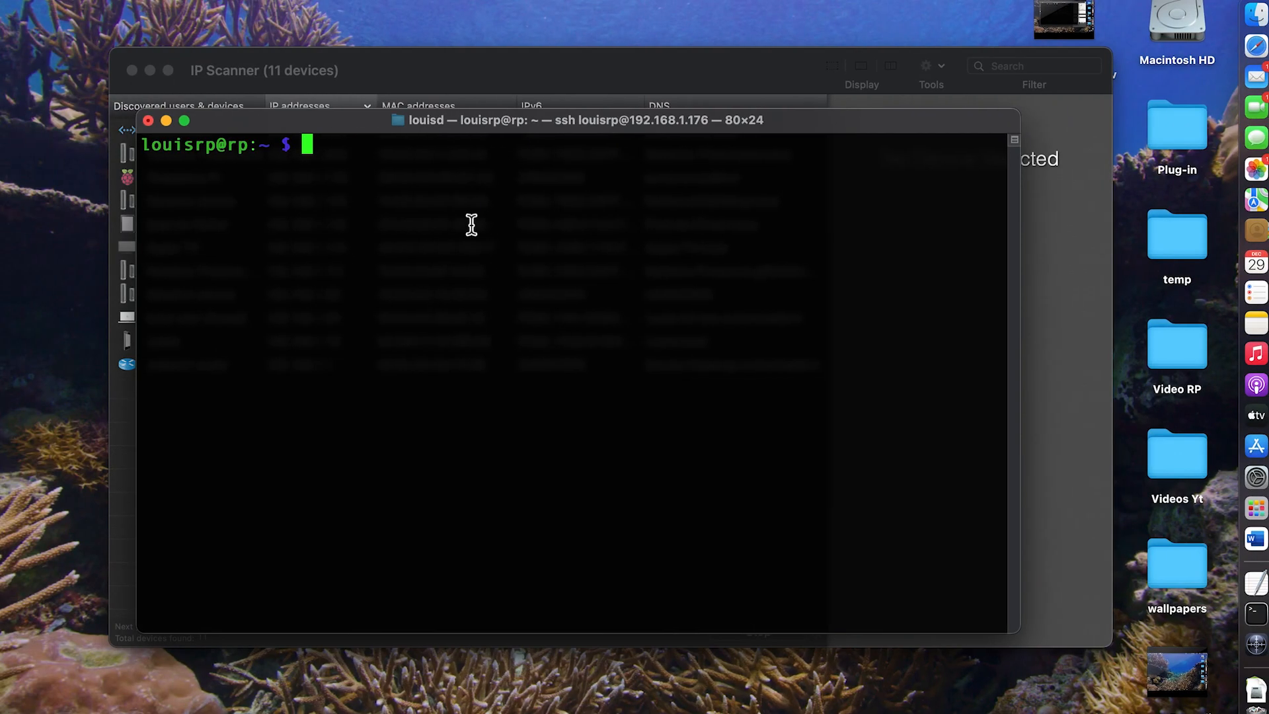
- Run sudo raspi-config, enable VNC under Interface Options, dismiss the confirmation and return to the shell
key(Return)
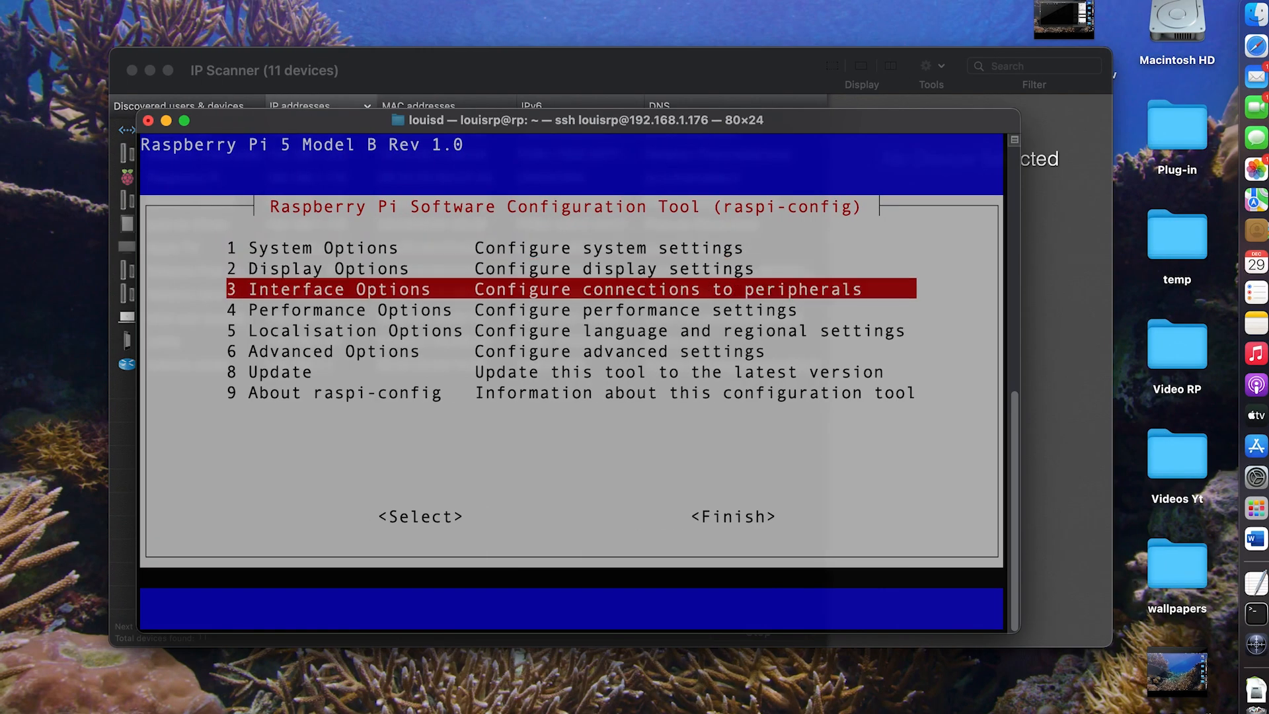
key(Return)
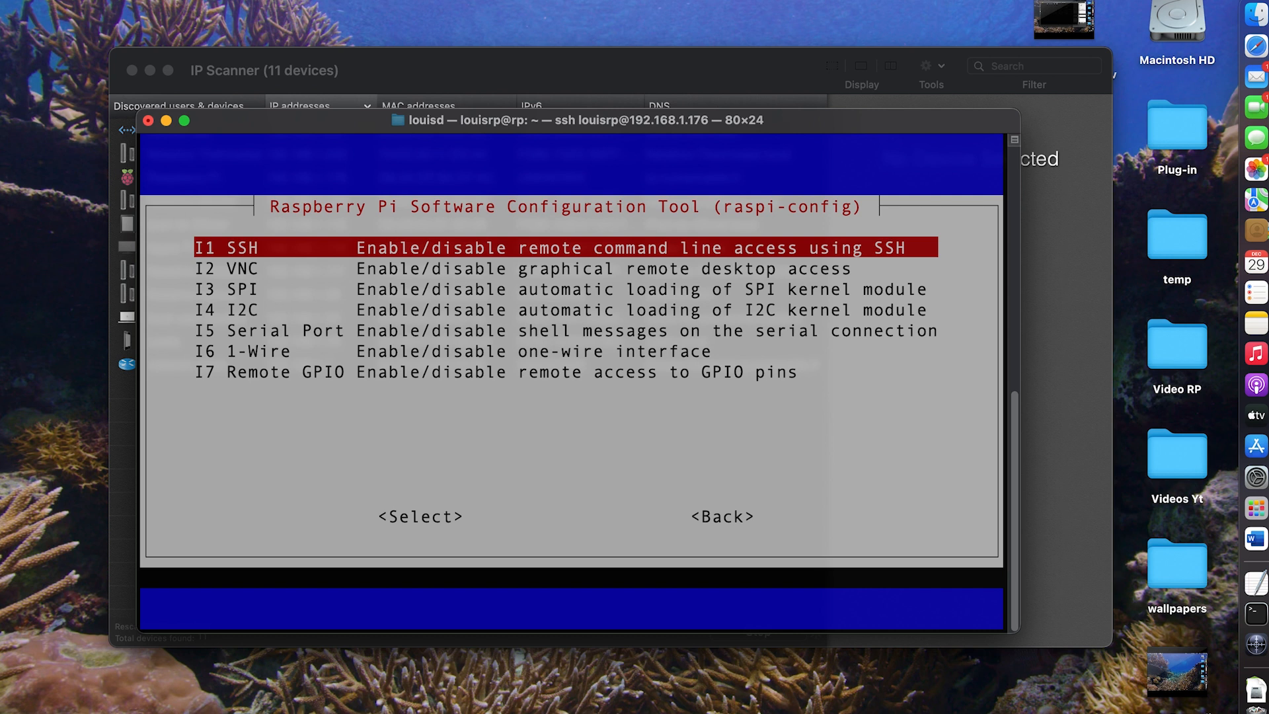
key(Down)
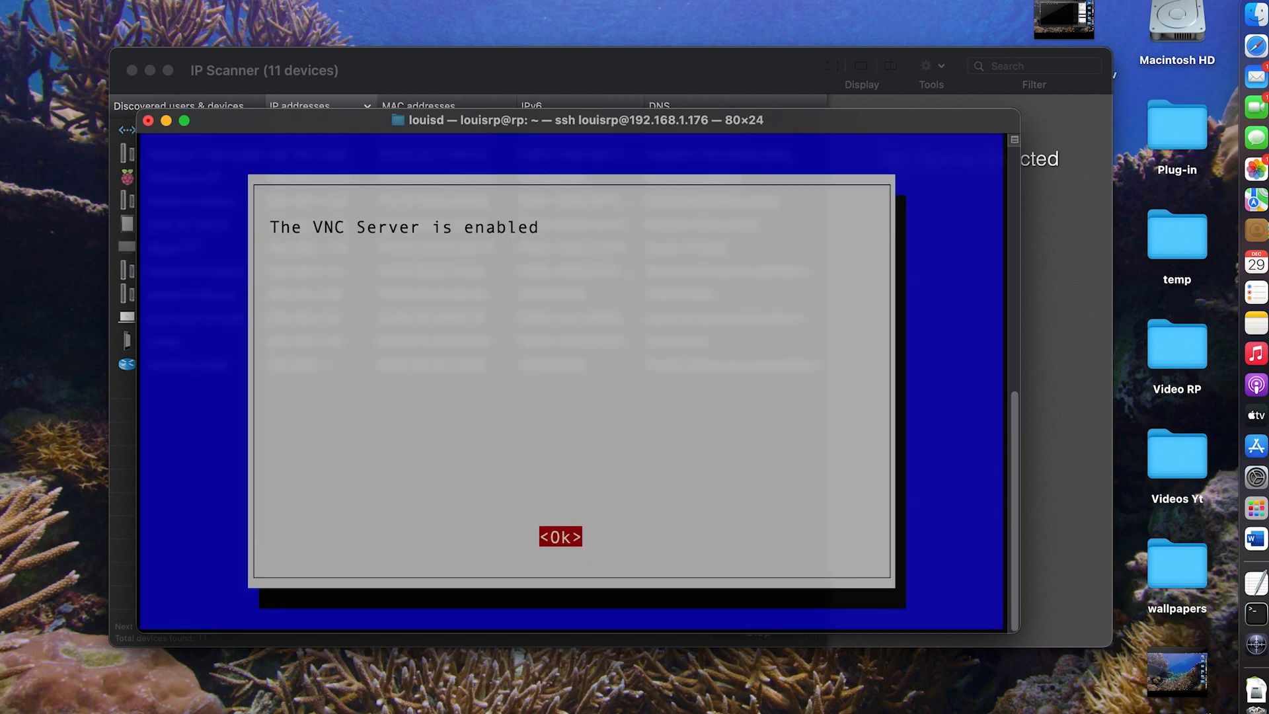
click(560, 536)
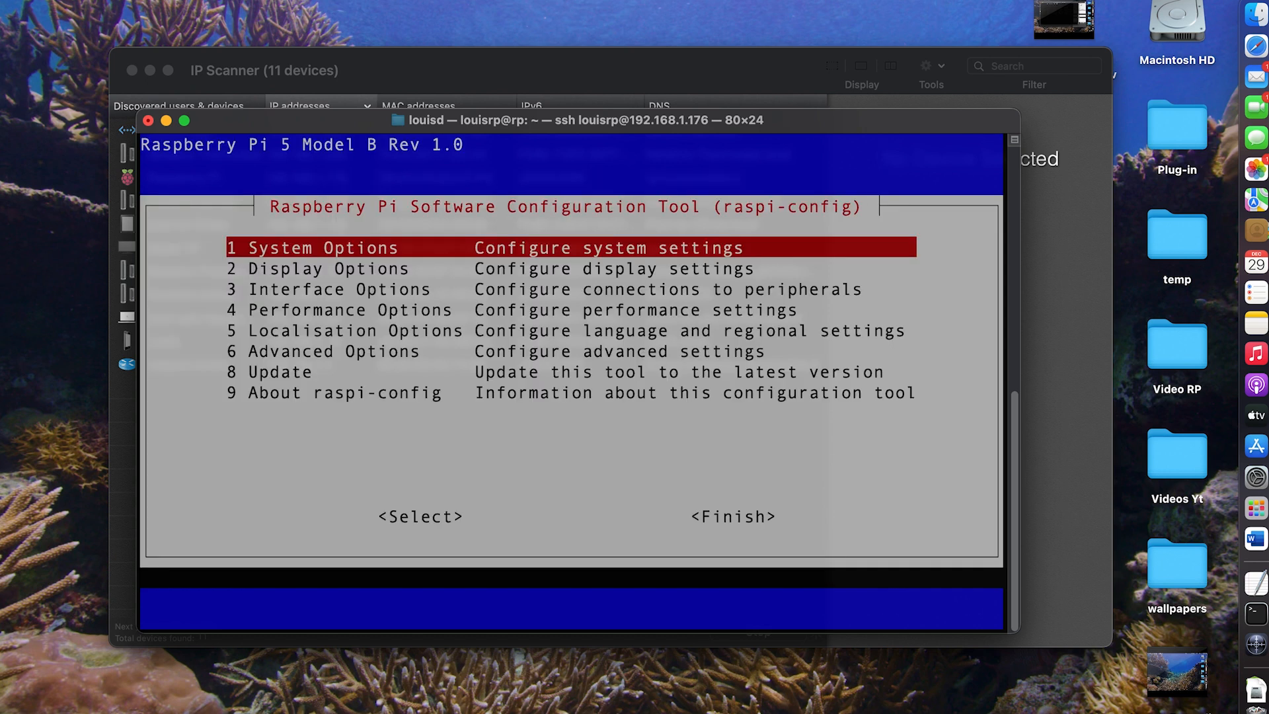
key(Down)
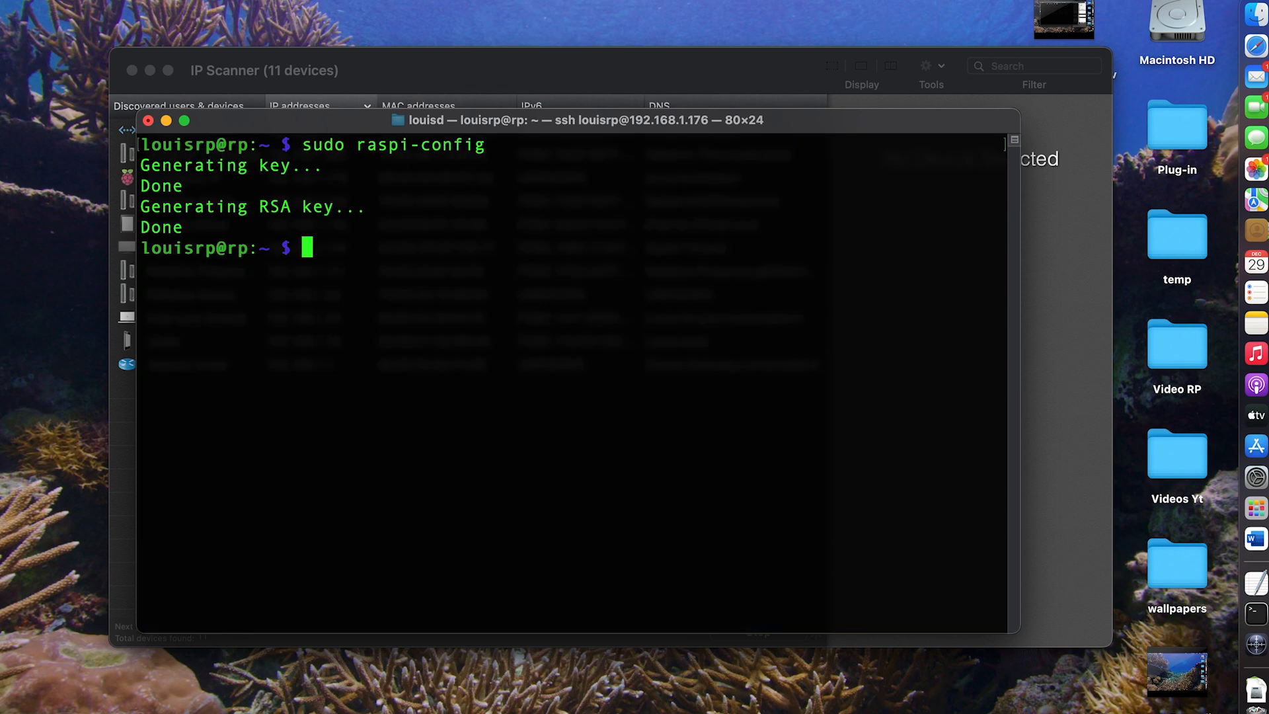
text(sudo)
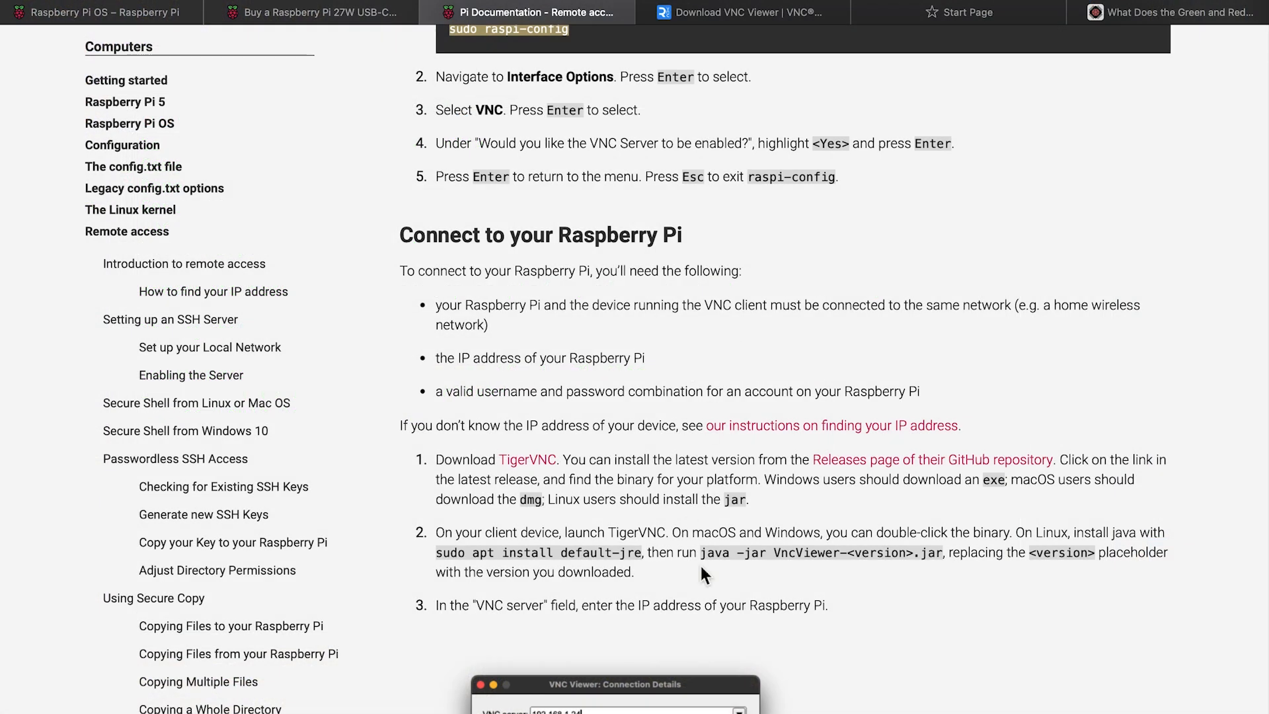
mouse_move(564, 487)
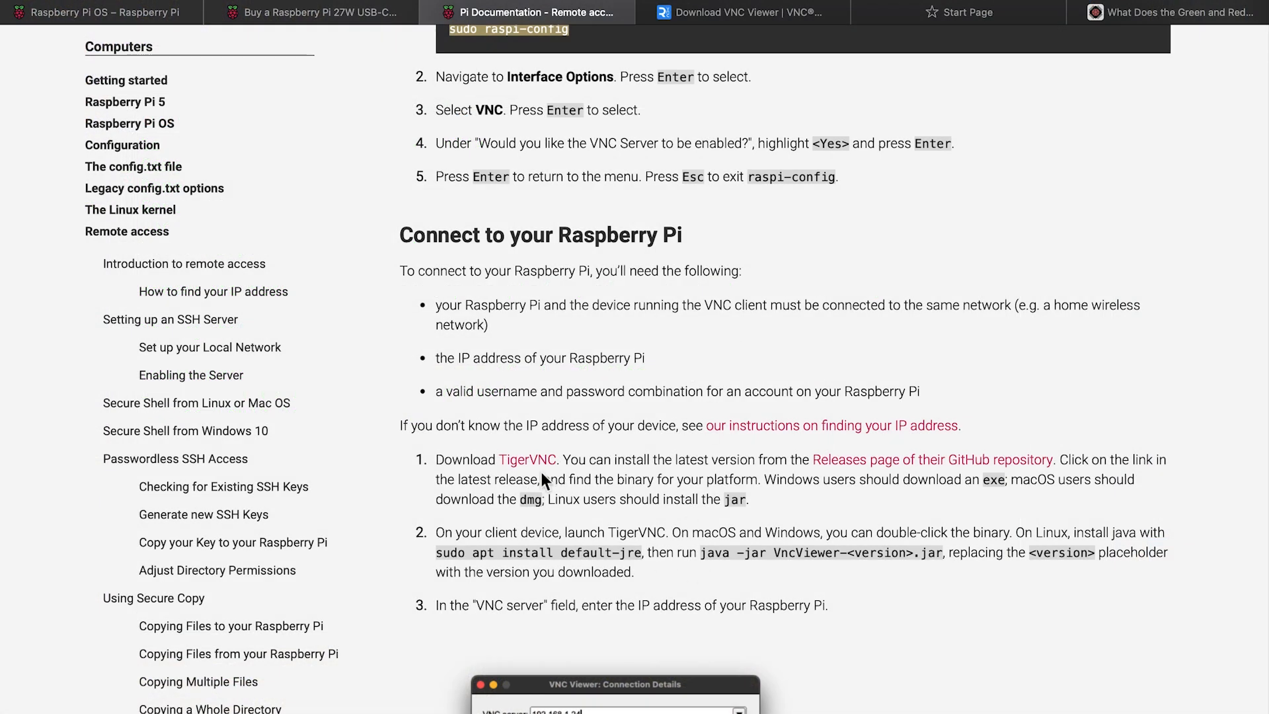
mouse_move(626, 554)
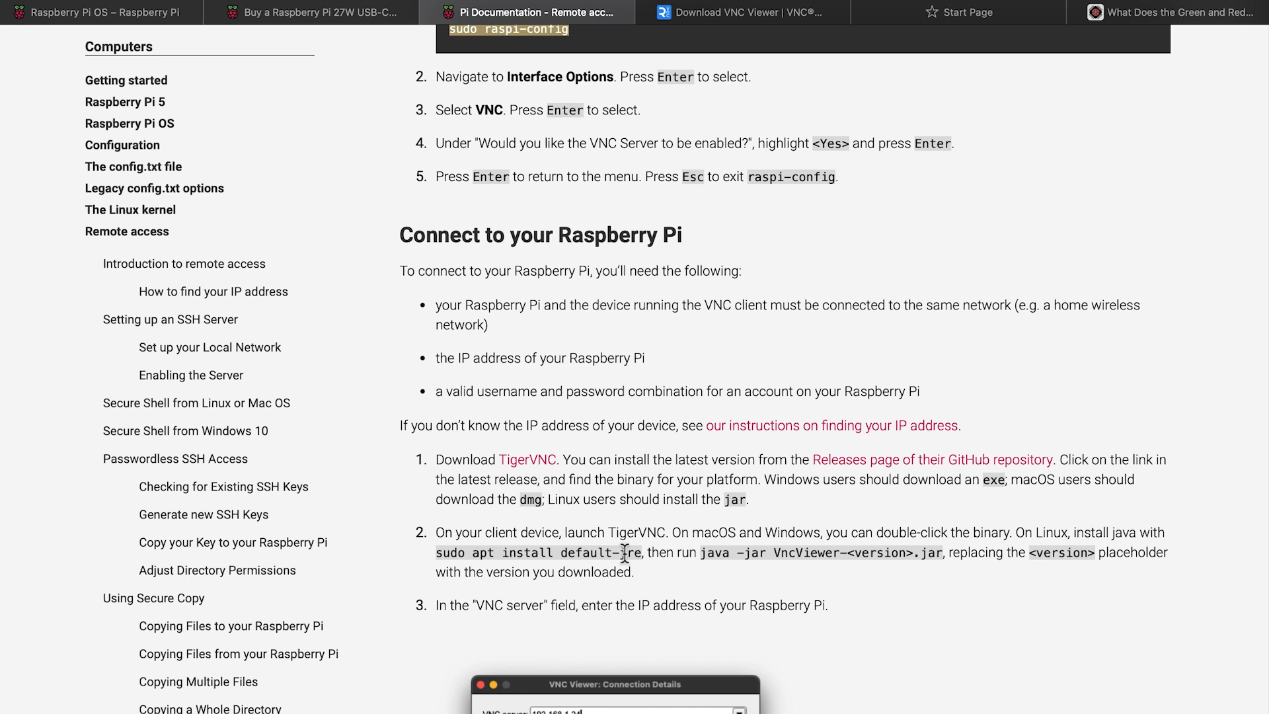
mouse_move(807, 579)
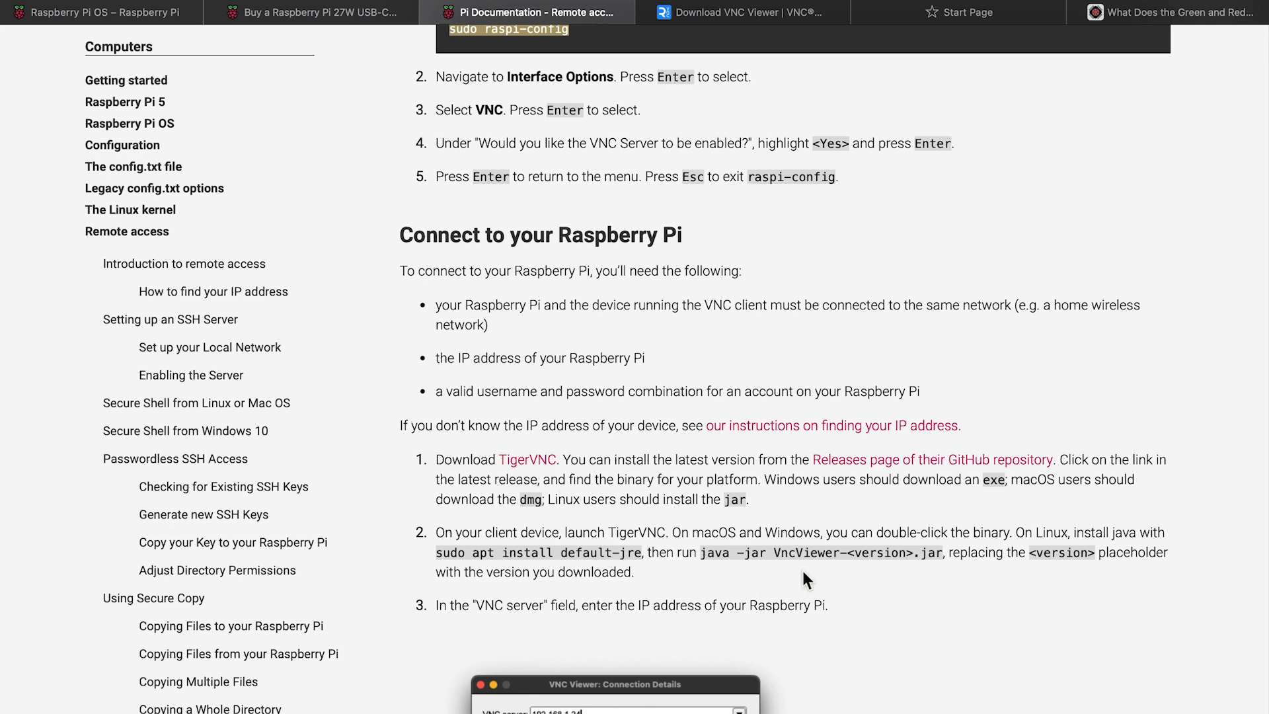
mouse_move(759, 583)
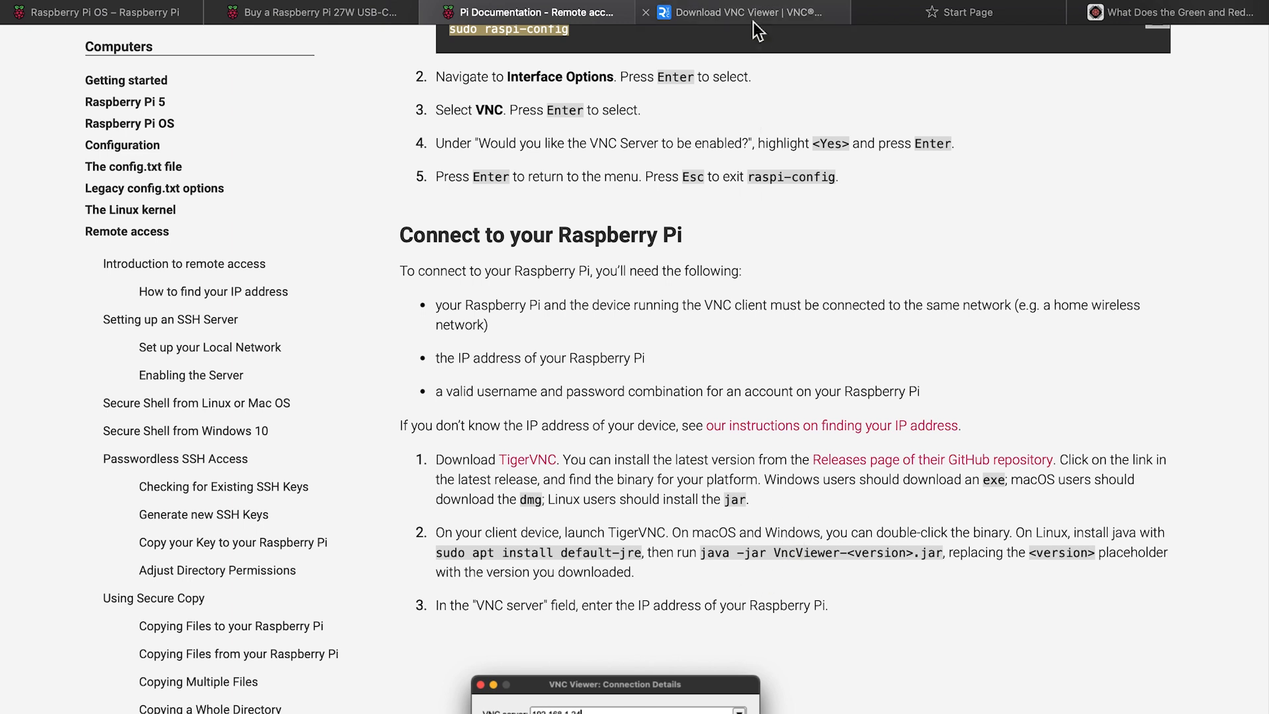
click(740, 12)
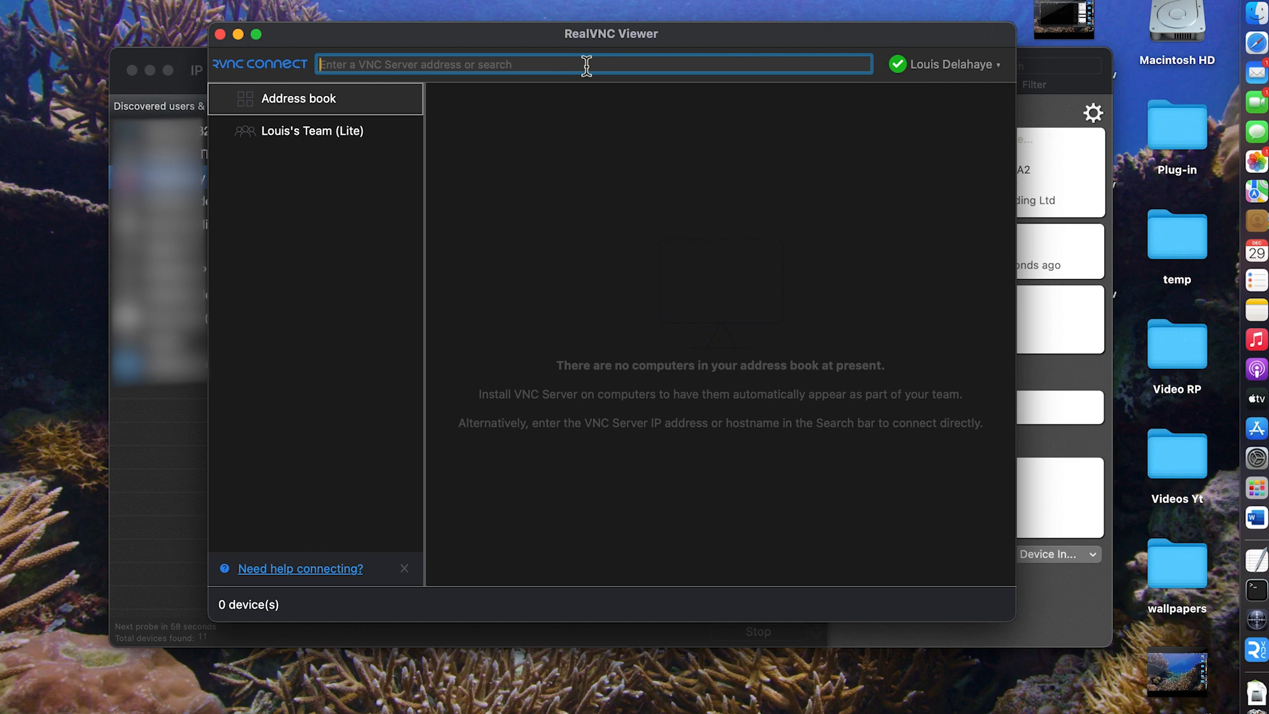
- Connect RealVNC Viewer to rp.local and accept the changed server identity warning
text(rp)
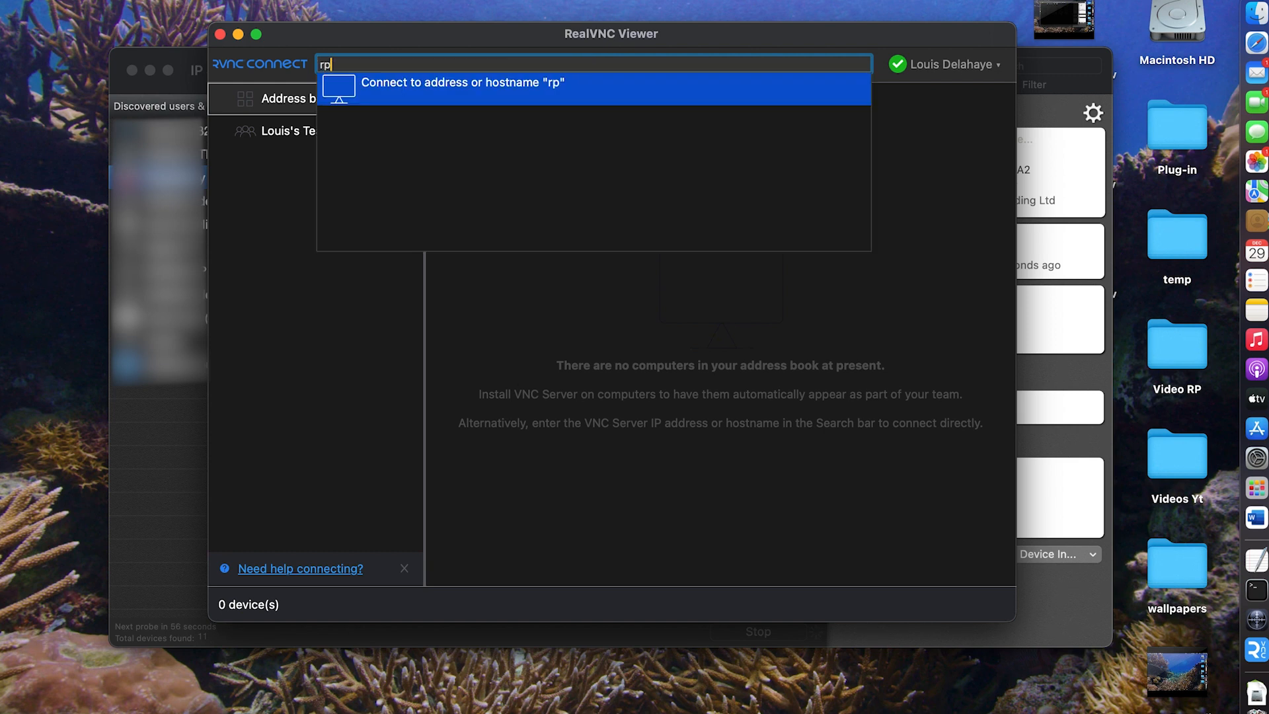
text(.local)
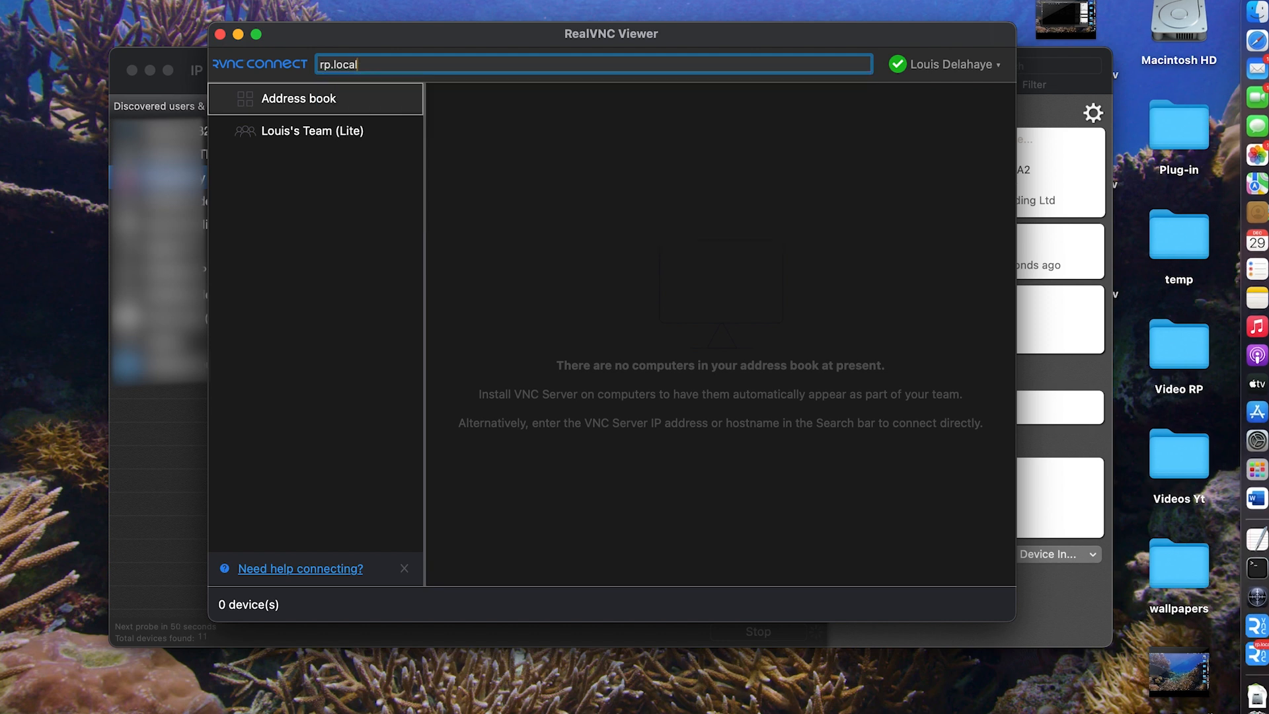
key(Return)
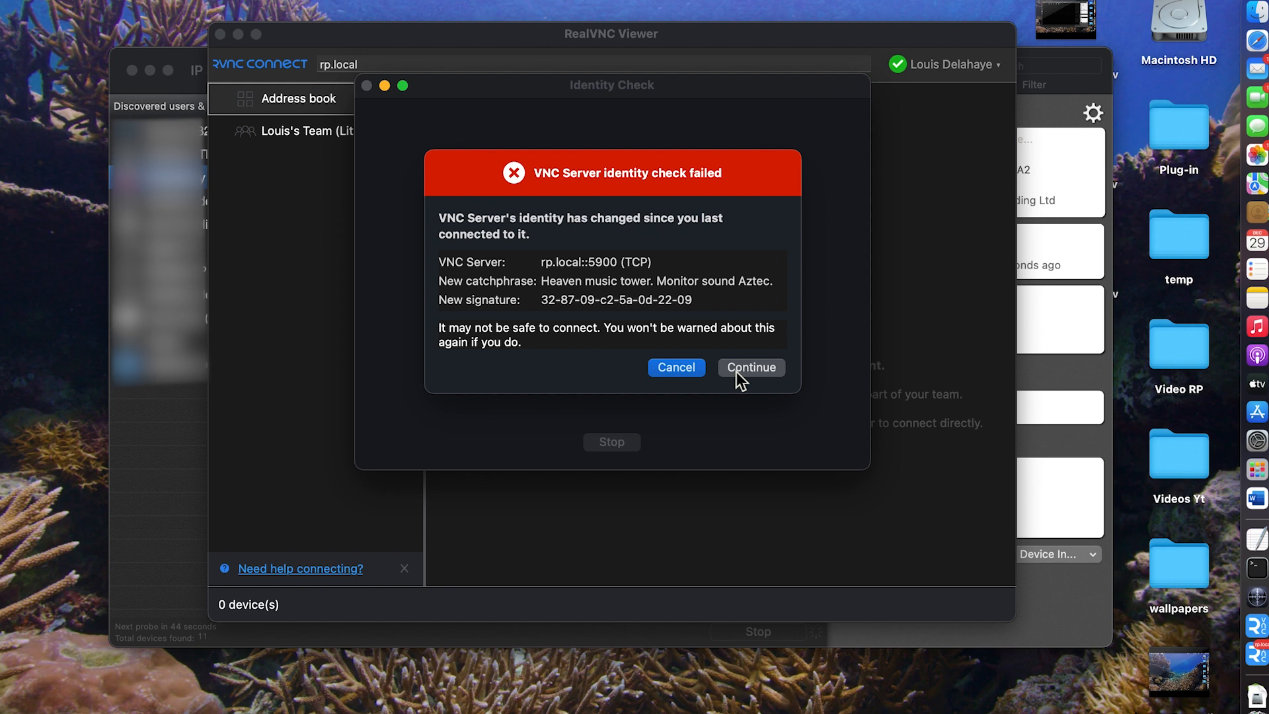
click(750, 367)
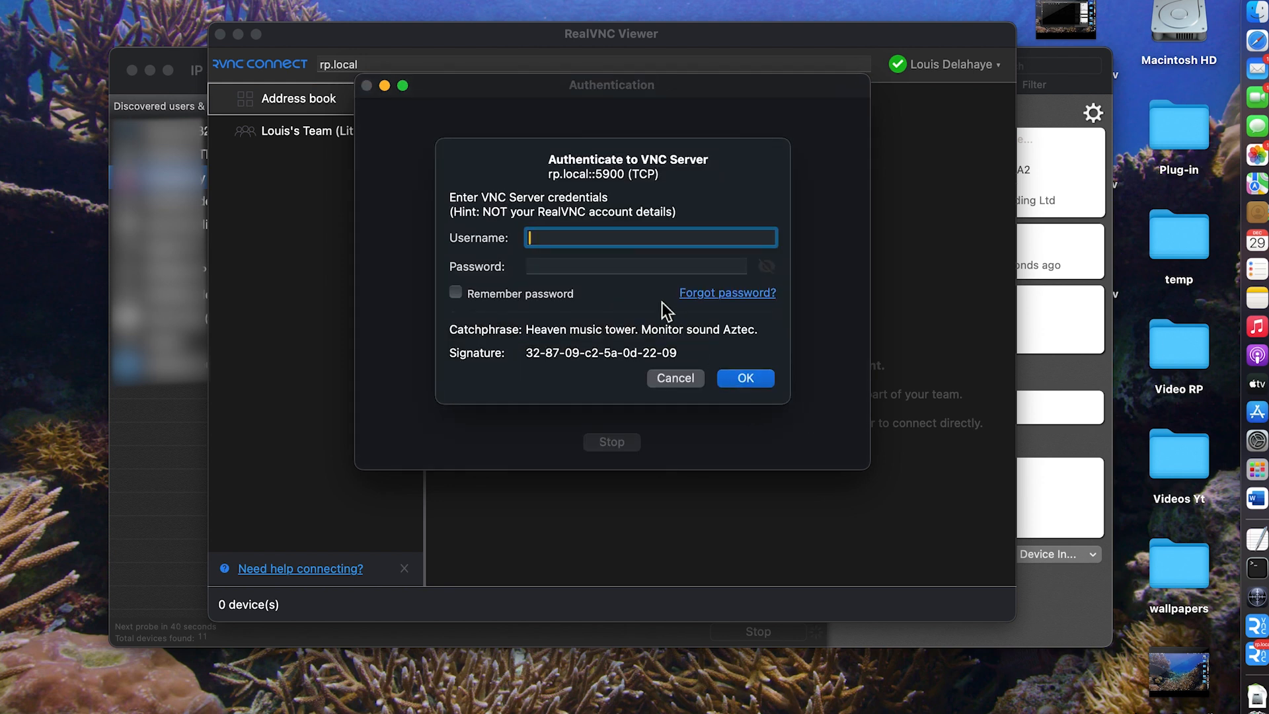
- Sign in as louisrp with the Pi's password, ticking Remember password
text(louisrp)
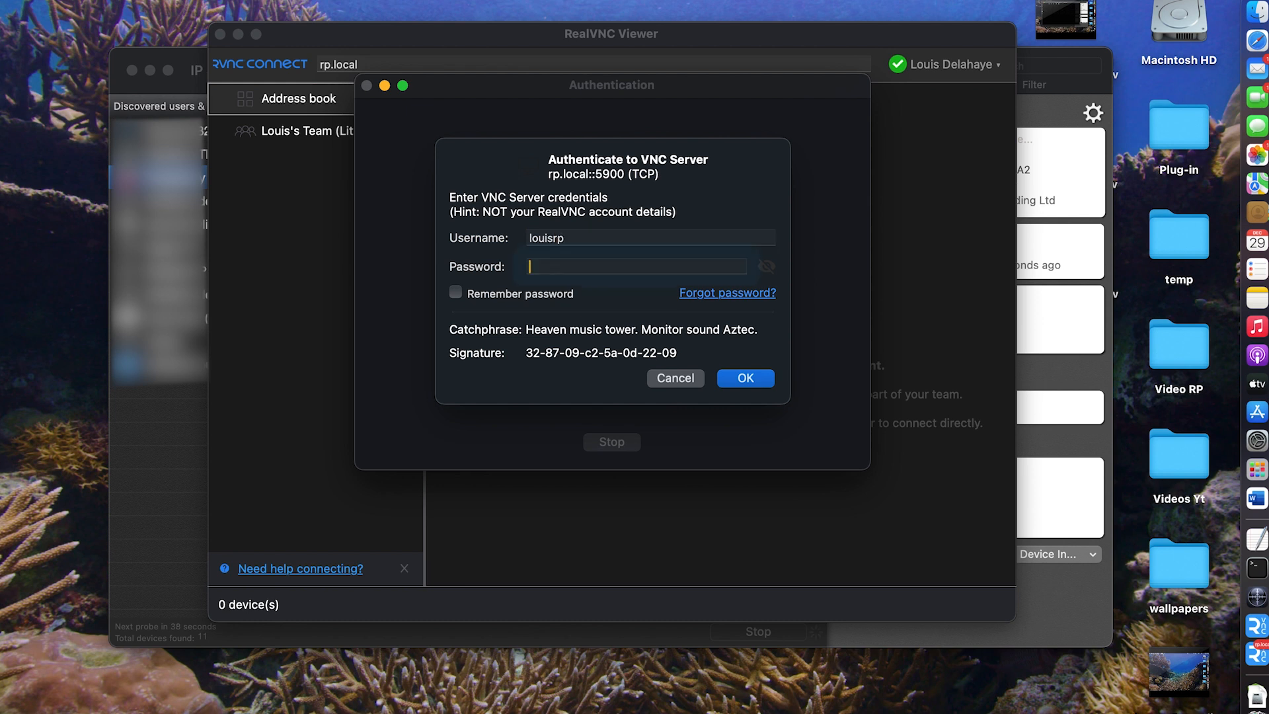
text(password)
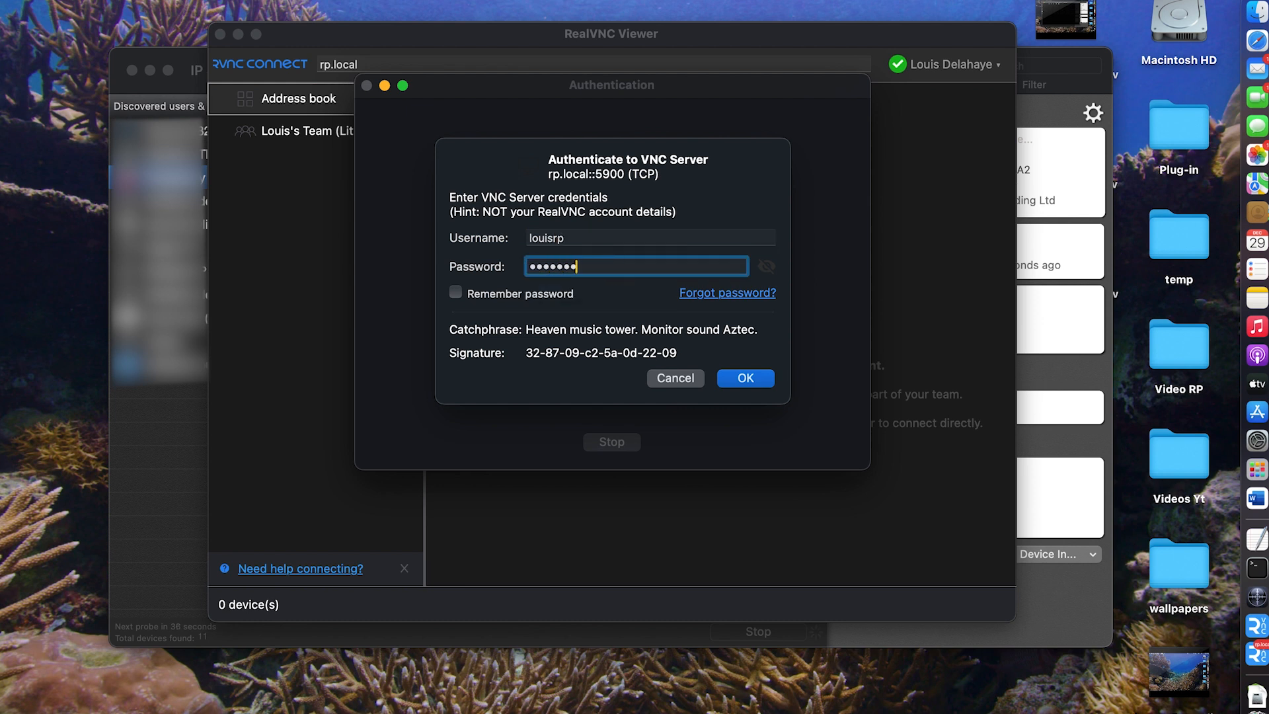
mouse_move(516, 314)
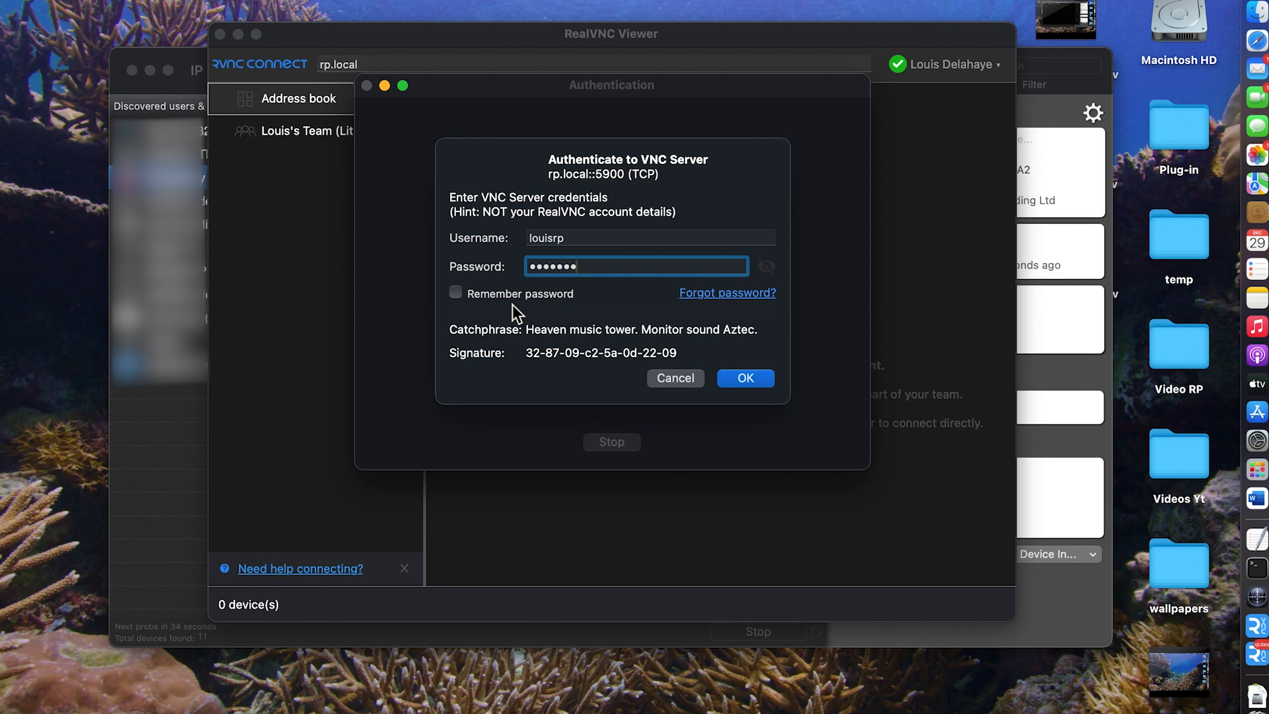
click(455, 293)
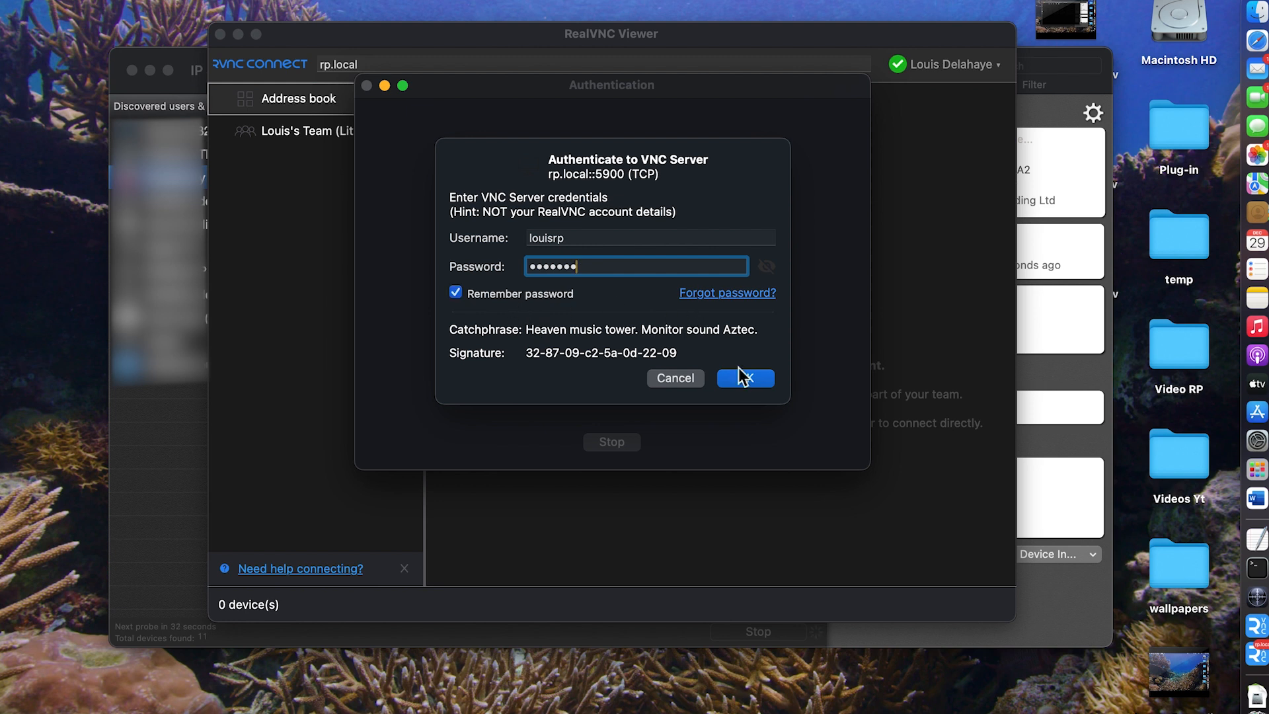
click(745, 378)
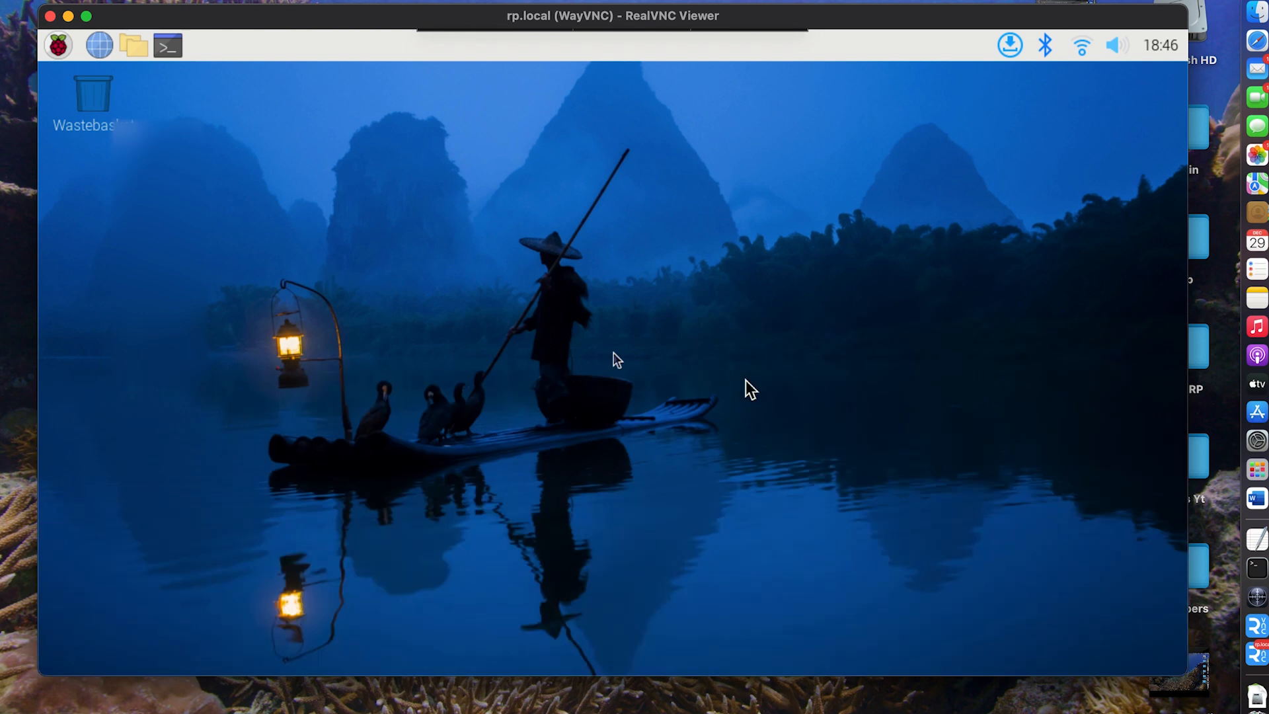
mouse_move(678, 316)
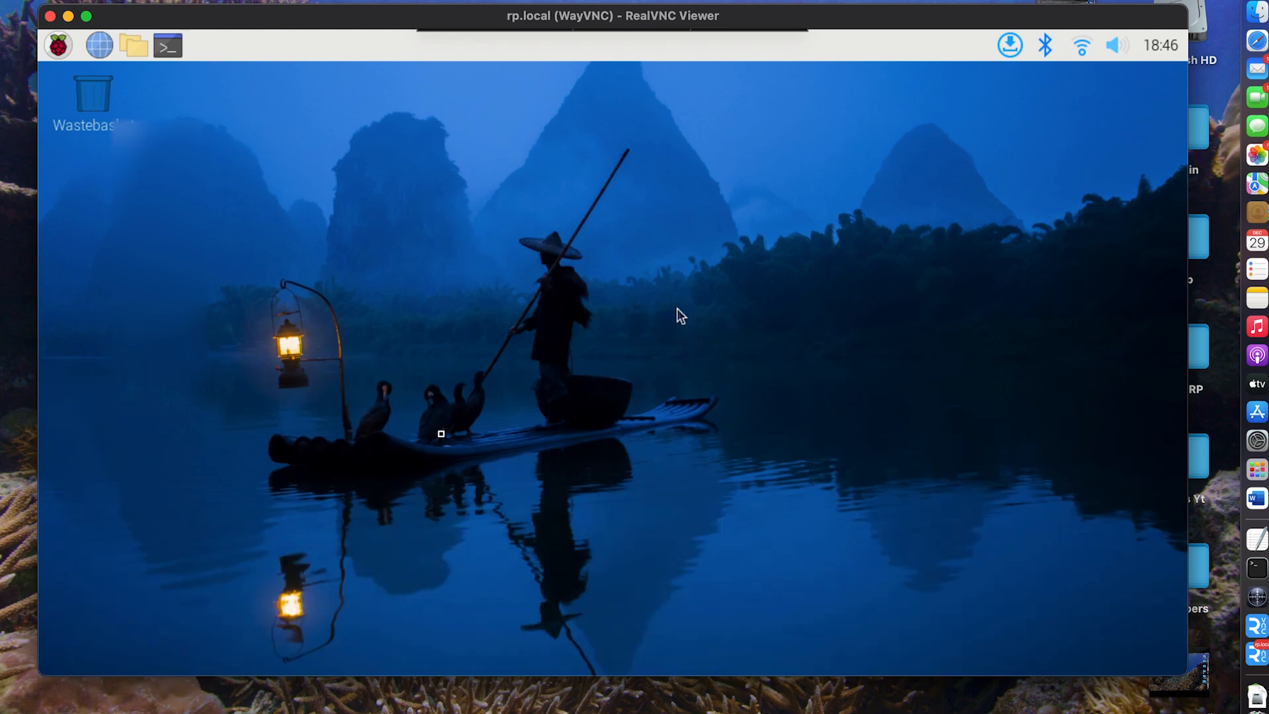
mouse_move(318, 339)
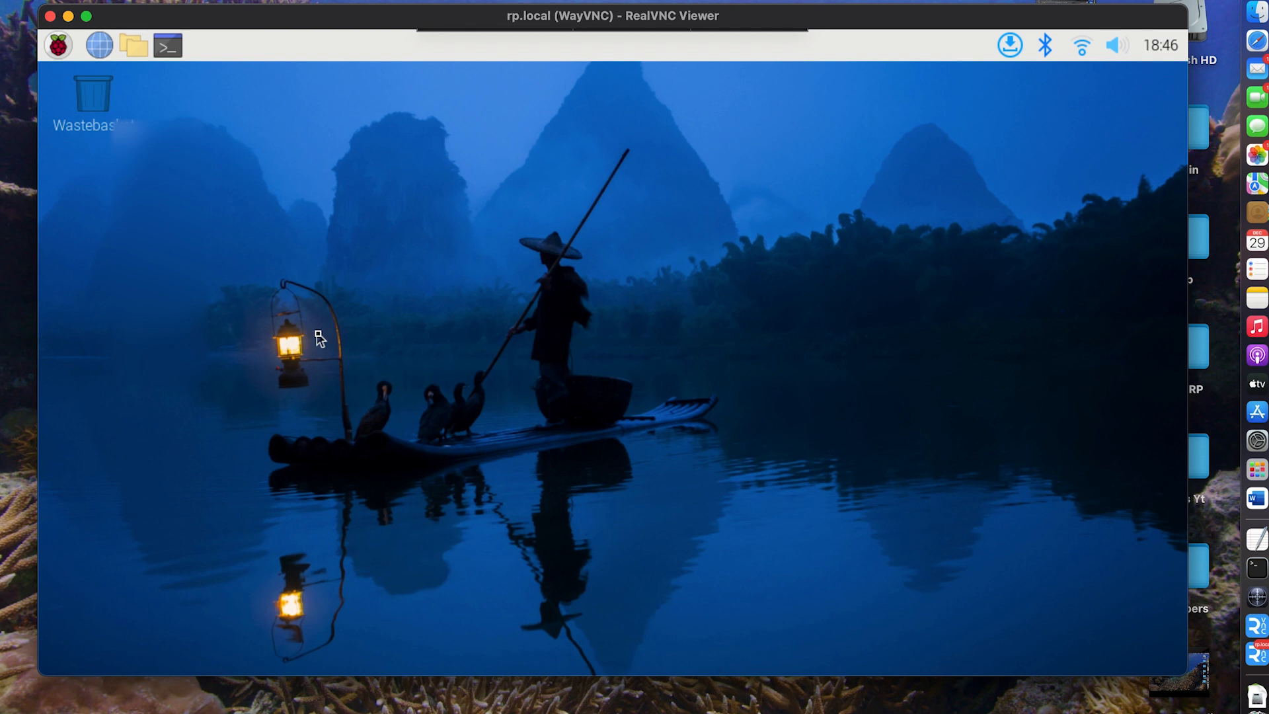
- View the Pi's Bluetooth options and the Wi-Fi details showing SFR_7438 at 192.168.1.176
click(1044, 46)
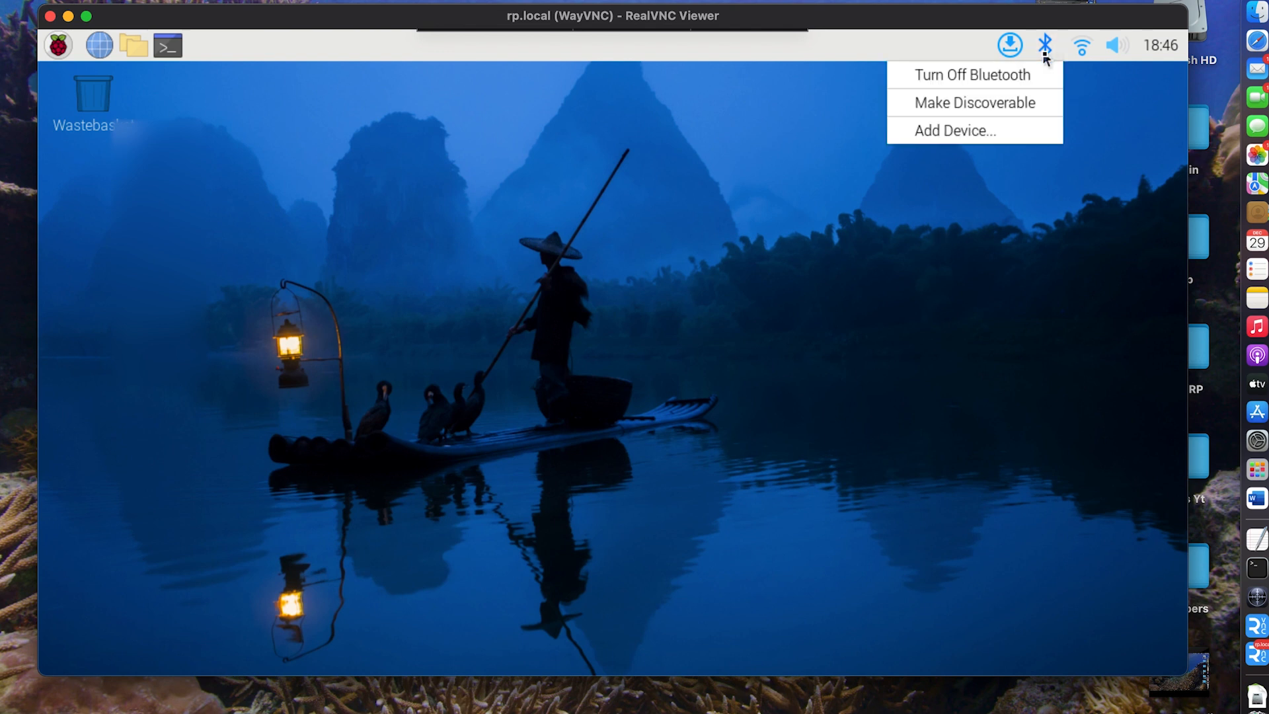
click(973, 131)
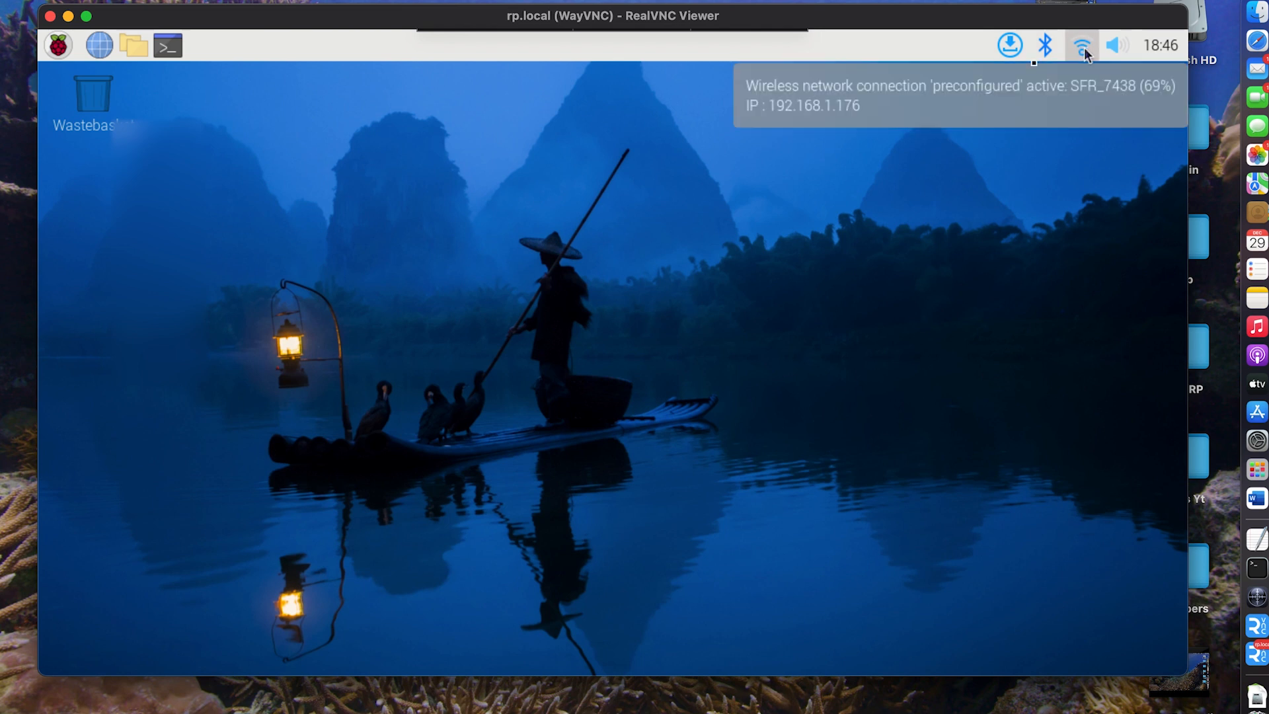
- In a Pi desktop terminal, run whoami and uname -a to show louisrp and the kernel details
click(166, 44)
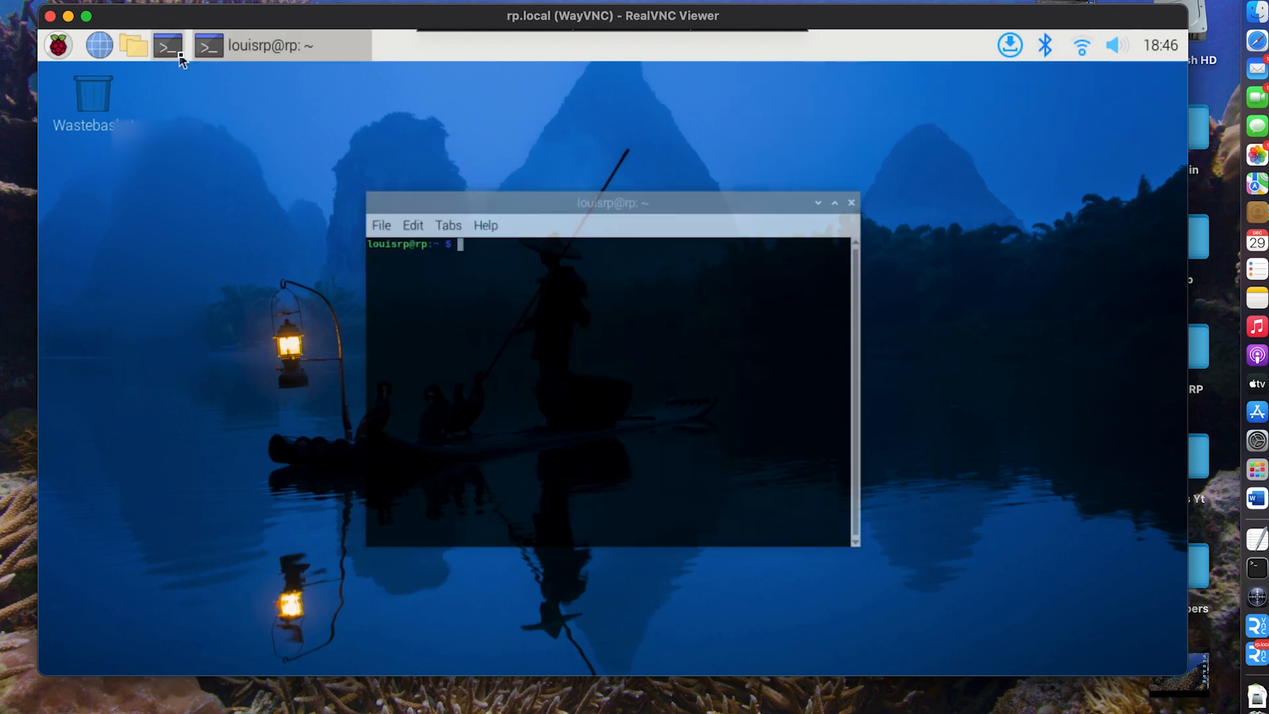
text(whom)
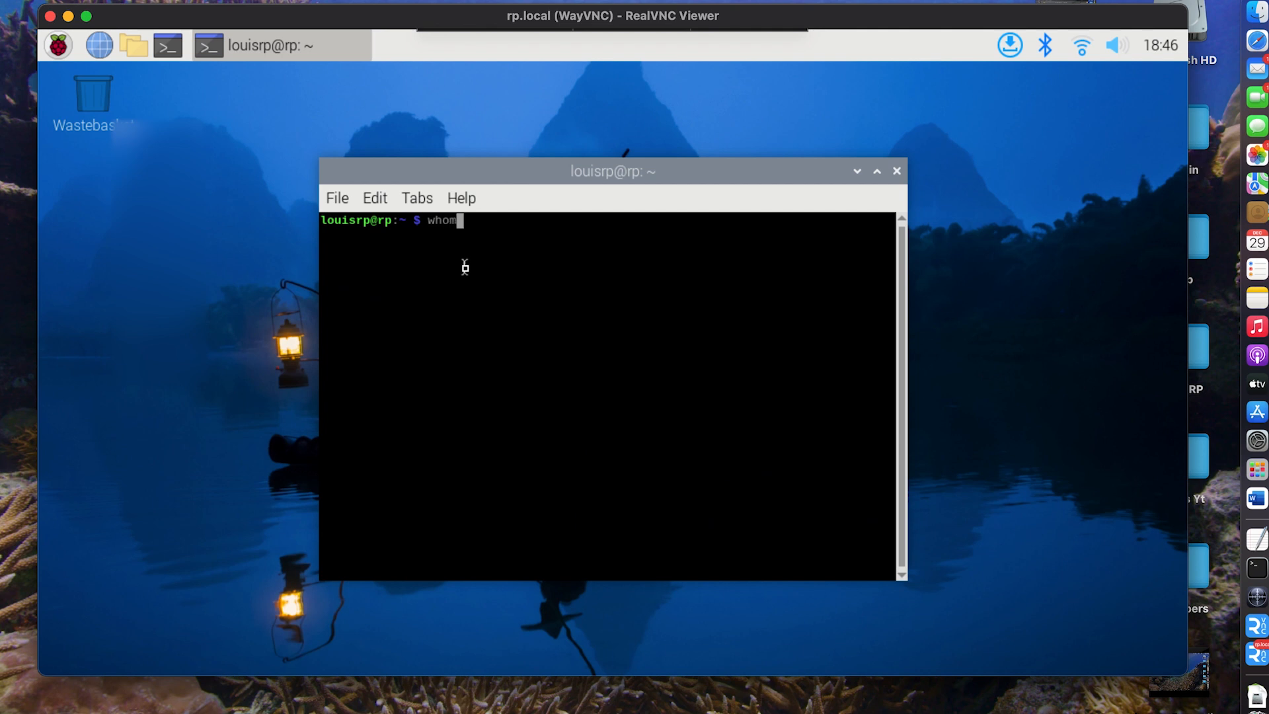
key(Return)
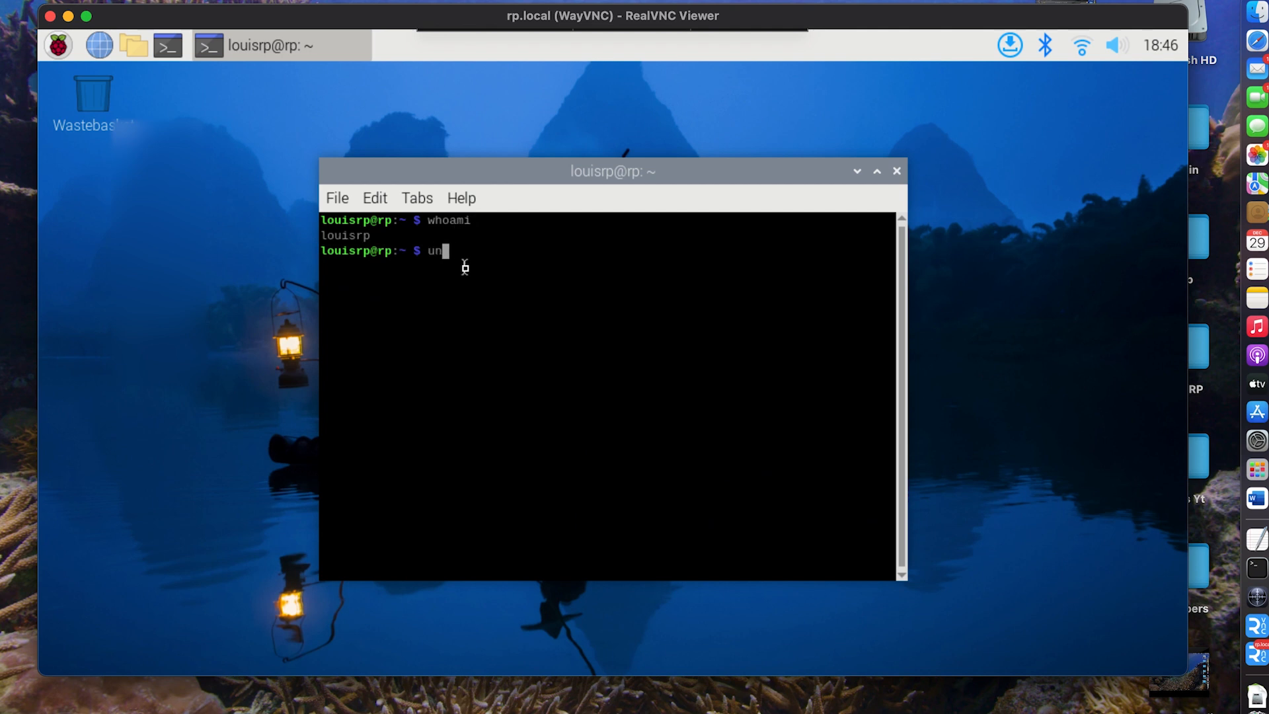
key(Return)
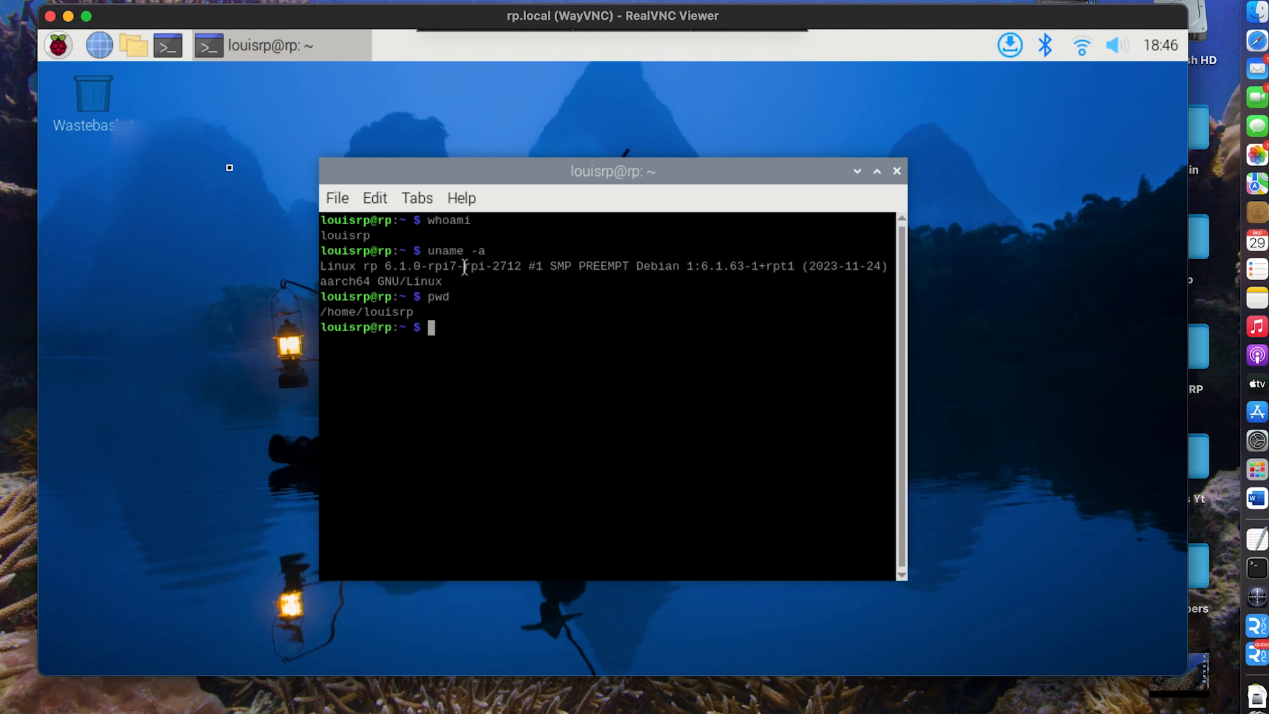
- Browse the Raspberry applications menu and close it again
click(57, 44)
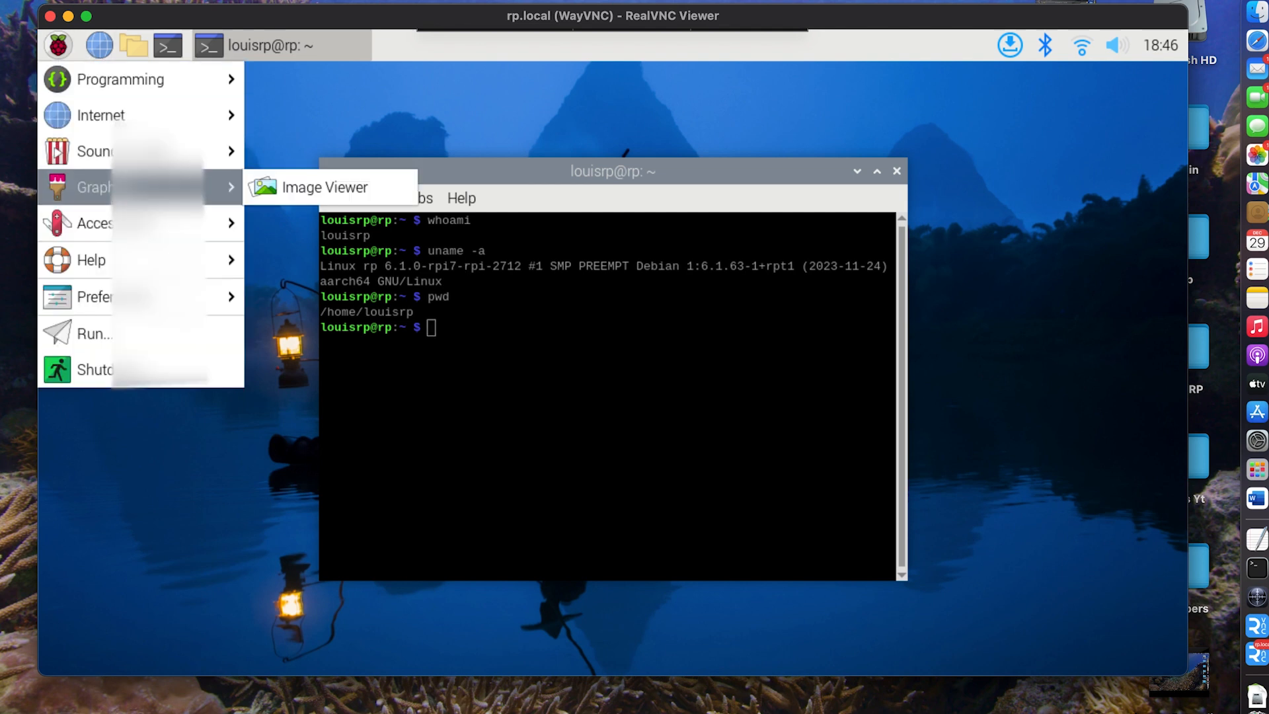
mouse_move(93, 333)
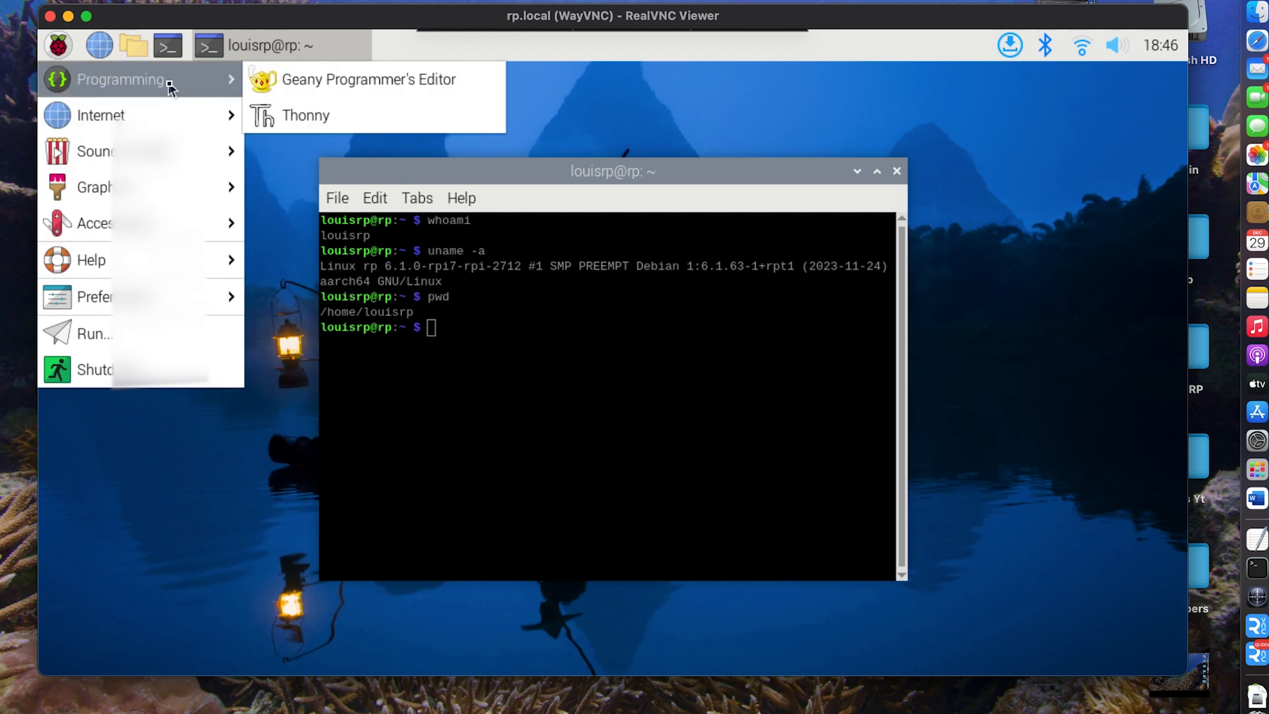
mouse_move(498, 418)
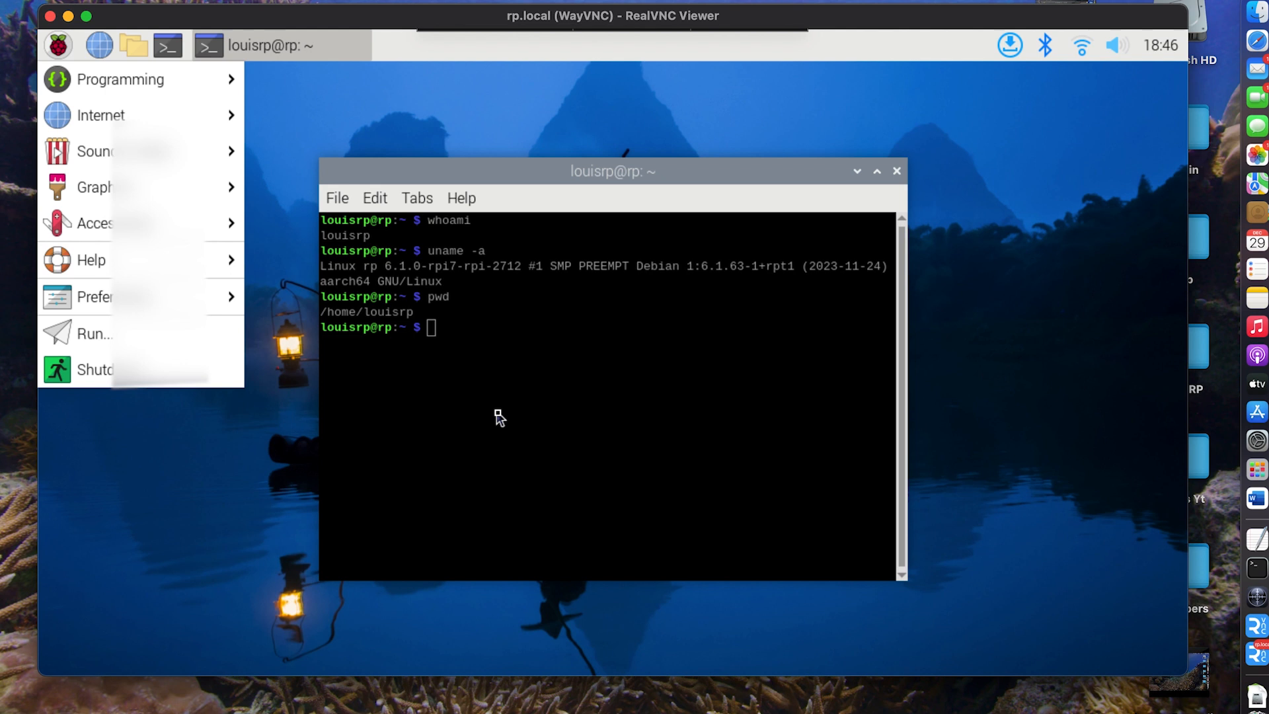
click(497, 413)
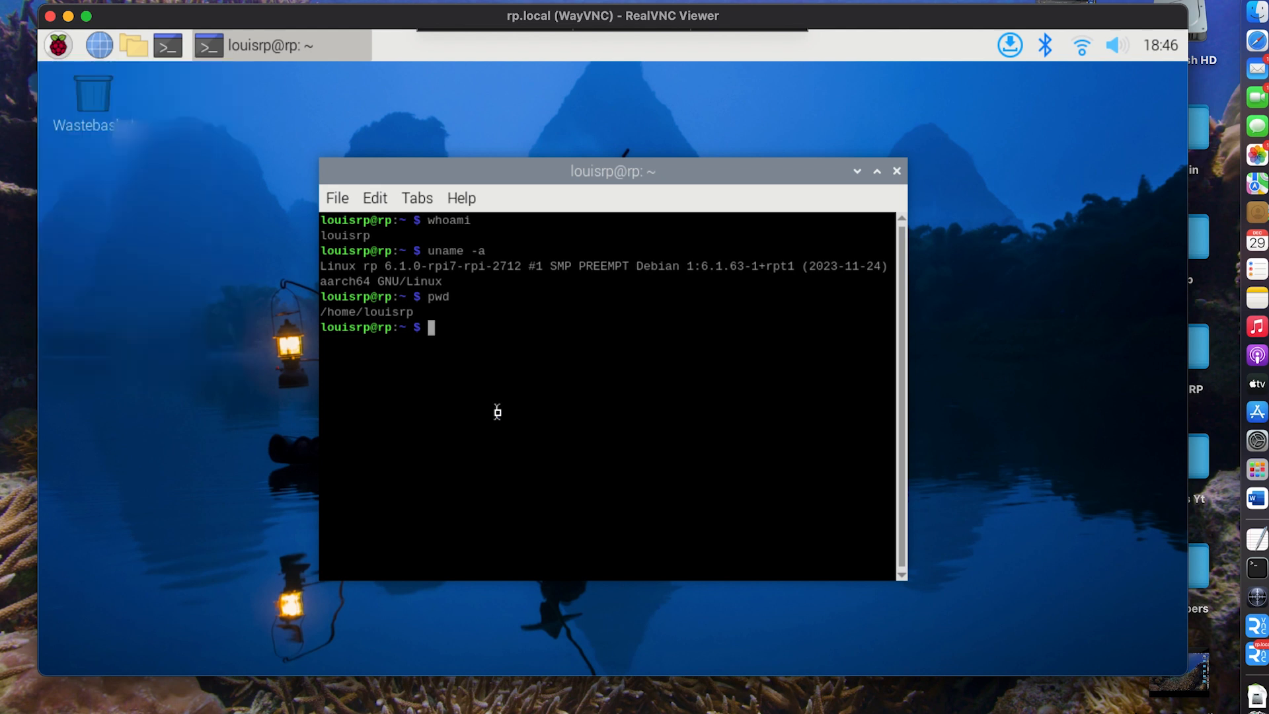